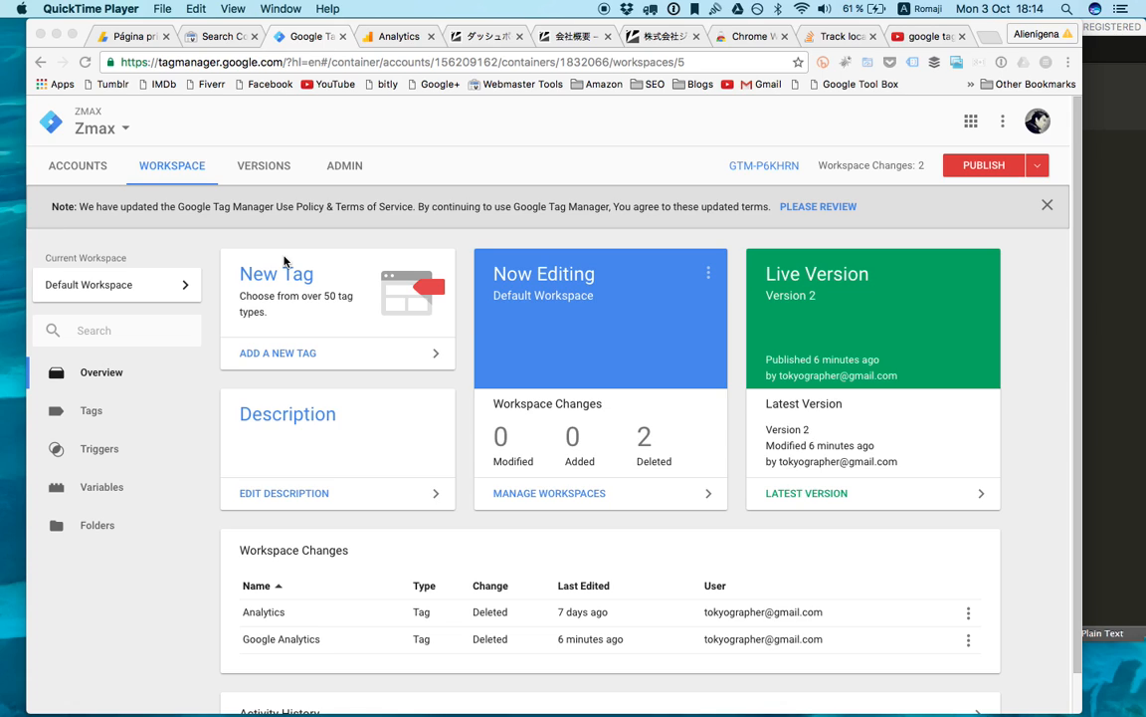
{"action": "mouse_move", "coordinate": [294, 327]}
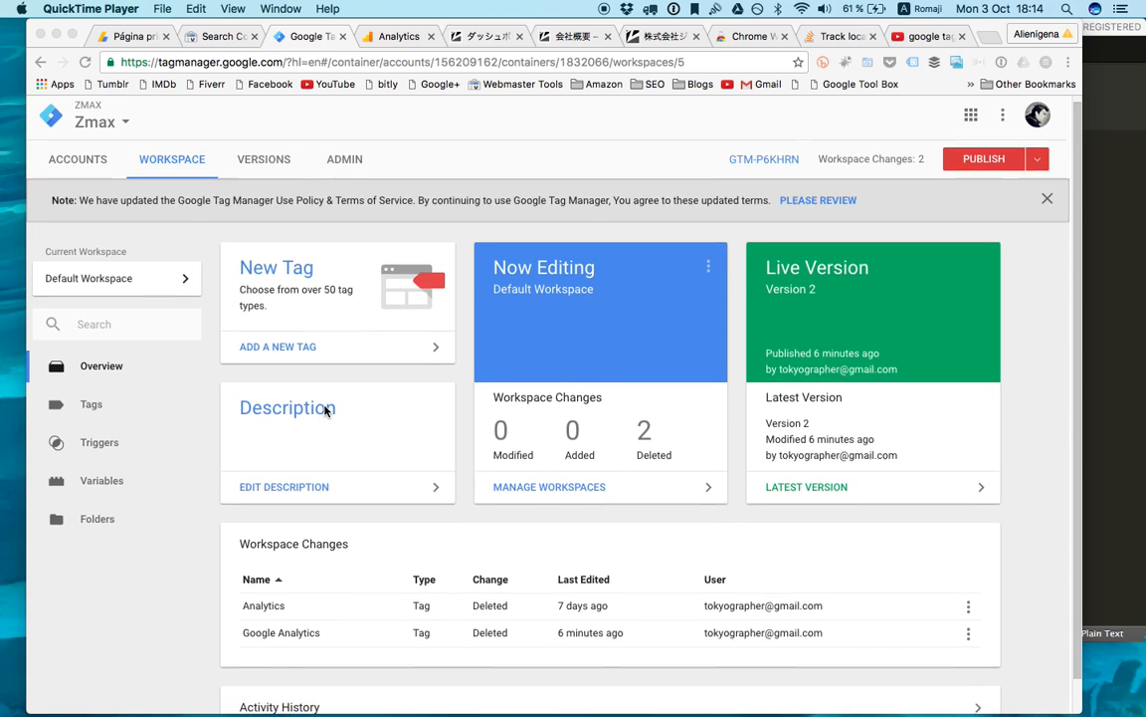
- View the Z-MAX company homepage at z-max.jp in its Chrome tab and scroll through it
{"action": "scroll", "scroll_direction": "down", "scroll_amount": 3}
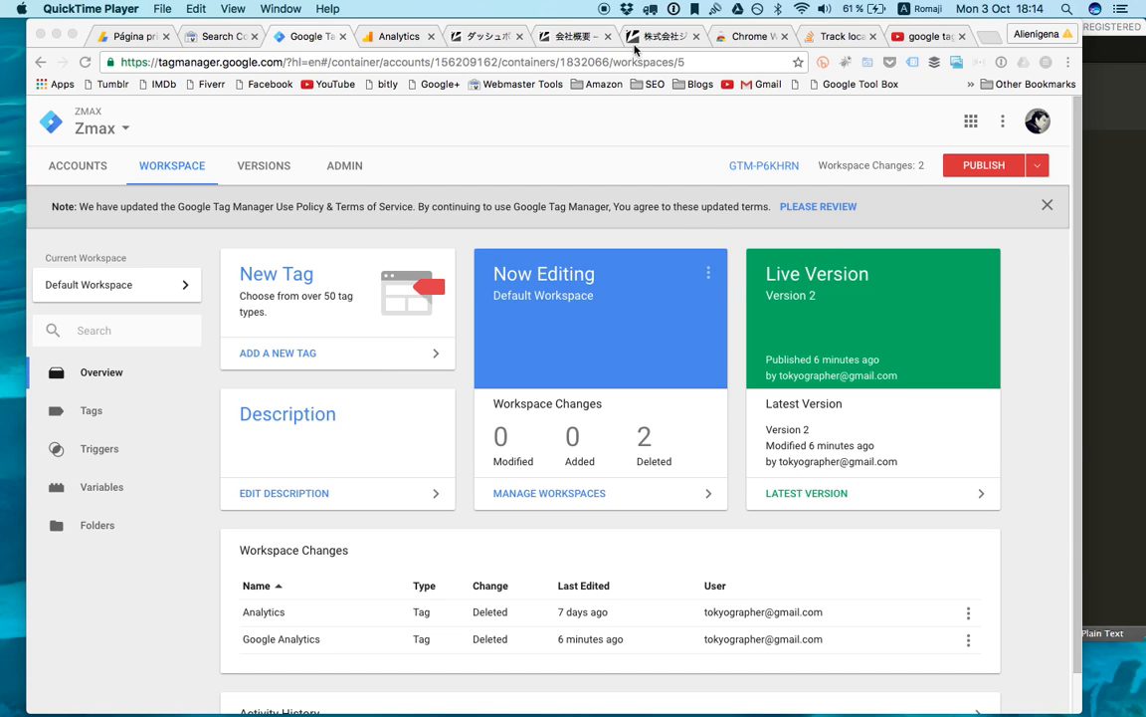
{"action": "left_click", "coordinate": [664, 36]}
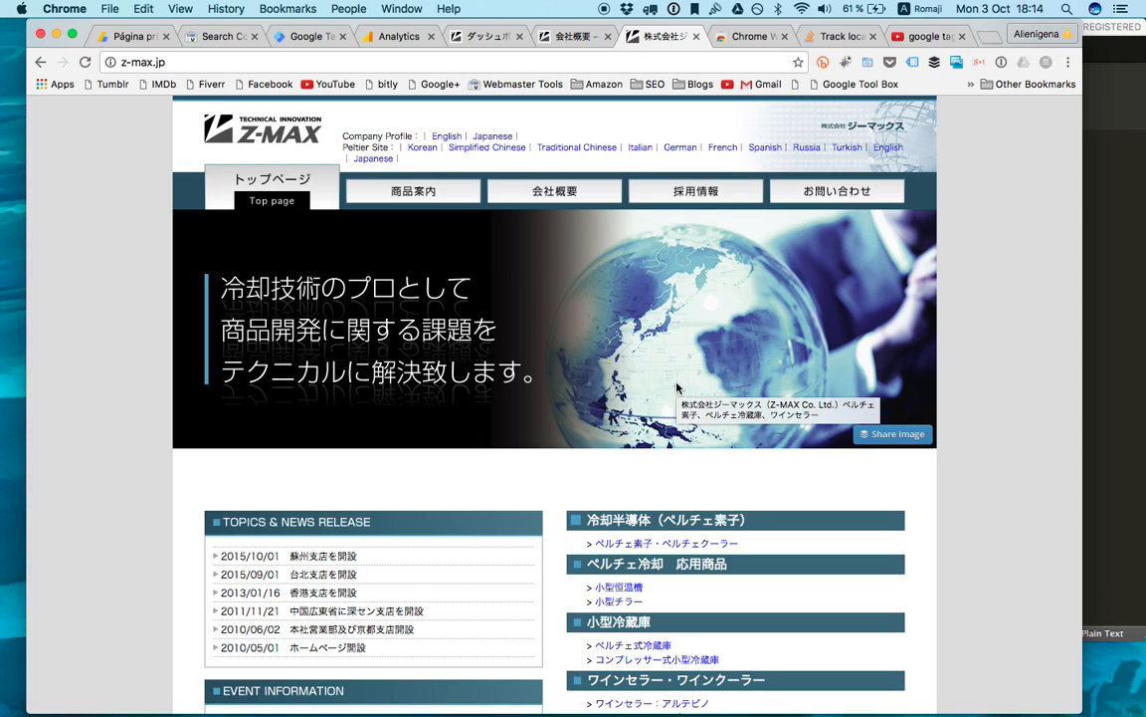
{"action": "scroll", "scroll_direction": "down", "scroll_amount": 3}
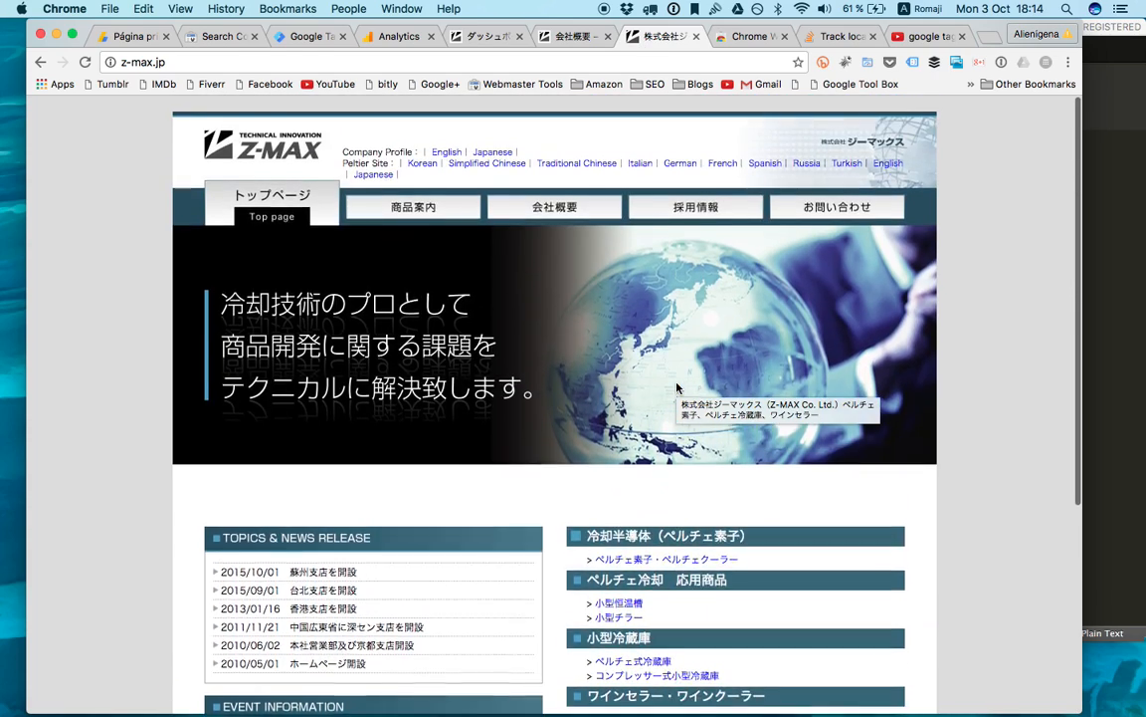
{"action": "scroll", "scroll_direction": "down", "scroll_amount": 3}
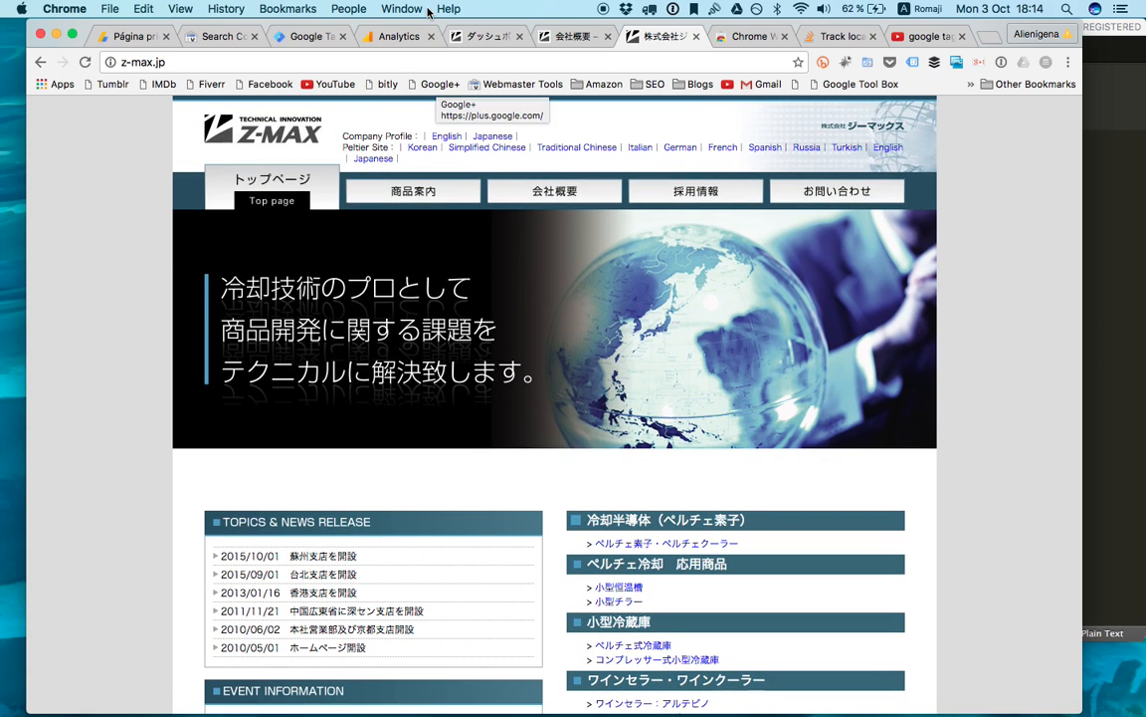
- Back in the GTM workspace, add a new tag titled Google Analytics
{"action": "left_click", "coordinate": [310, 37]}
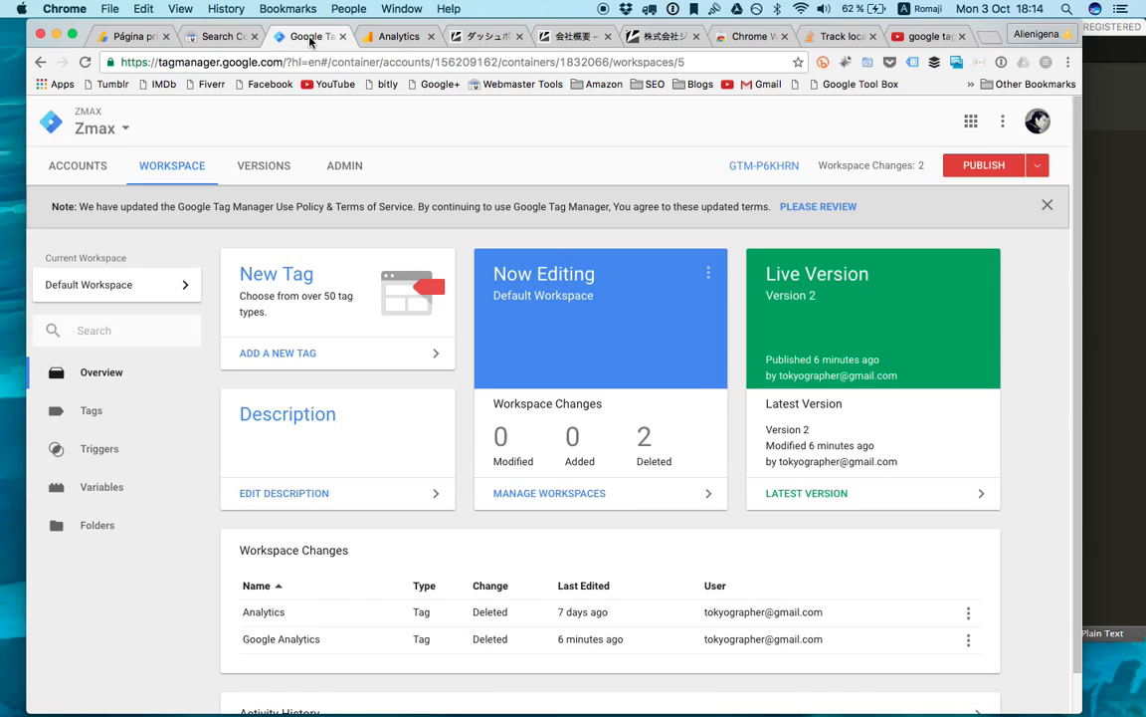
{"action": "mouse_move", "coordinate": [317, 187]}
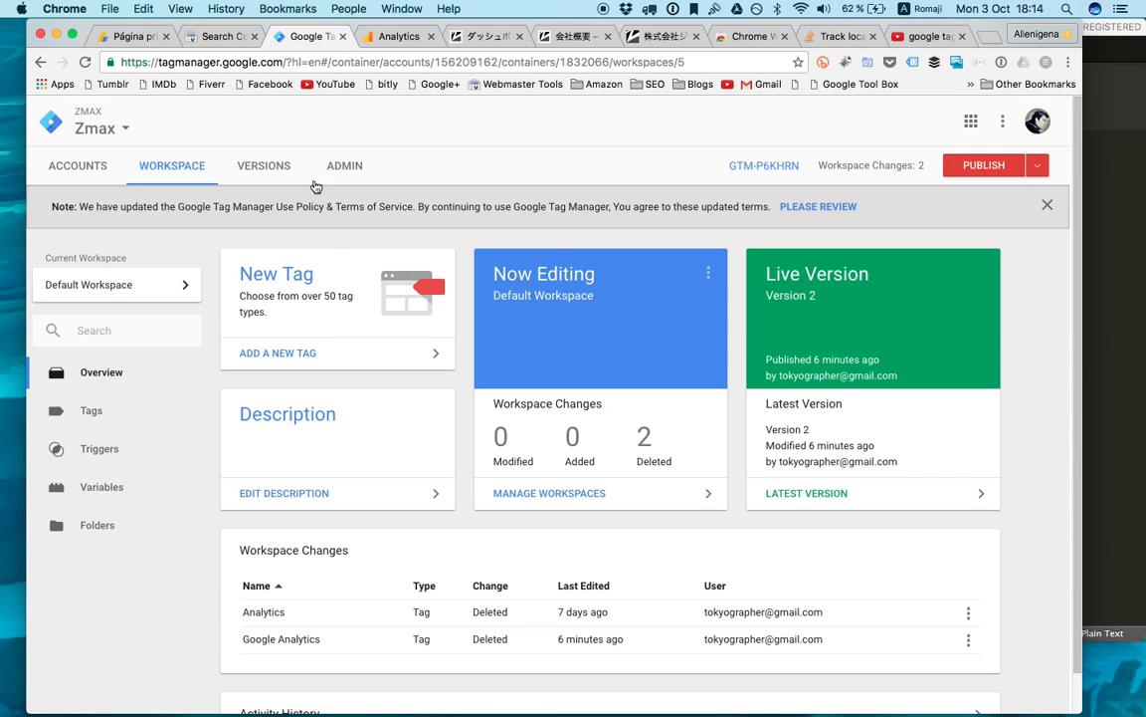
{"action": "mouse_move", "coordinate": [292, 364]}
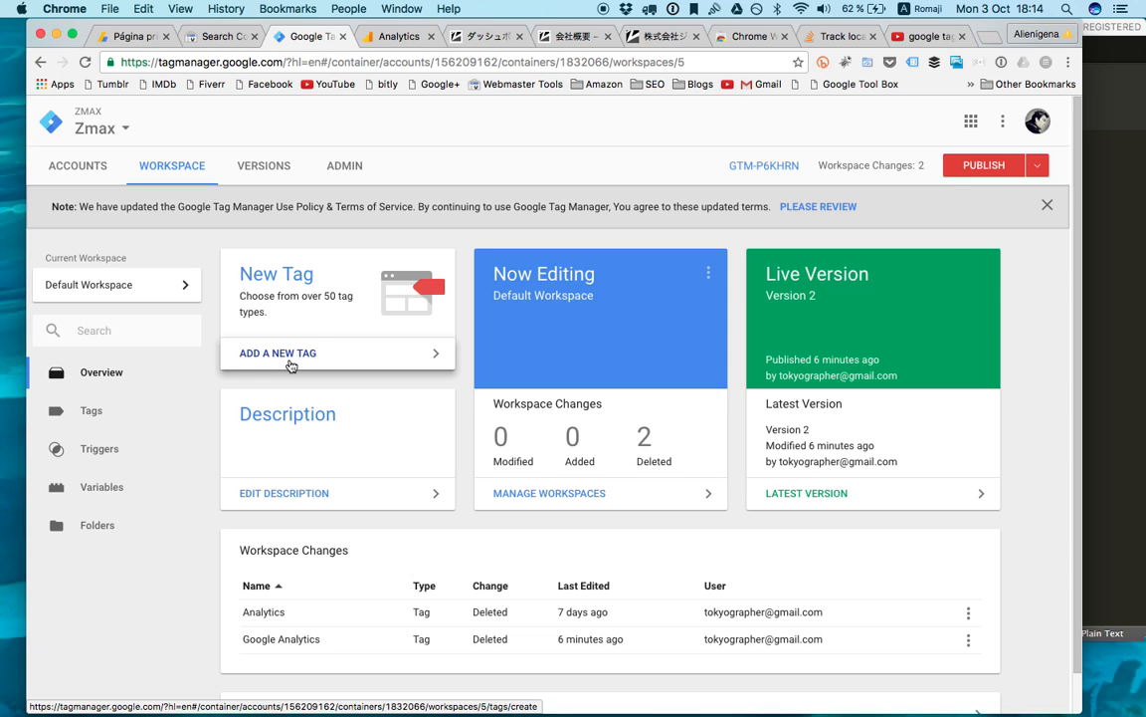
{"action": "left_click", "coordinate": [277, 352]}
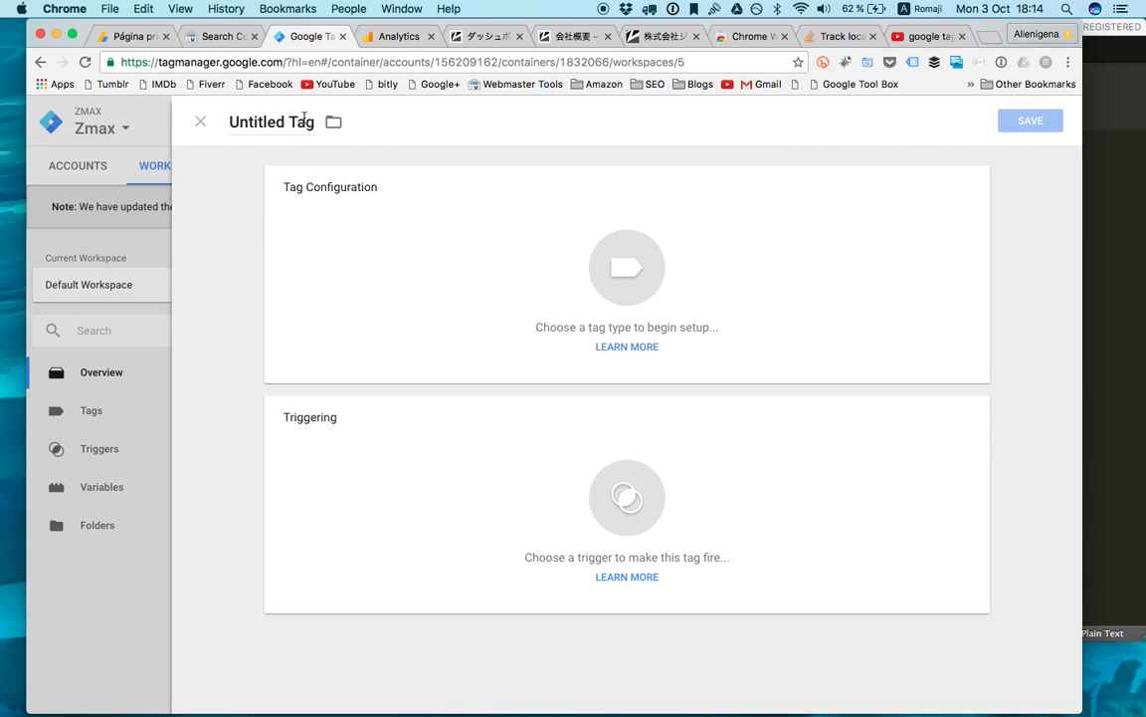
{"action": "type", "text": "Googe"}
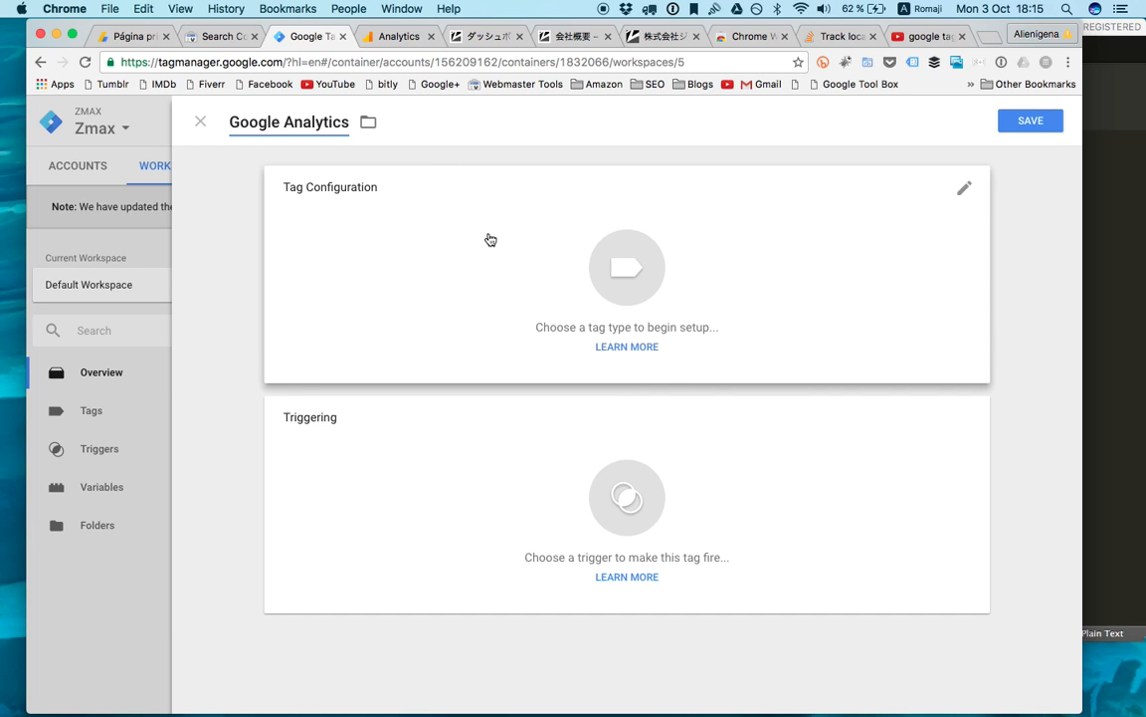
- Open the Tag Configuration's Choose tag type list and browse the available tag types
{"action": "left_click", "coordinate": [626, 267]}
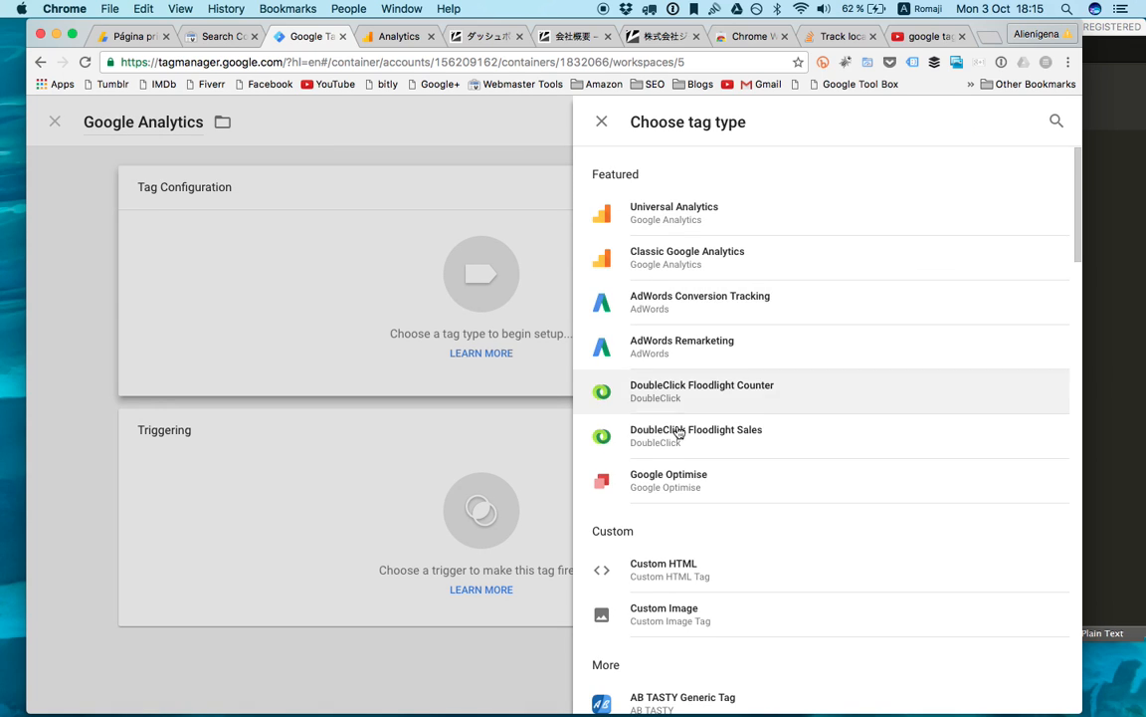
{"action": "scroll", "scroll_direction": "down", "scroll_amount": 3}
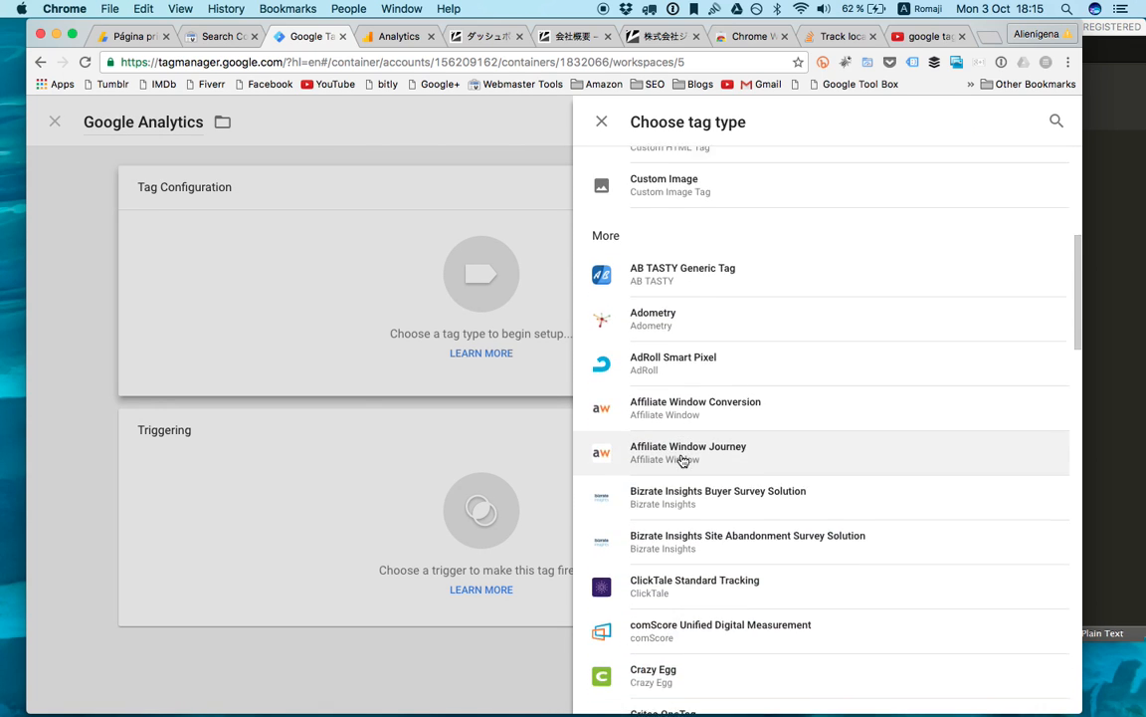
{"action": "scroll", "scroll_direction": "down", "scroll_amount": 3}
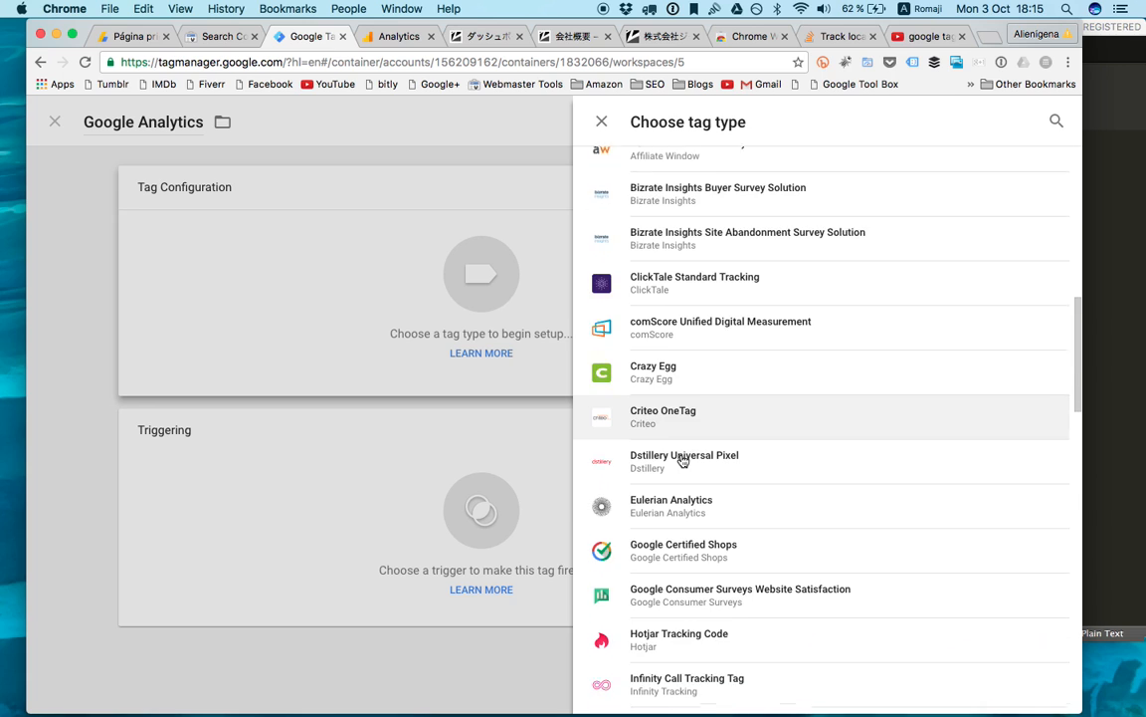
{"action": "scroll", "scroll_direction": "down", "scroll_amount": 3}
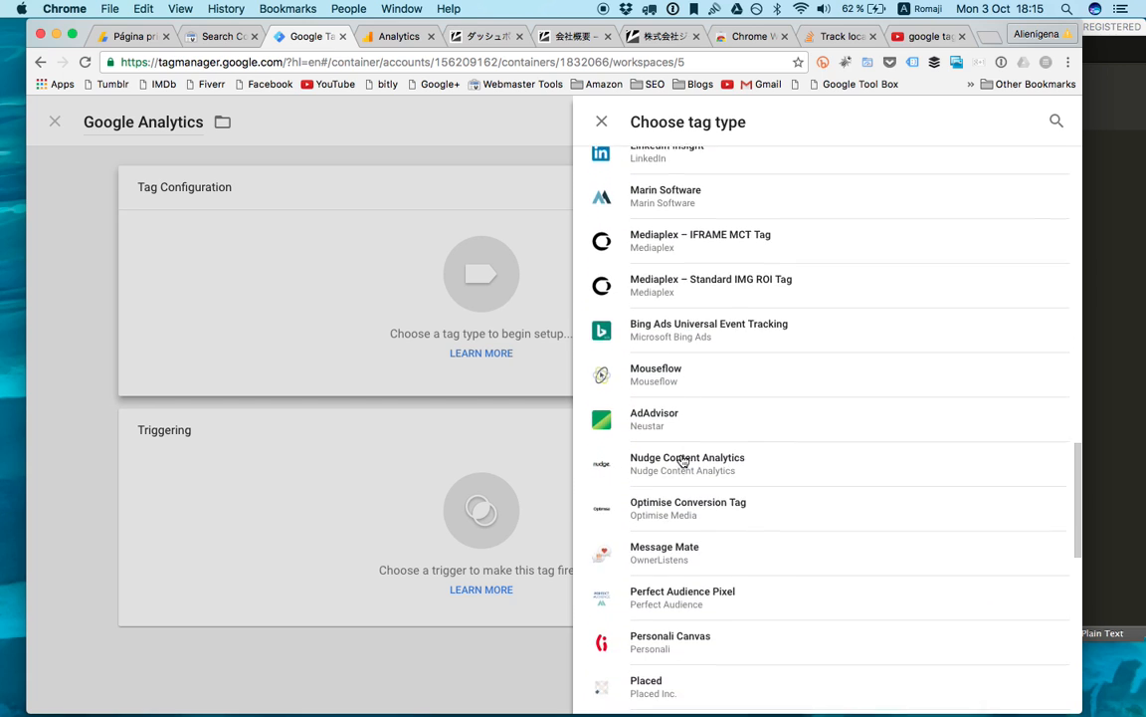
{"action": "scroll", "scroll_direction": "up", "scroll_amount": 3}
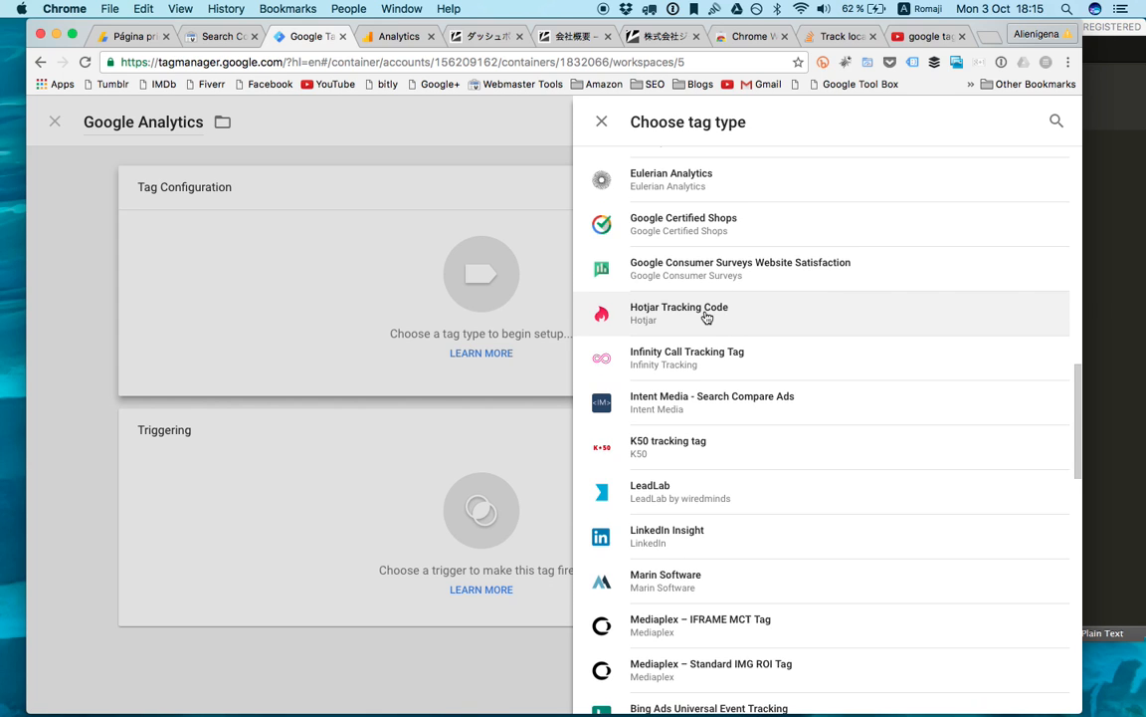
{"action": "scroll", "scroll_direction": "up", "scroll_amount": 3}
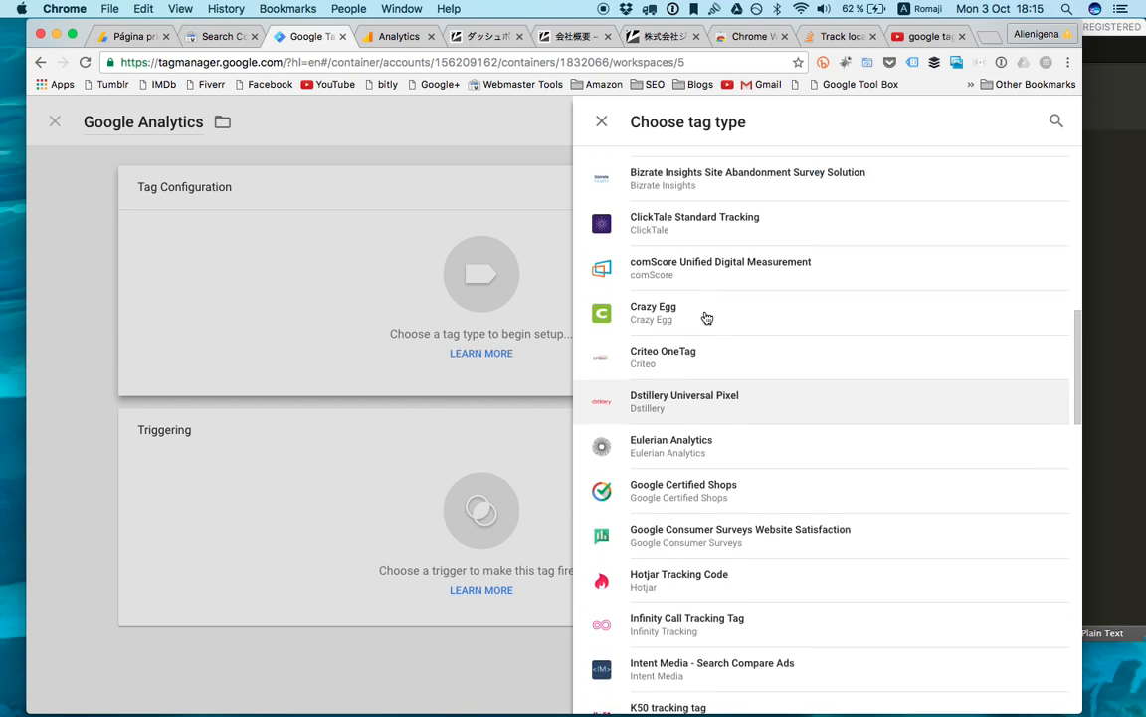
{"action": "scroll", "scroll_direction": "down", "scroll_amount": 3}
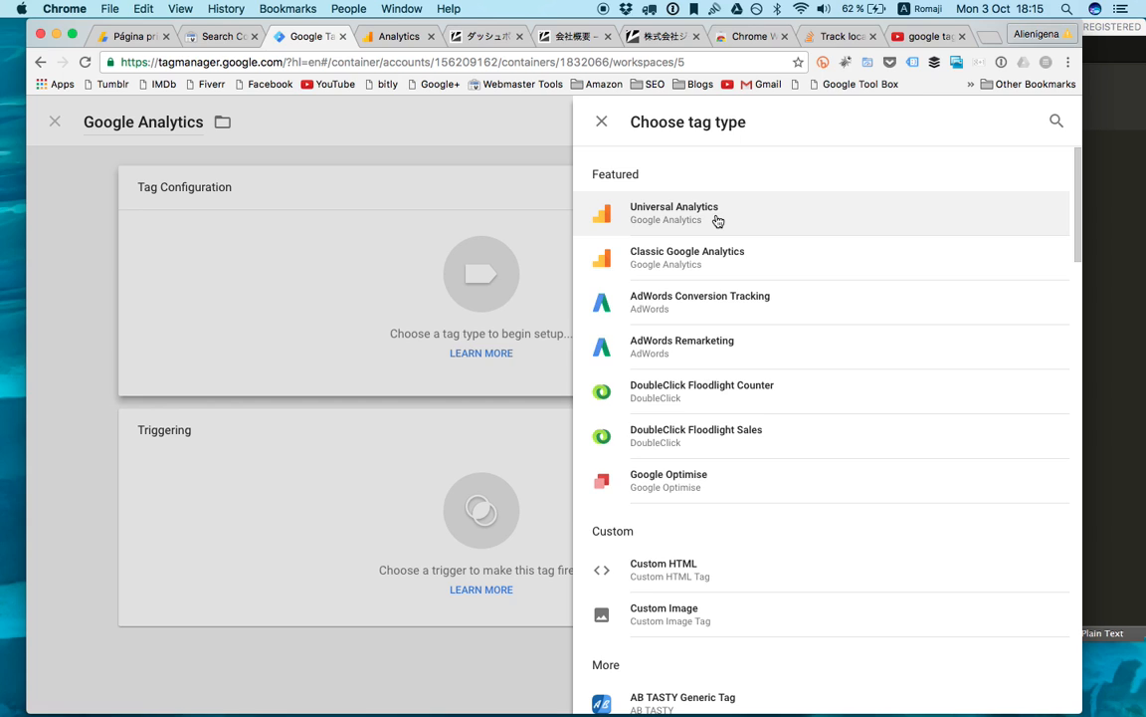
- Choose Universal Analytics as the tag type and look up the Tracking ID in Analytics
{"action": "left_click", "coordinate": [673, 213]}
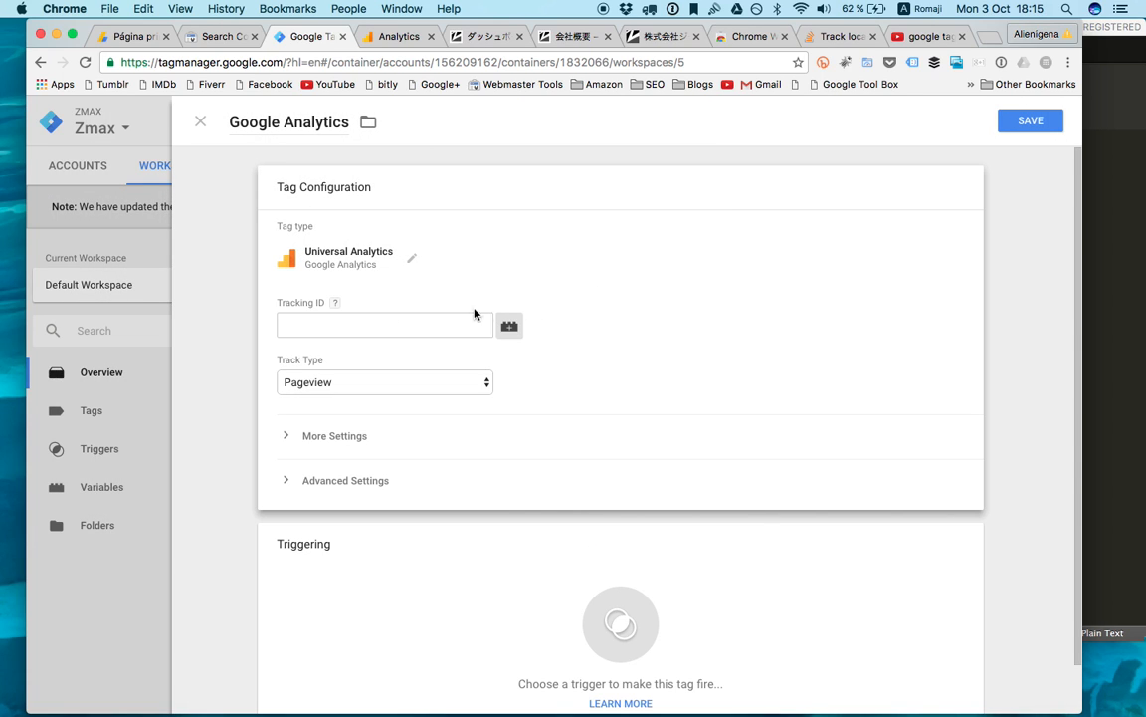
{"action": "left_click", "coordinate": [384, 324]}
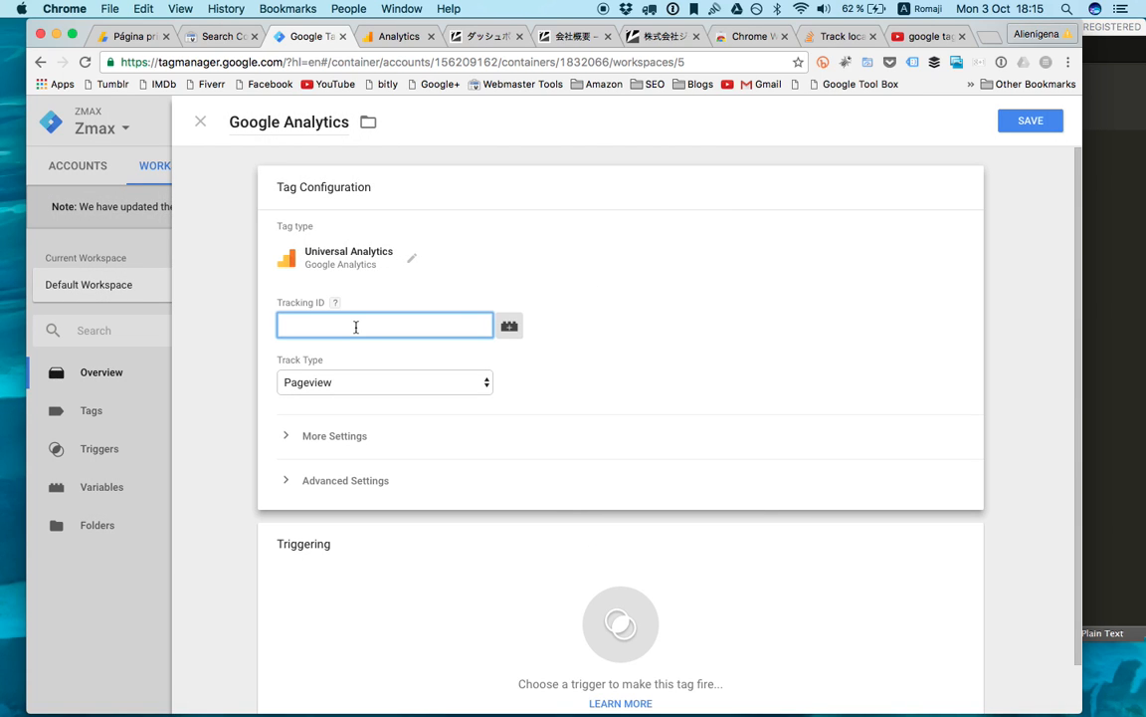
{"action": "left_click", "coordinate": [385, 325]}
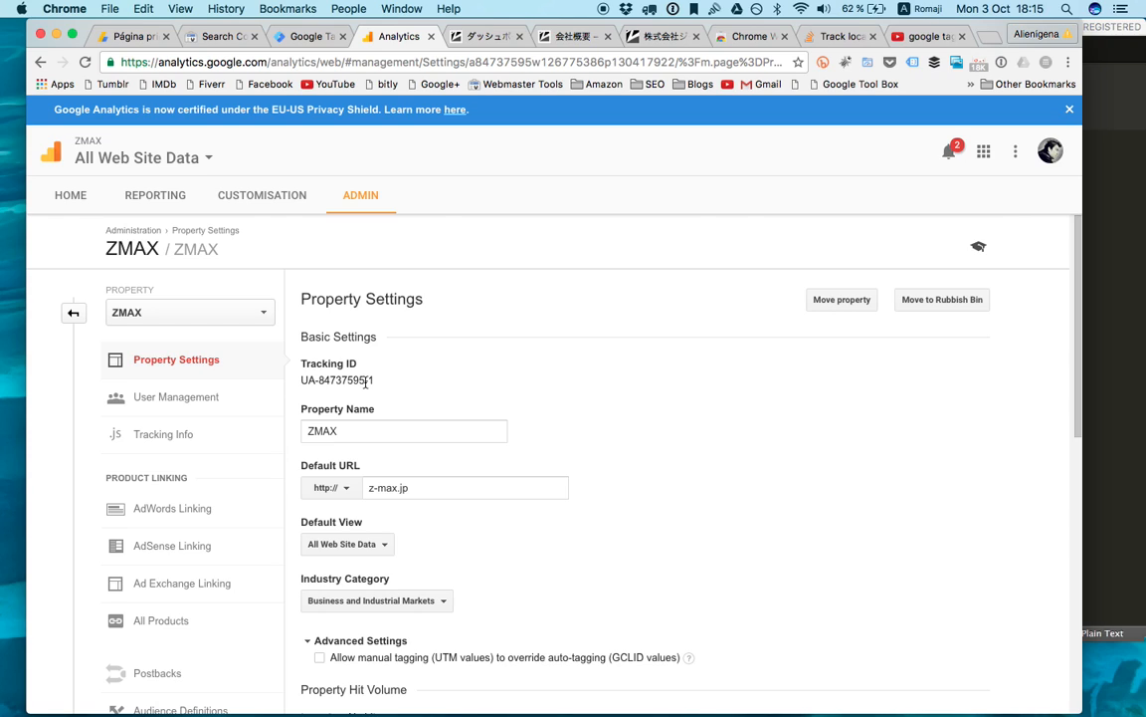
- Select the ZMAX property's tracking ID in Analytics Property Settings
{"action": "double_click", "coordinate": [337, 380]}
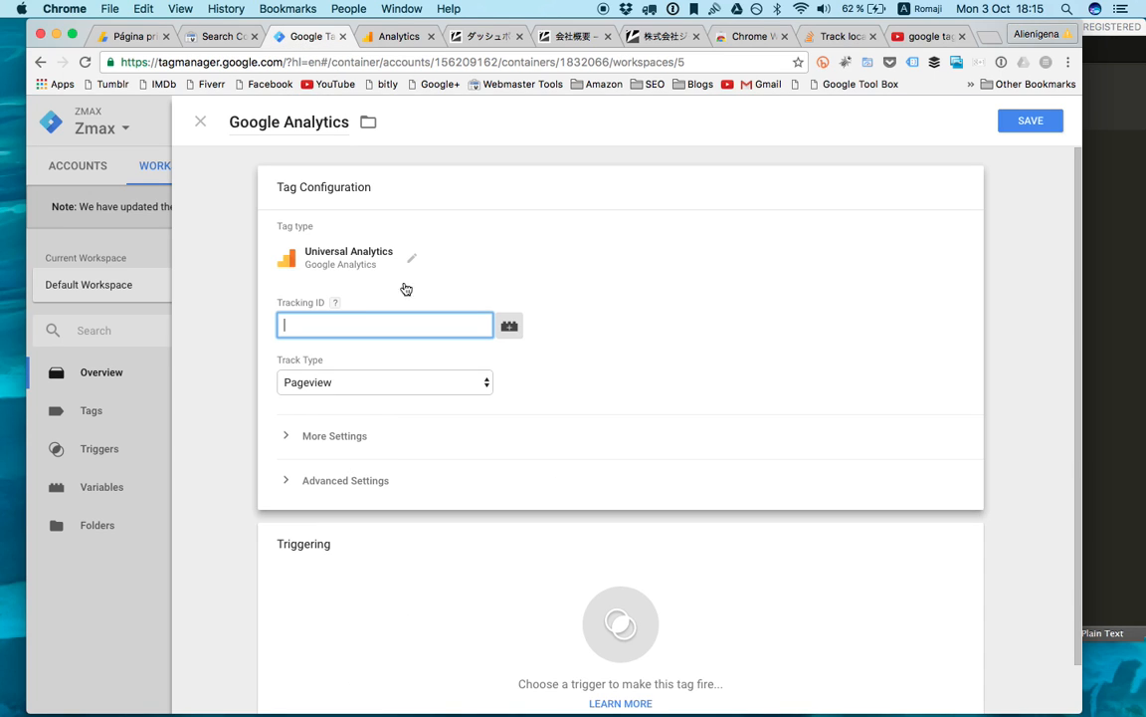
- Enter tracking ID UA-84737595-1, trigger the tag on All Pages, and save it
{"action": "type", "text": "UA-84737595-1"}
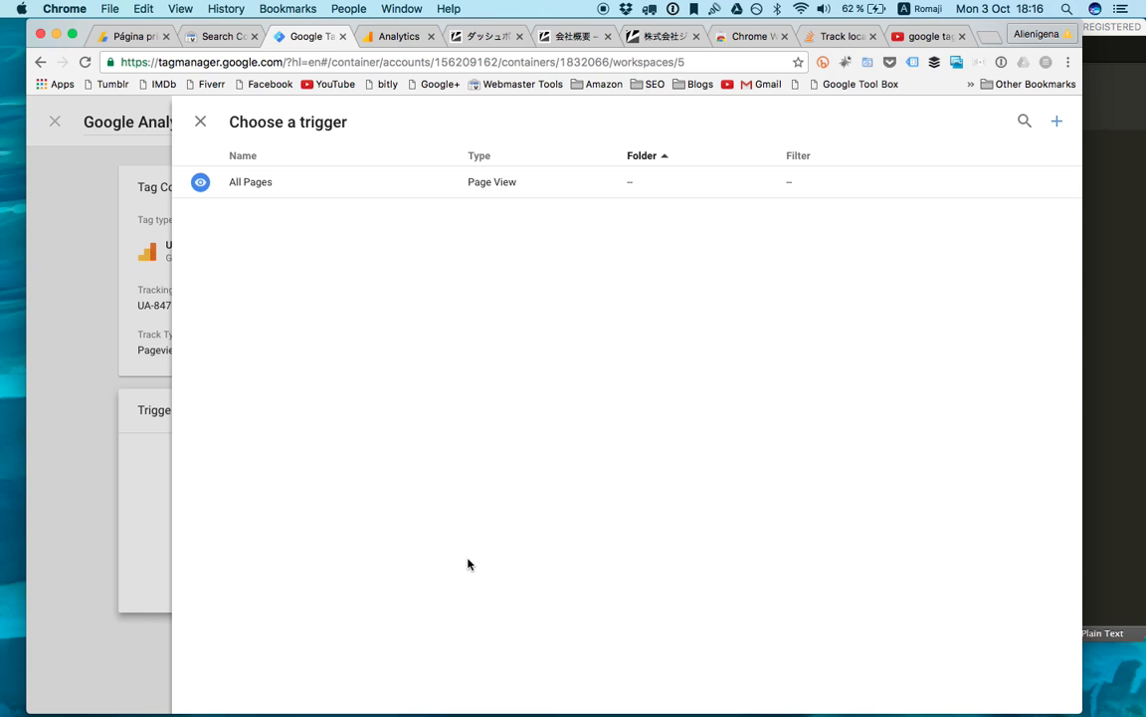
{"action": "mouse_move", "coordinate": [547, 182]}
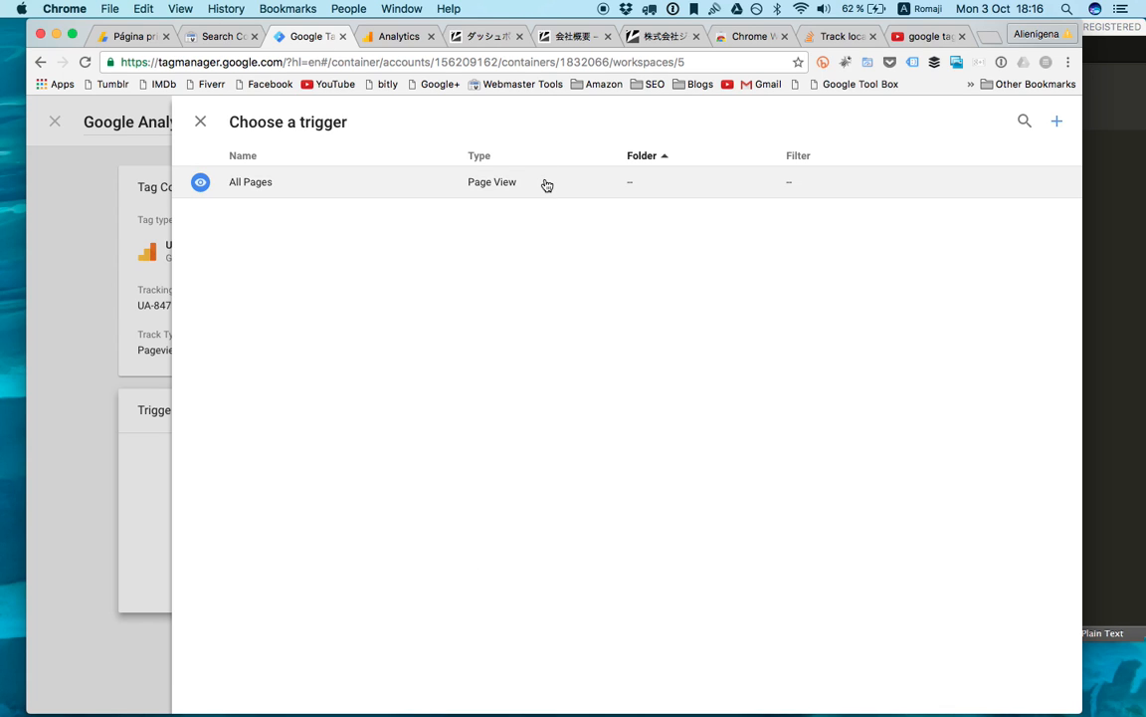
{"action": "left_click", "coordinate": [250, 182]}
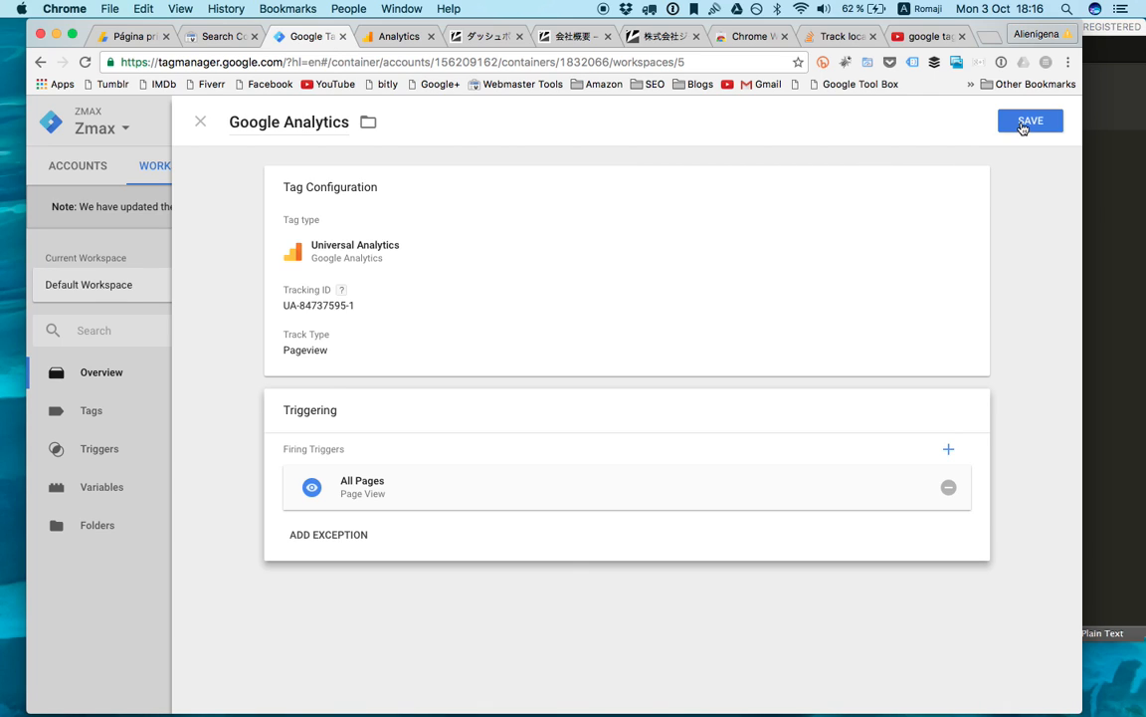
{"action": "left_click", "coordinate": [1030, 121]}
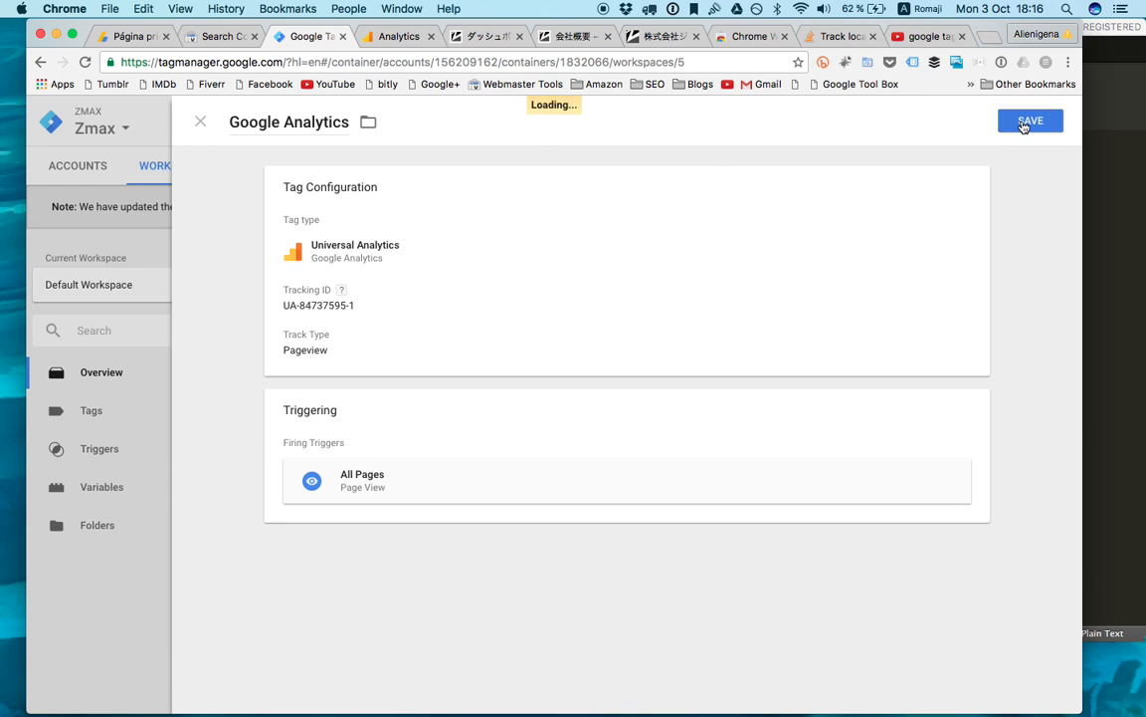
{"action": "left_click", "coordinate": [1030, 120]}
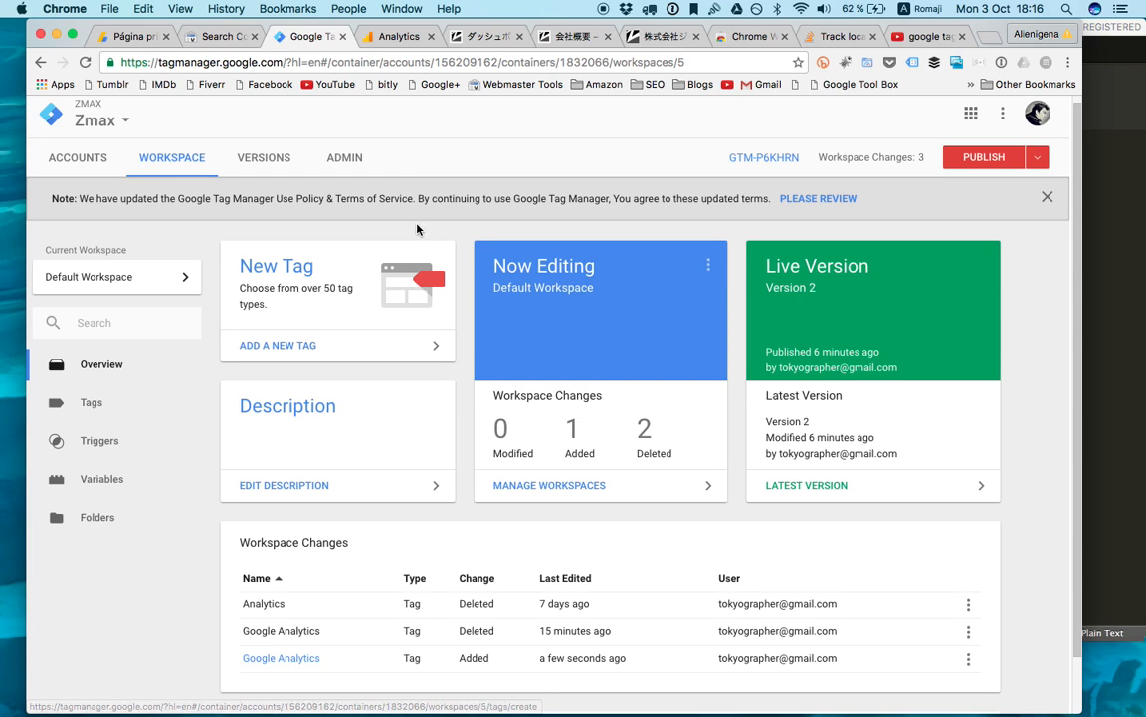
{"action": "left_click", "coordinate": [345, 158]}
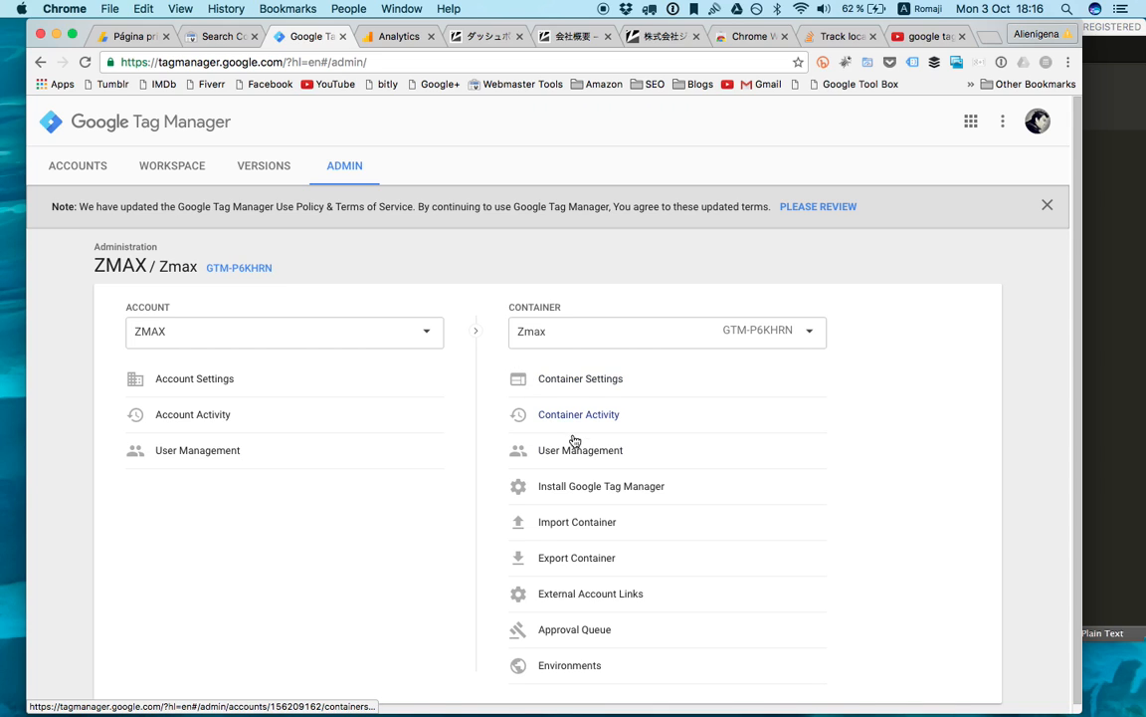
- Show the container's Install Google Tag Manager page with its head and body code snippets
{"action": "left_click", "coordinate": [601, 485]}
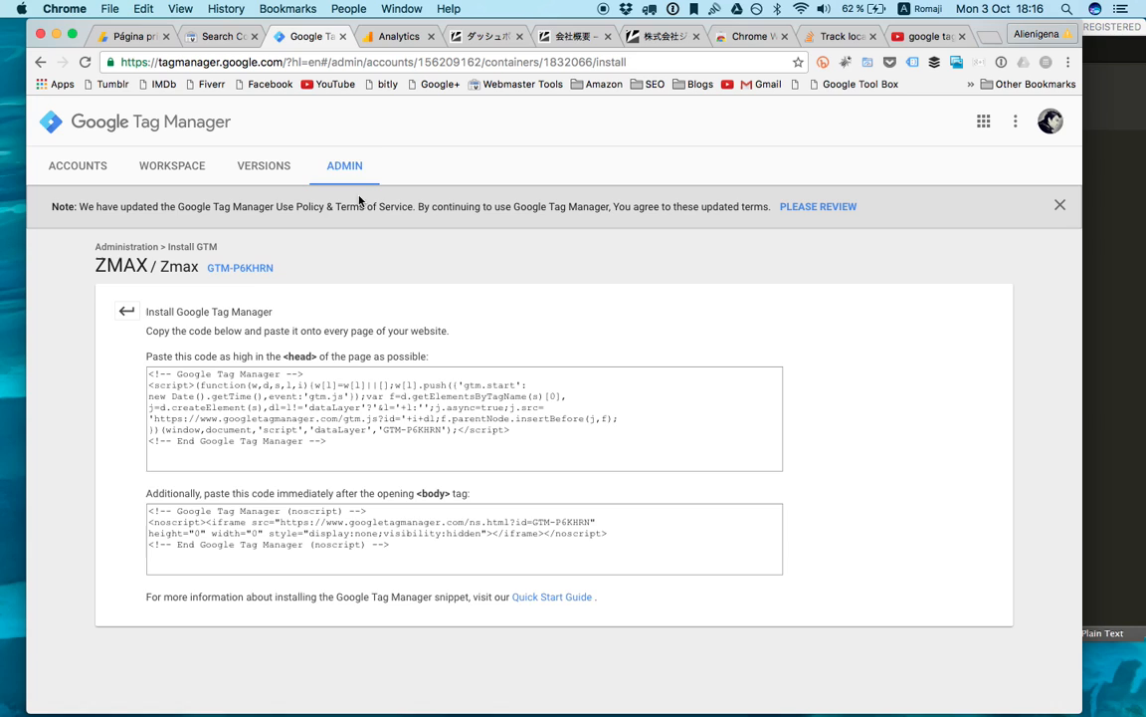
{"action": "left_click", "coordinate": [126, 310]}
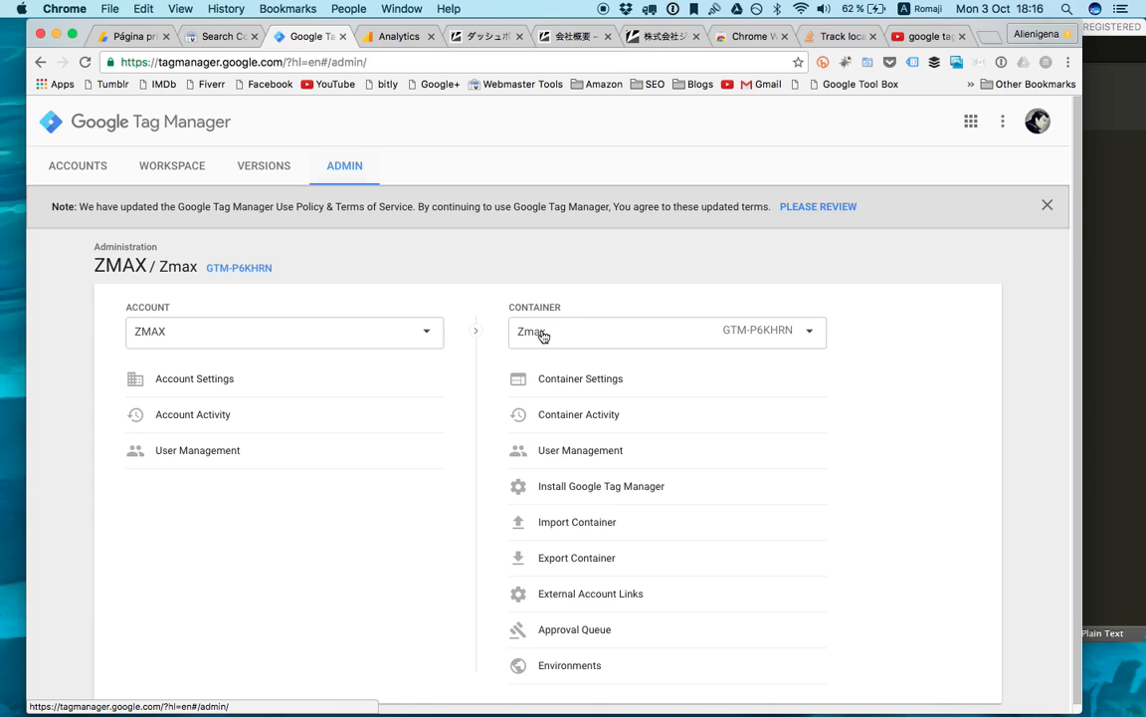
{"action": "left_click", "coordinate": [601, 486]}
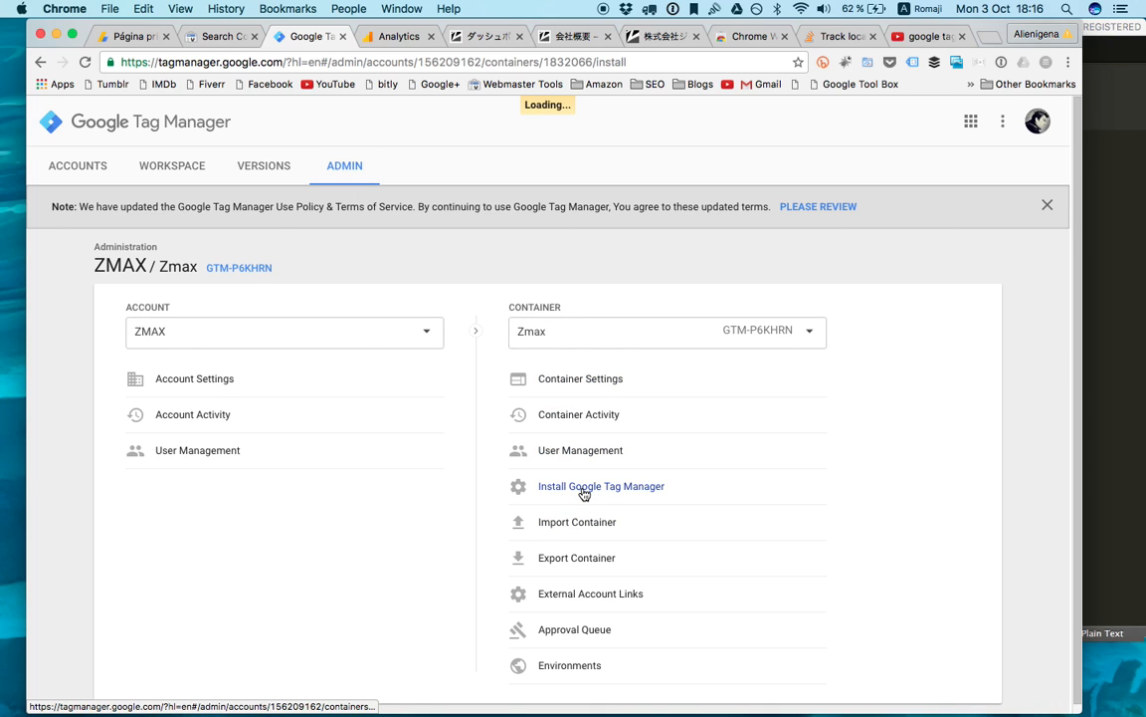
{"action": "left_click", "coordinate": [601, 485]}
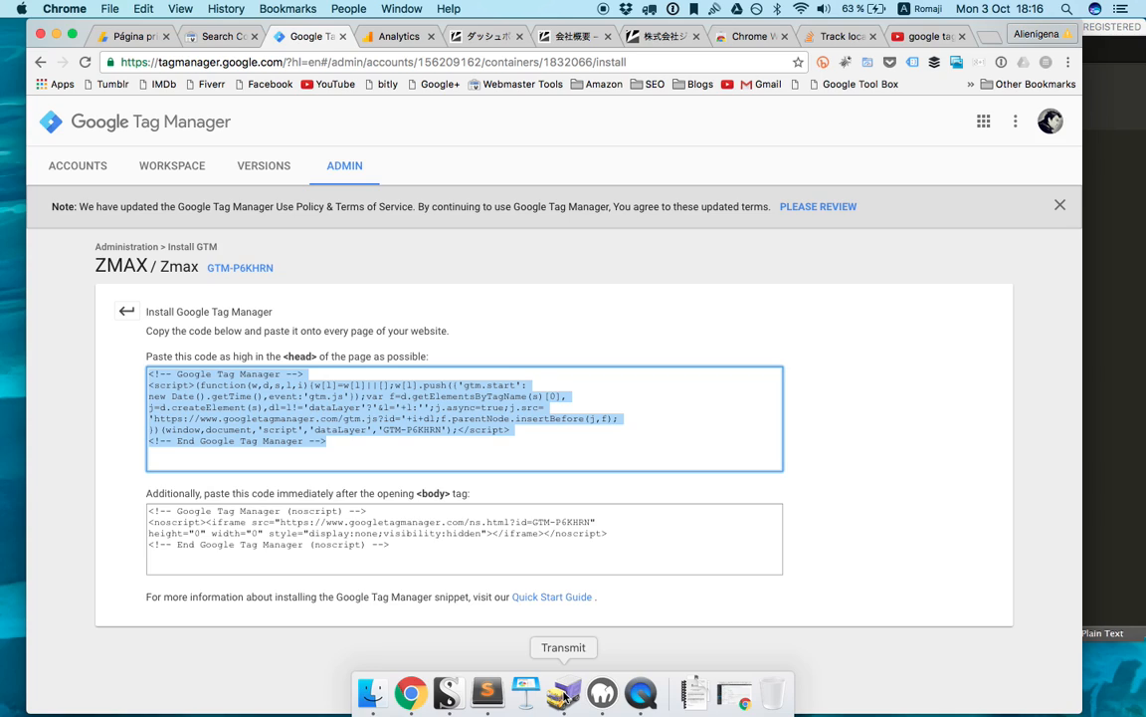
{"action": "mouse_move", "coordinate": [565, 694]}
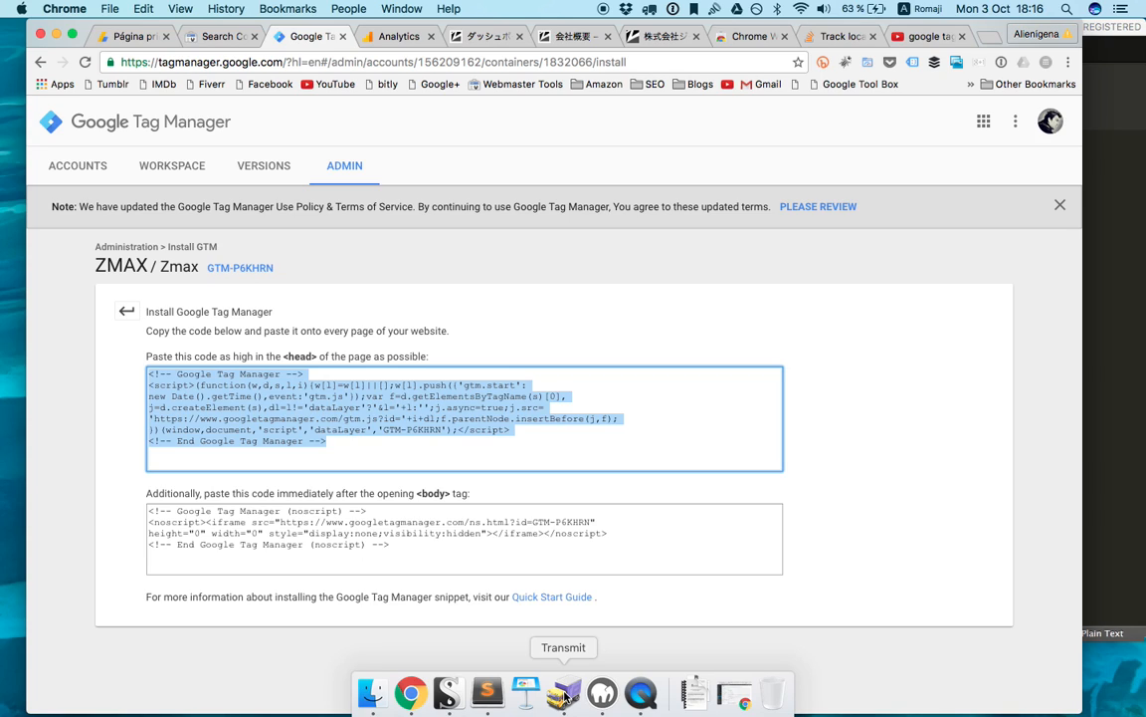
- In Transmit, browse the server's public_html folder and bring up index.html's Open With options
{"action": "left_click", "coordinate": [563, 692]}
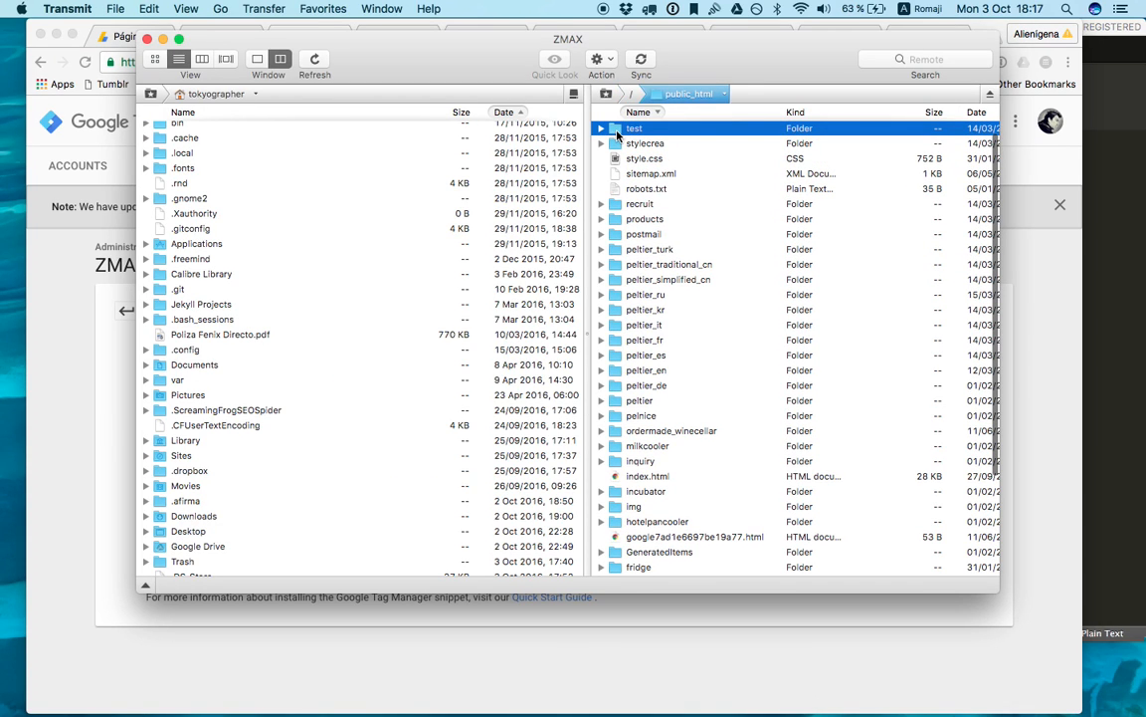
{"action": "scroll", "scroll_direction": "down", "scroll_amount": 3}
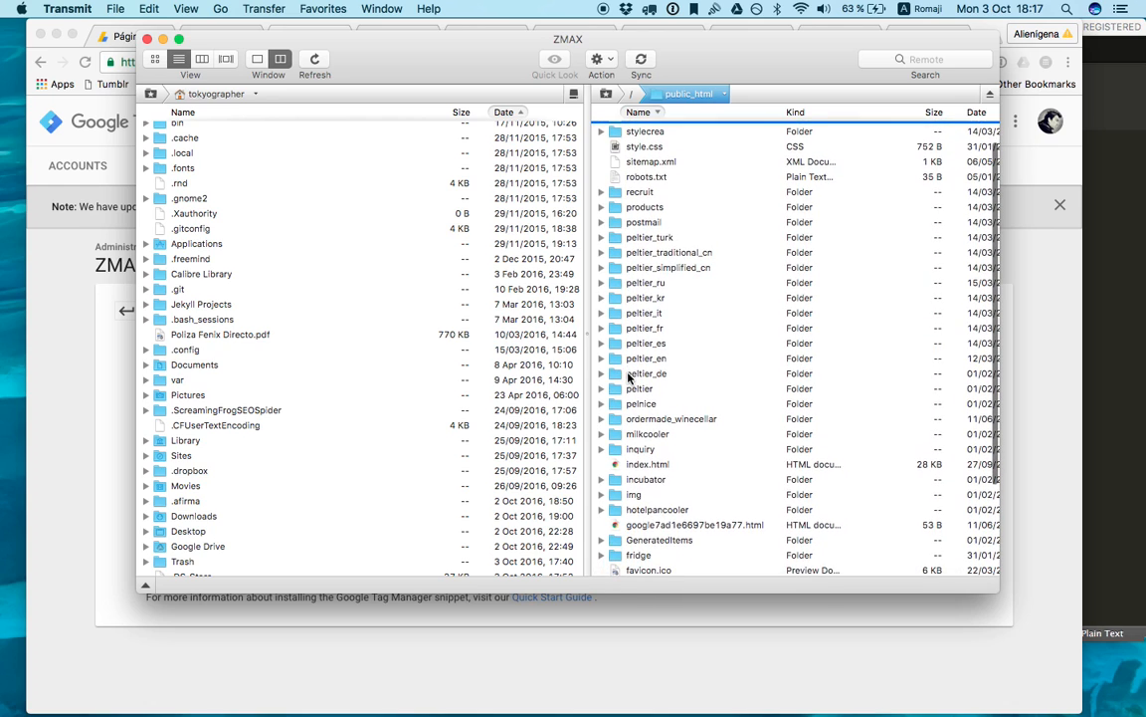
{"action": "scroll", "scroll_direction": "down", "scroll_amount": 3}
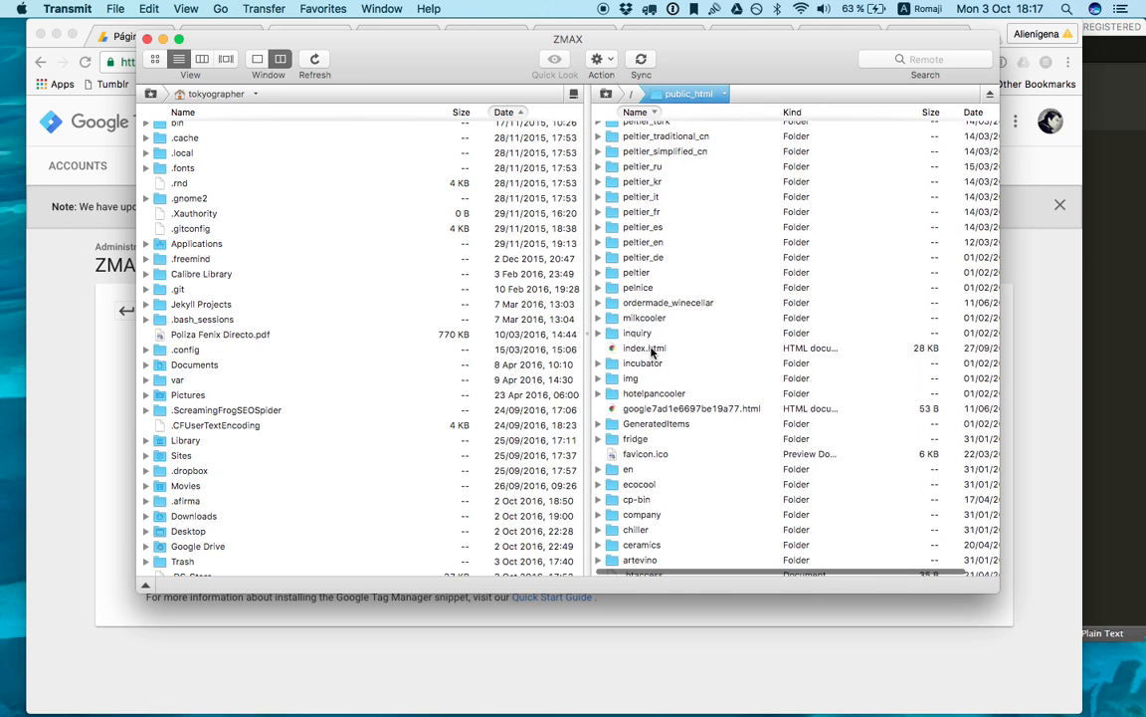
{"action": "right_click", "coordinate": [645, 348]}
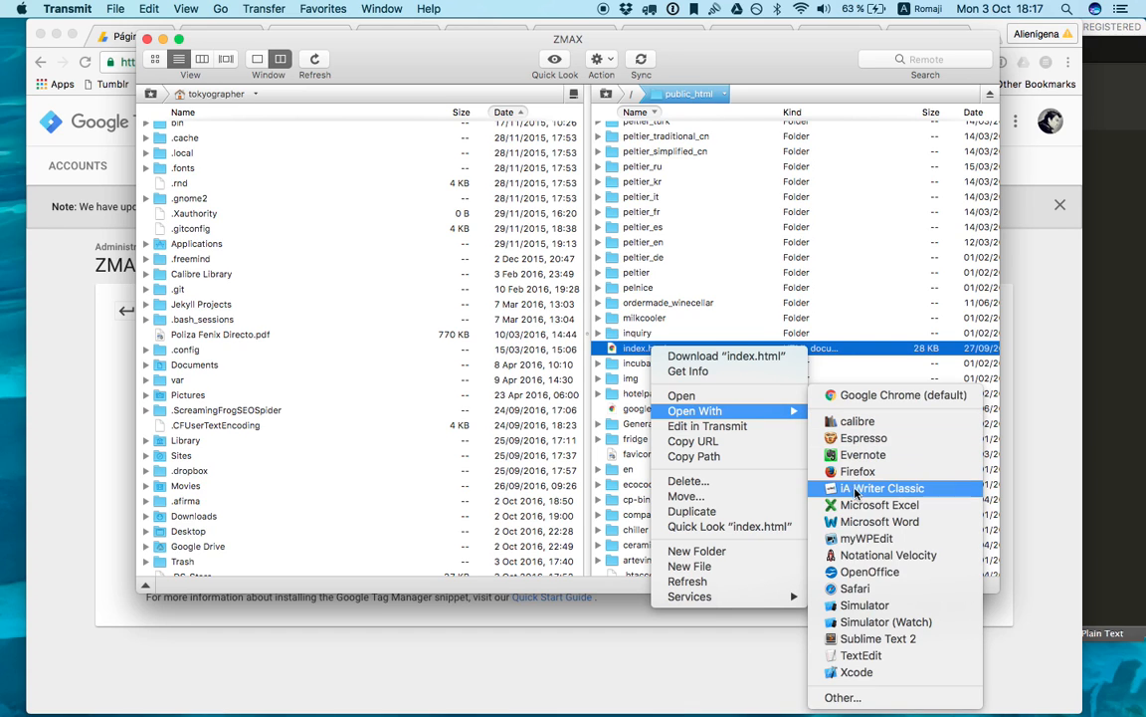
{"action": "mouse_move", "coordinate": [878, 638]}
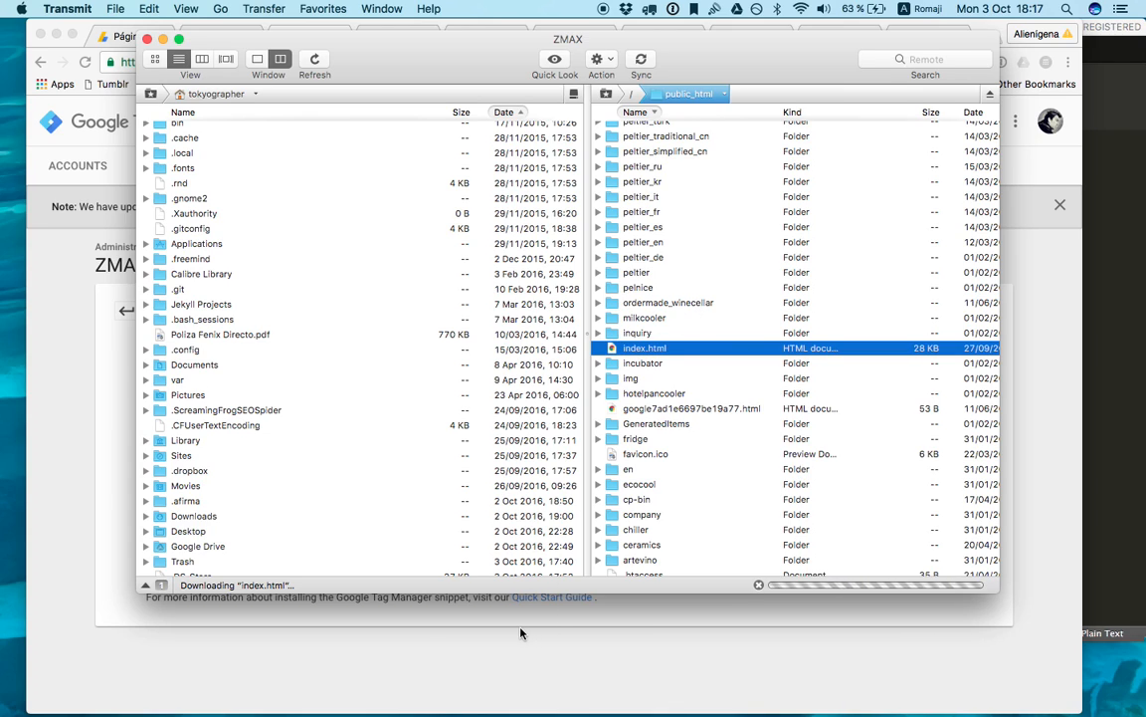
{"action": "mouse_move", "coordinate": [647, 365]}
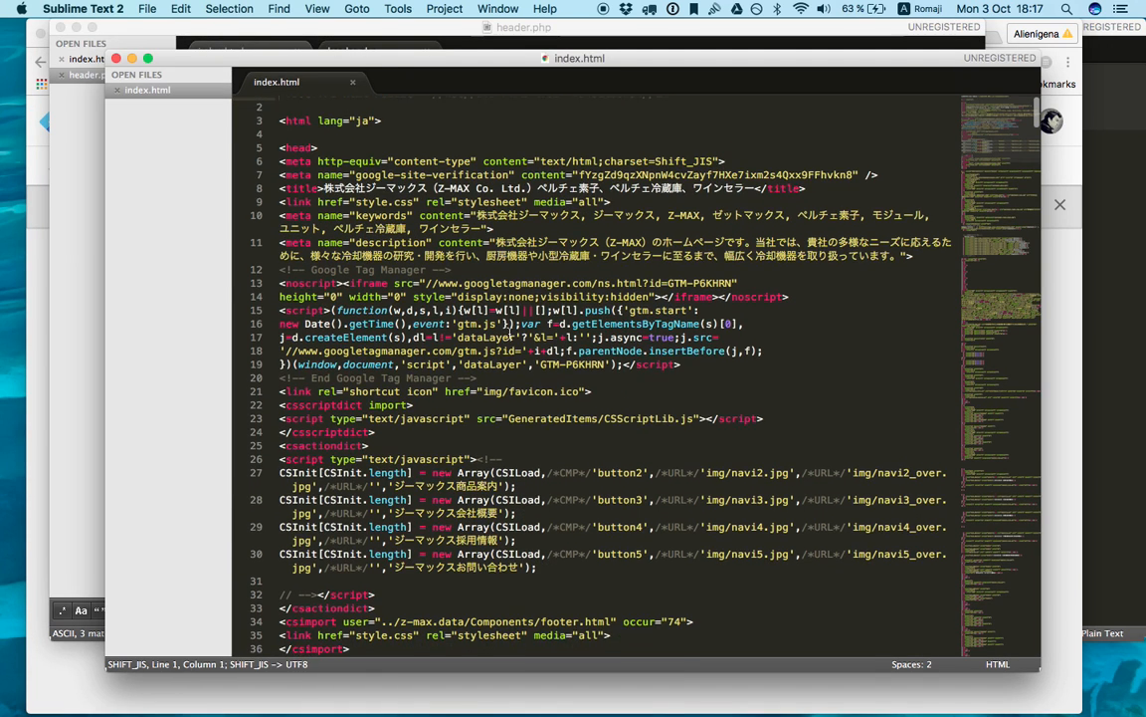
- Scroll index.html in Sublime Text 2 to place the GTM head snippet after <head>
{"action": "scroll", "scroll_direction": "down", "scroll_amount": 3}
{"action": "type", "text": "head"}
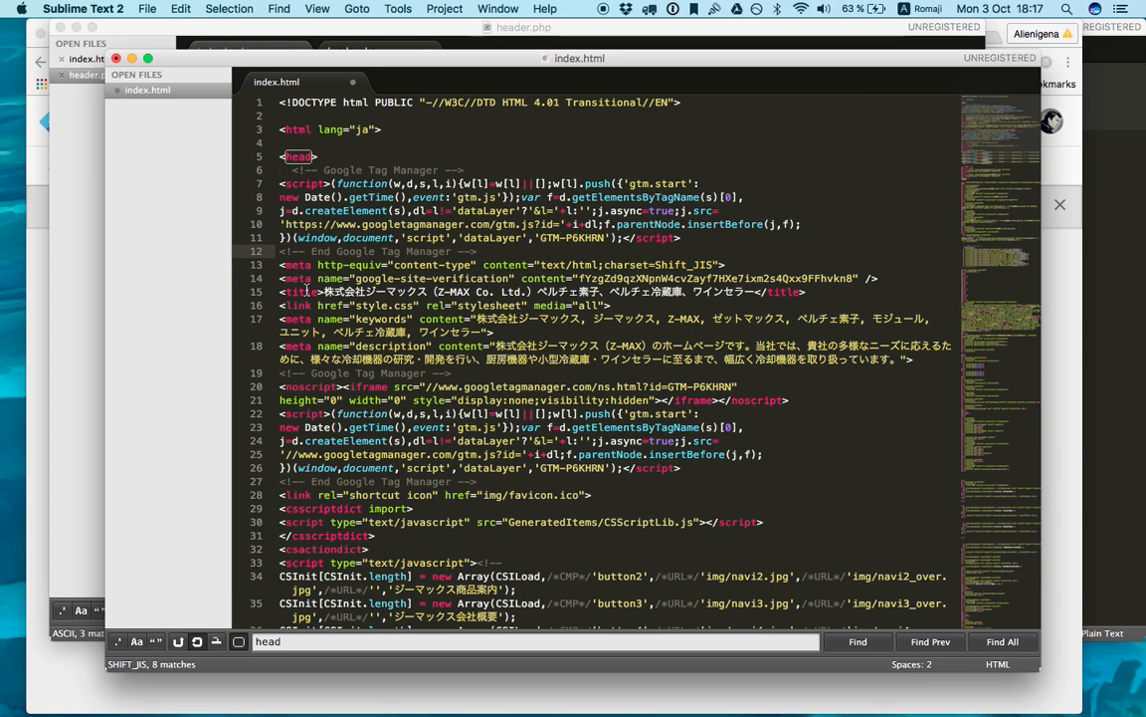
{"action": "mouse_move", "coordinate": [287, 700]}
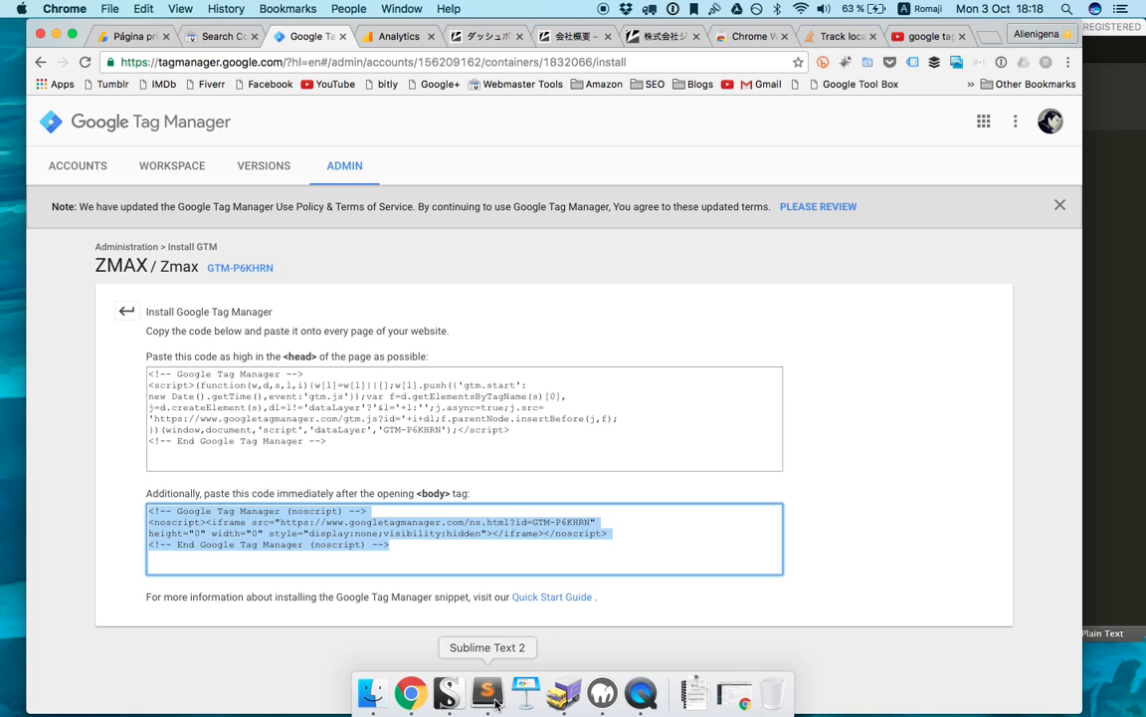
- Return to index.html, add the noscript snippet after <body>, and save with Cmd+S to upload
{"action": "left_click", "coordinate": [486, 691]}
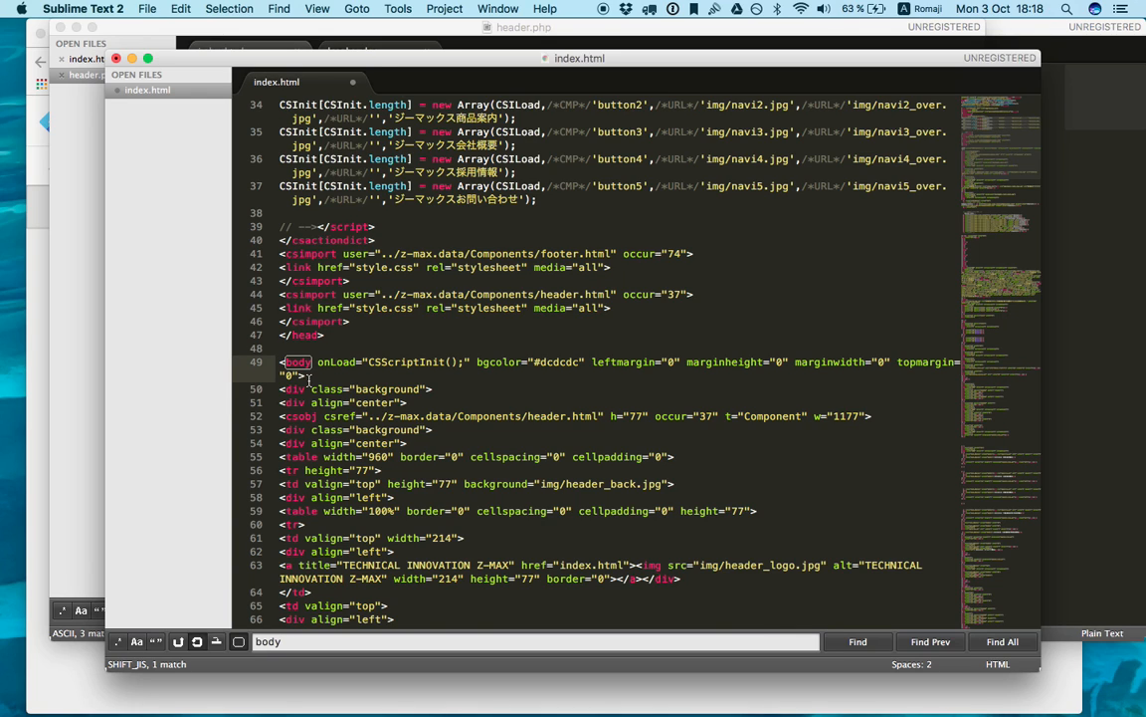
{"action": "scroll", "scroll_direction": "down", "scroll_amount": 3}
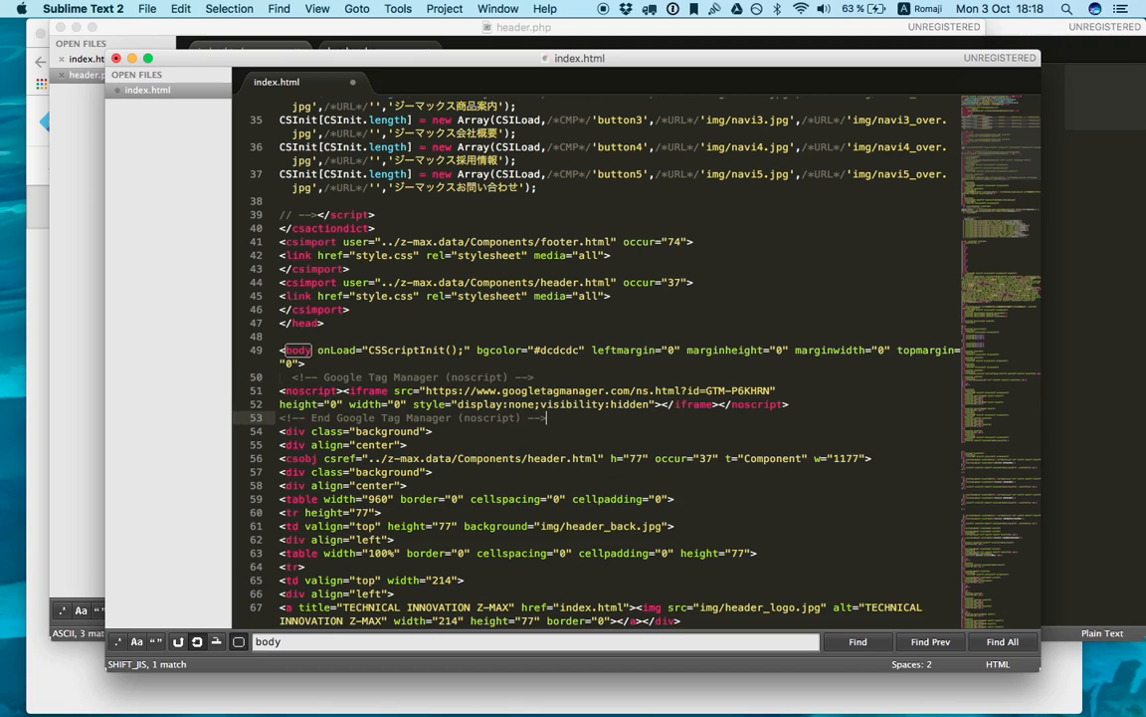
{"action": "mouse_move", "coordinate": [453, 318]}
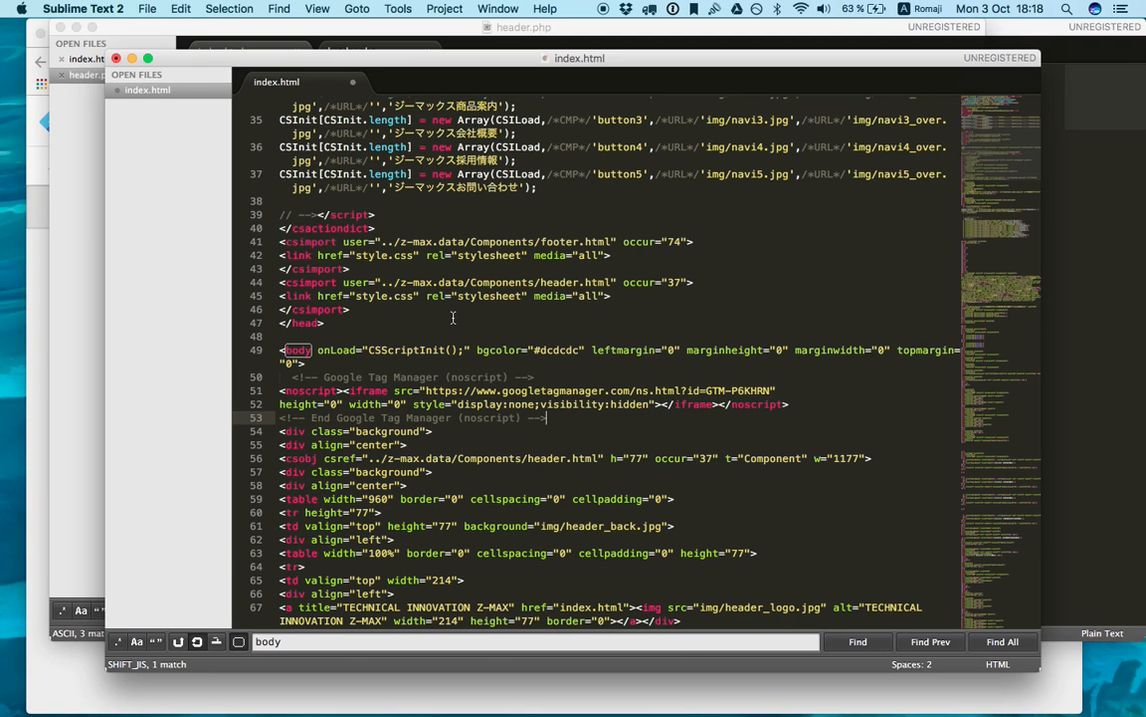
{"action": "key", "text": "cmd+s"}
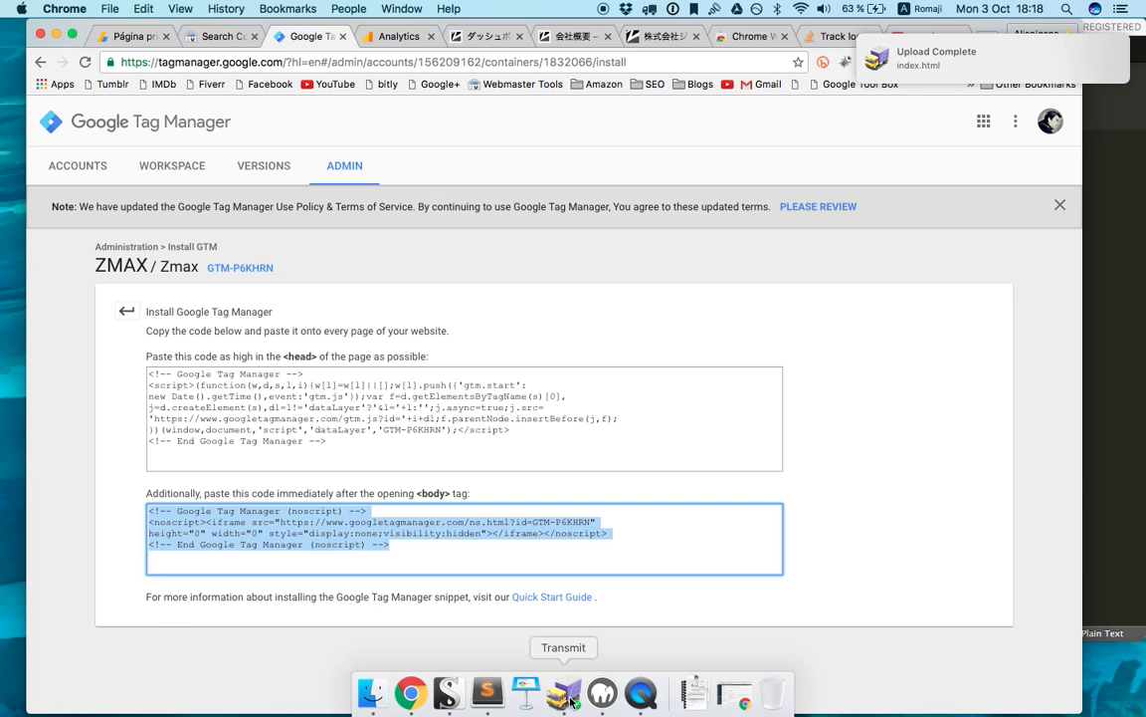
- Bring Transmit forward to confirm index.html in public_html is dated today
{"action": "left_click", "coordinate": [564, 692]}
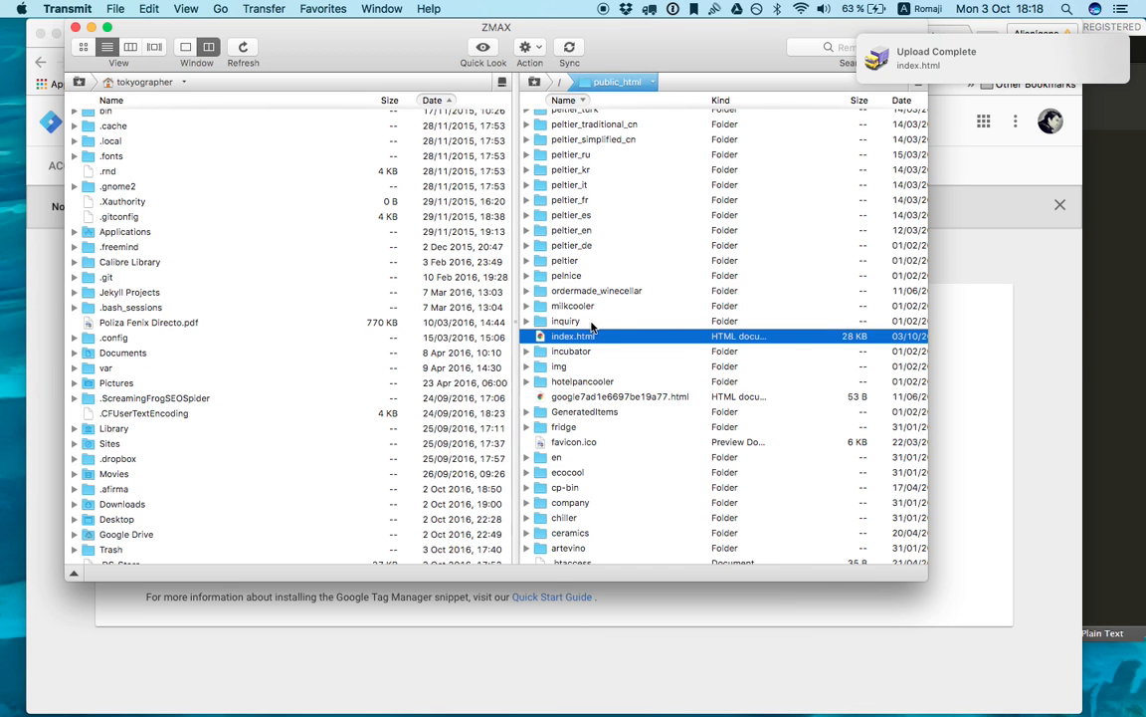
{"action": "mouse_move", "coordinate": [564, 642]}
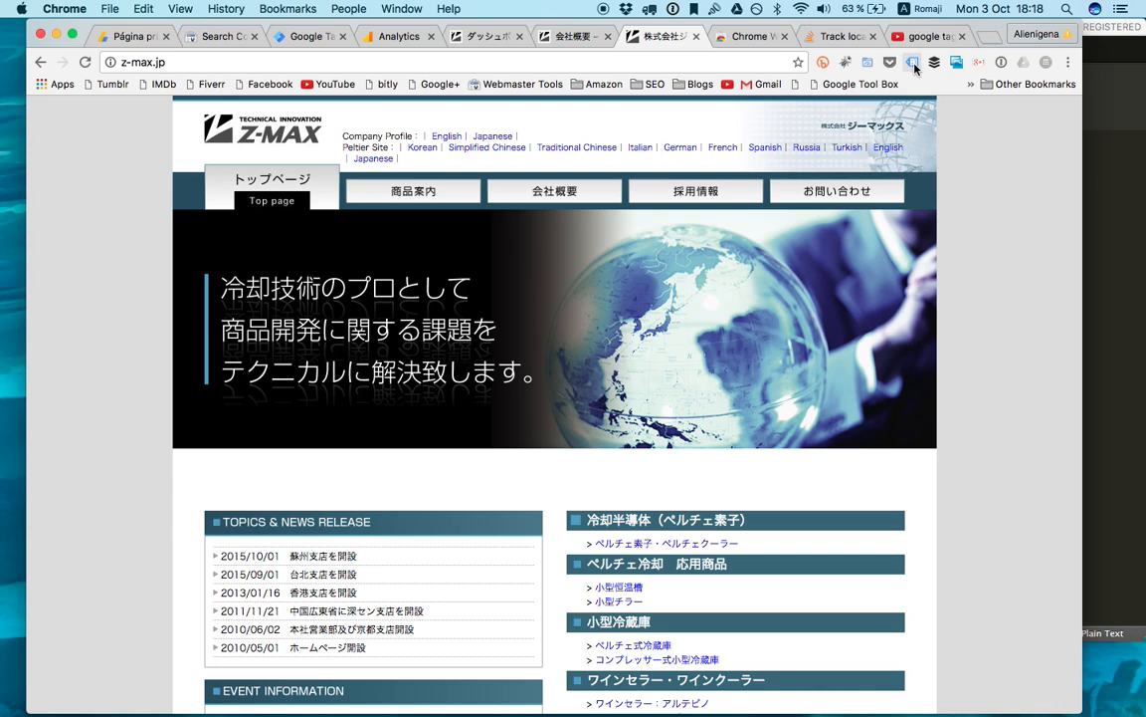
- Enable Tag Assistant on z-max.jp and confirm it detects the UA-84737595-1 Analytics tag
{"action": "left_click", "coordinate": [912, 62]}
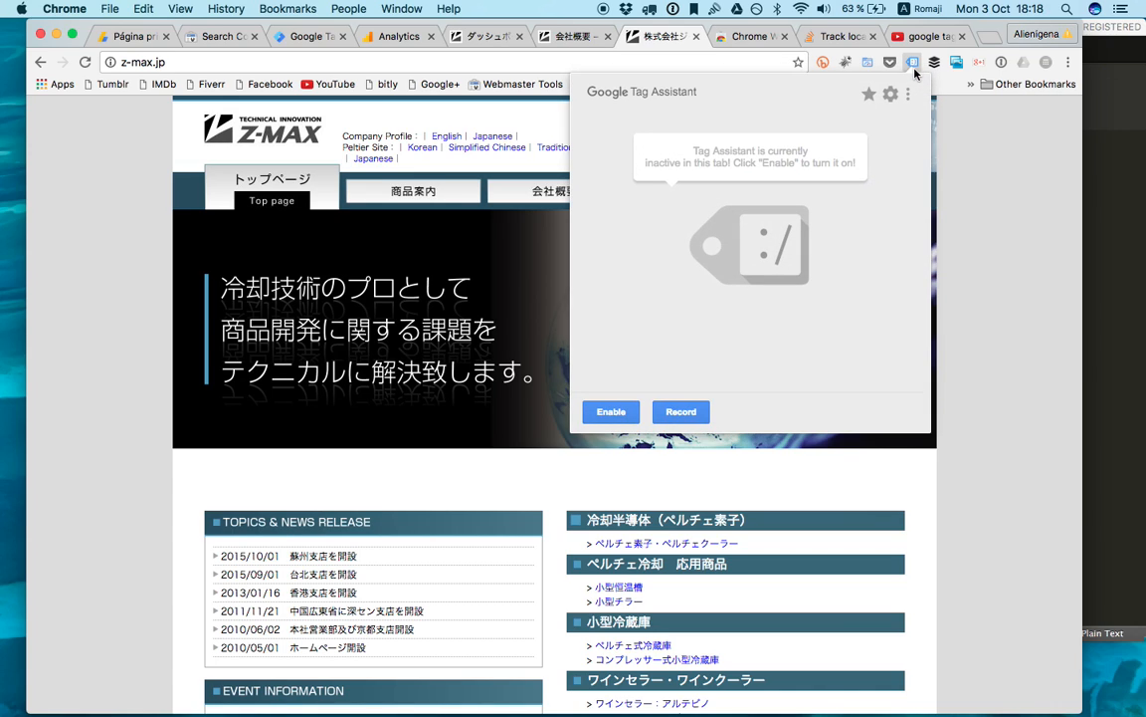
{"action": "mouse_move", "coordinate": [671, 373]}
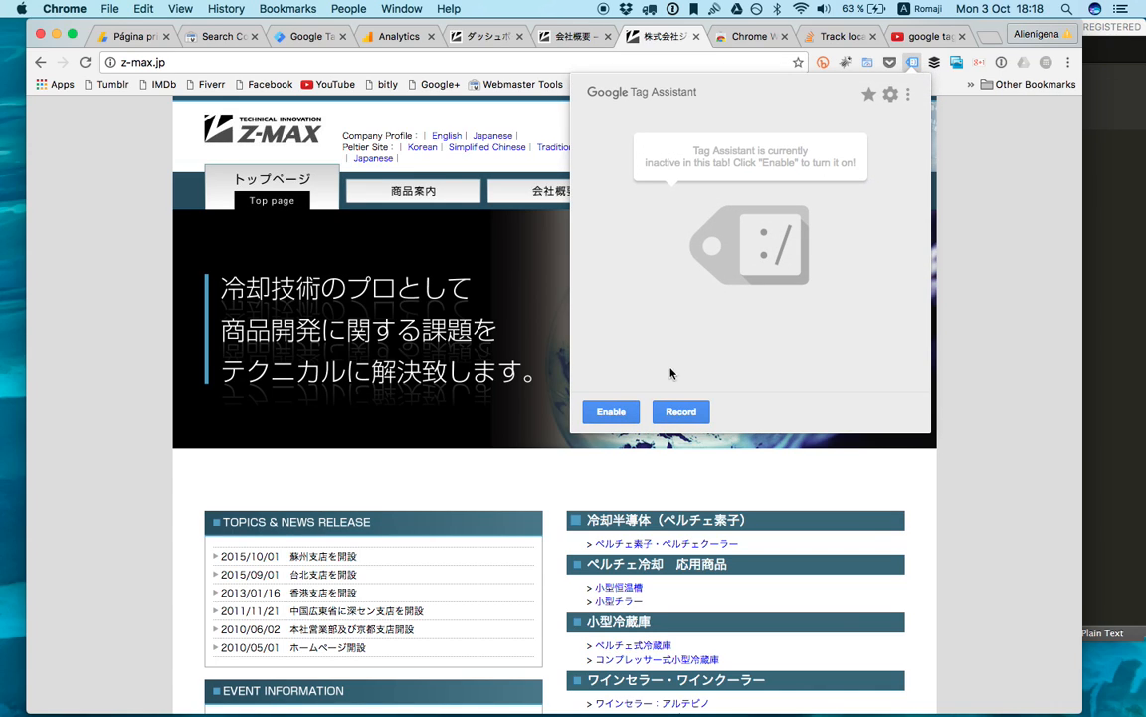
{"action": "left_click", "coordinate": [610, 411]}
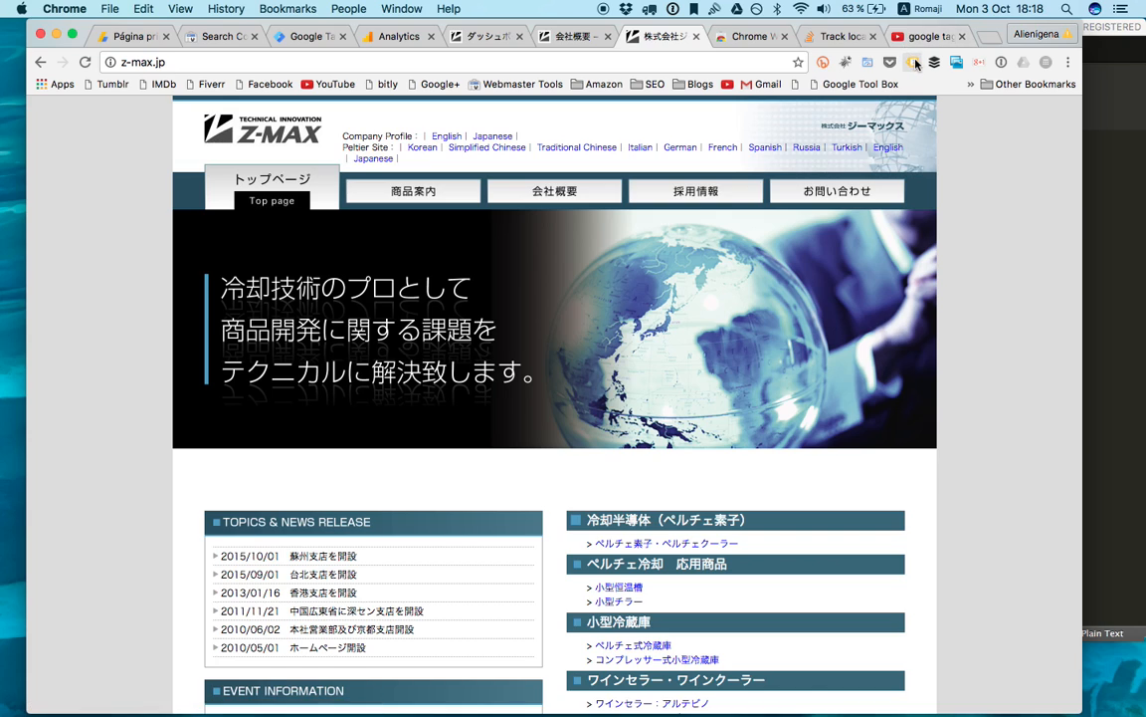
{"action": "left_click", "coordinate": [912, 62]}
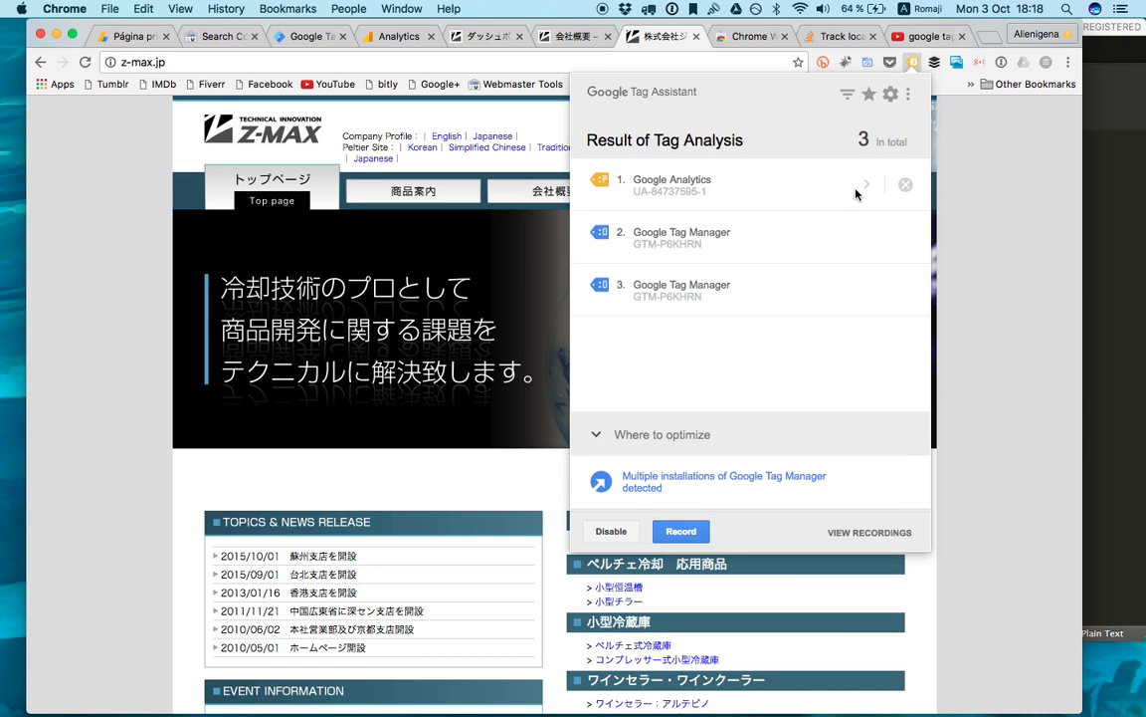
{"action": "mouse_move", "coordinate": [751, 244]}
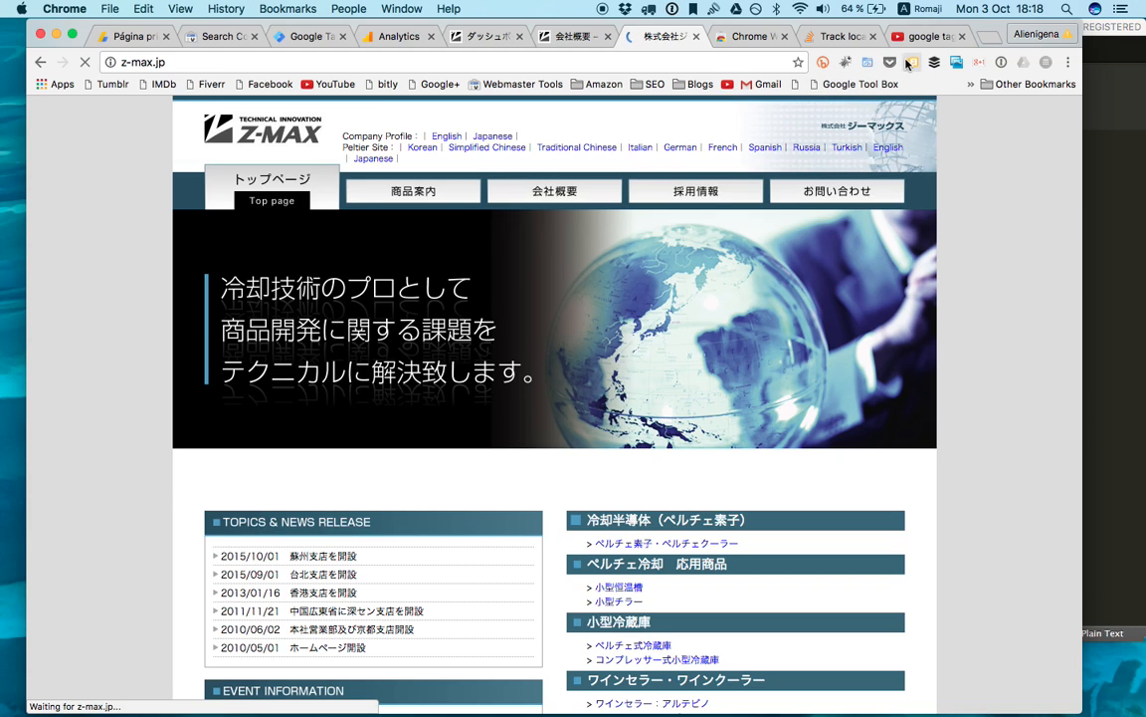
{"action": "left_click", "coordinate": [912, 62]}
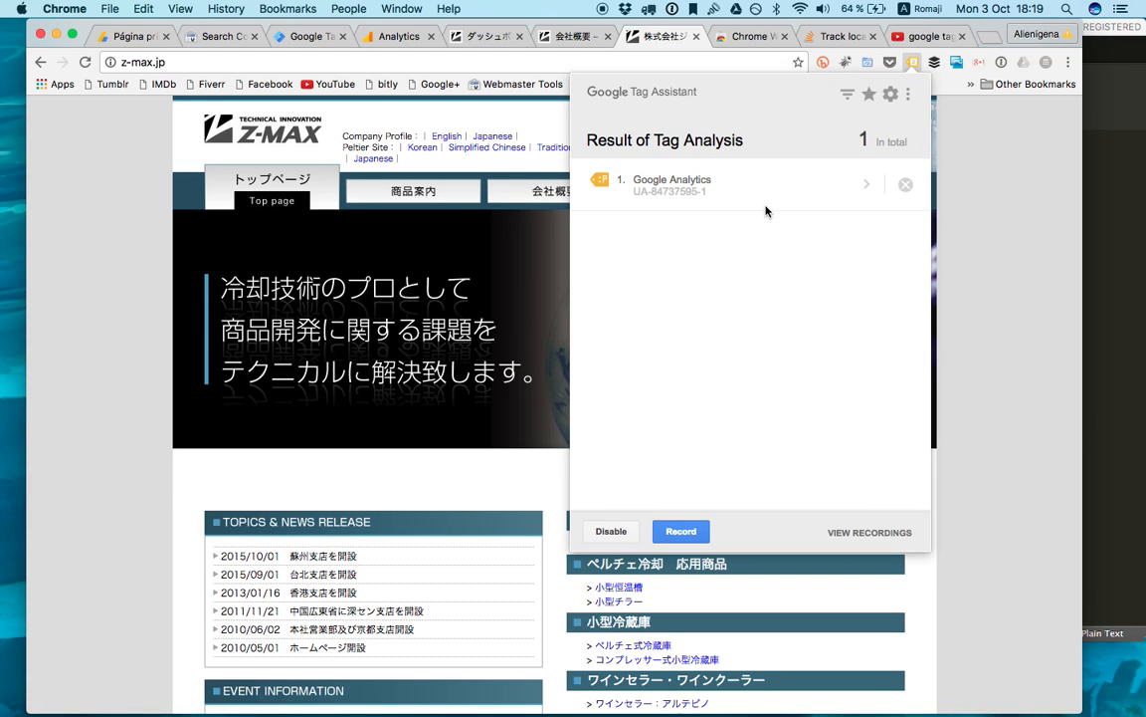
{"action": "mouse_move", "coordinate": [722, 228]}
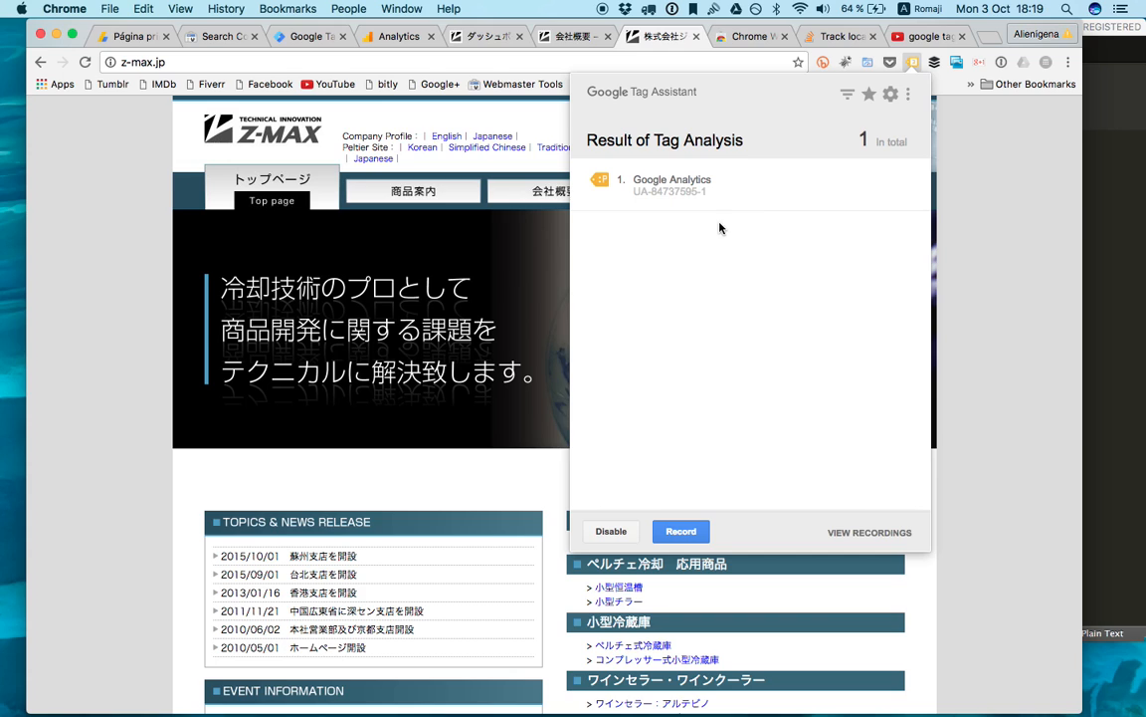
{"action": "left_click", "coordinate": [912, 61]}
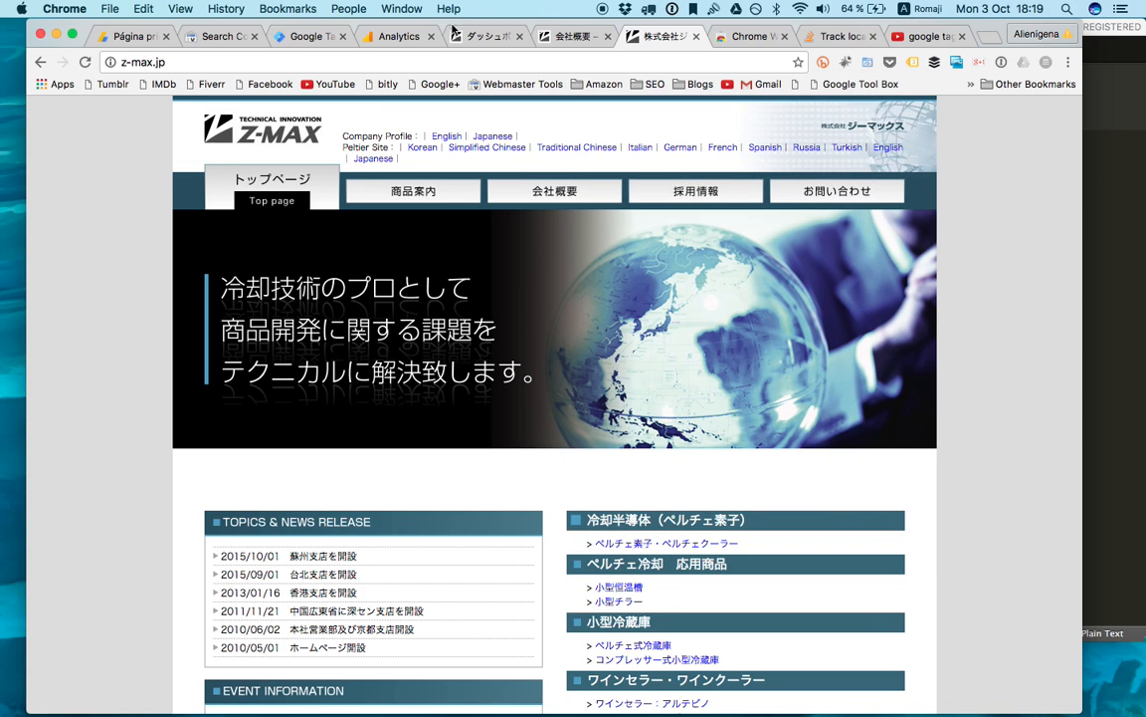
- Show the Analytics audience report for 3 Oct 2016, then return to z-max.jp
{"action": "left_click", "coordinate": [397, 36]}
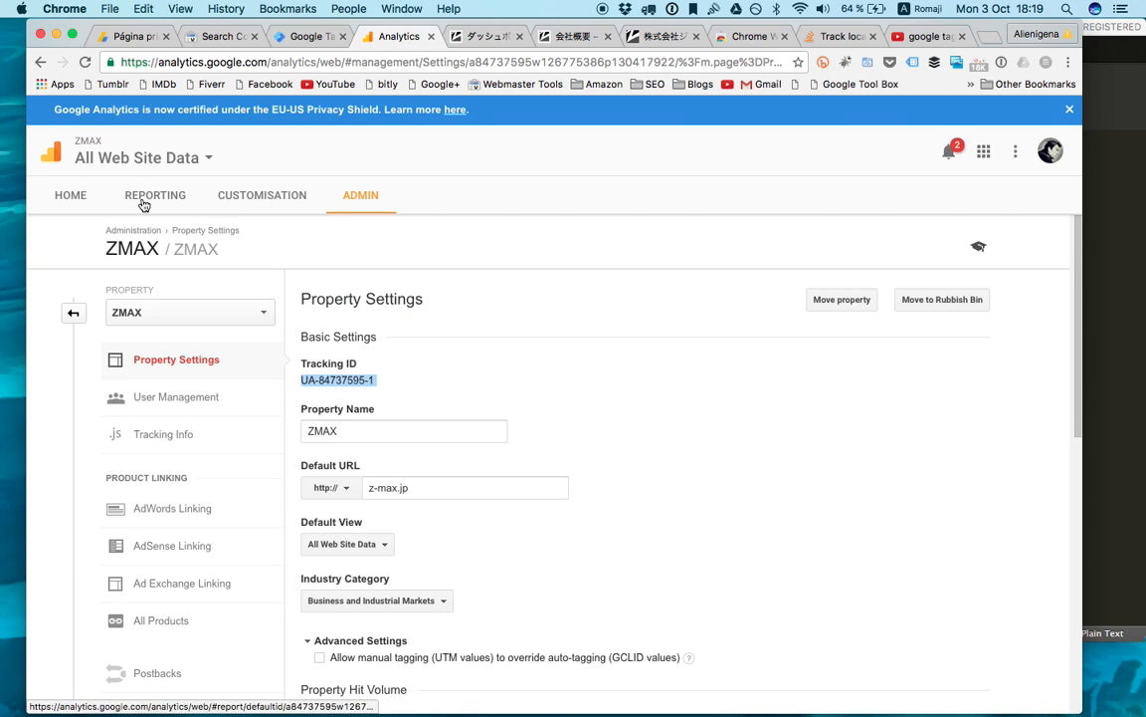
{"action": "left_click", "coordinate": [155, 195]}
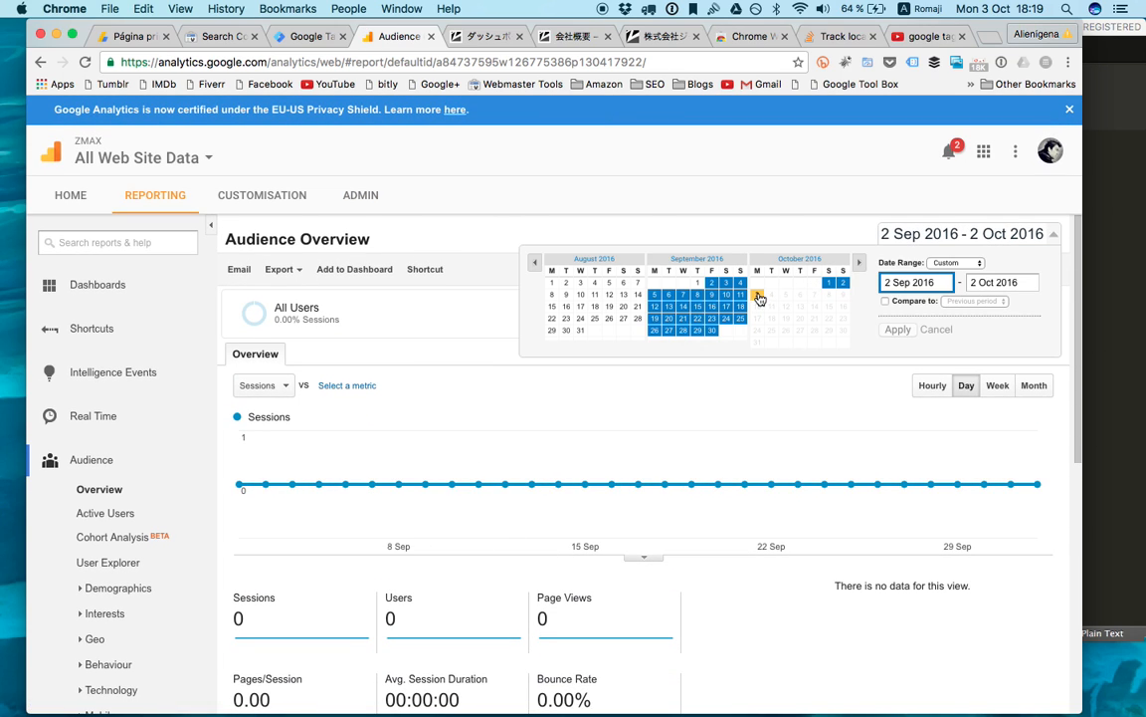
{"action": "left_click", "coordinate": [897, 328]}
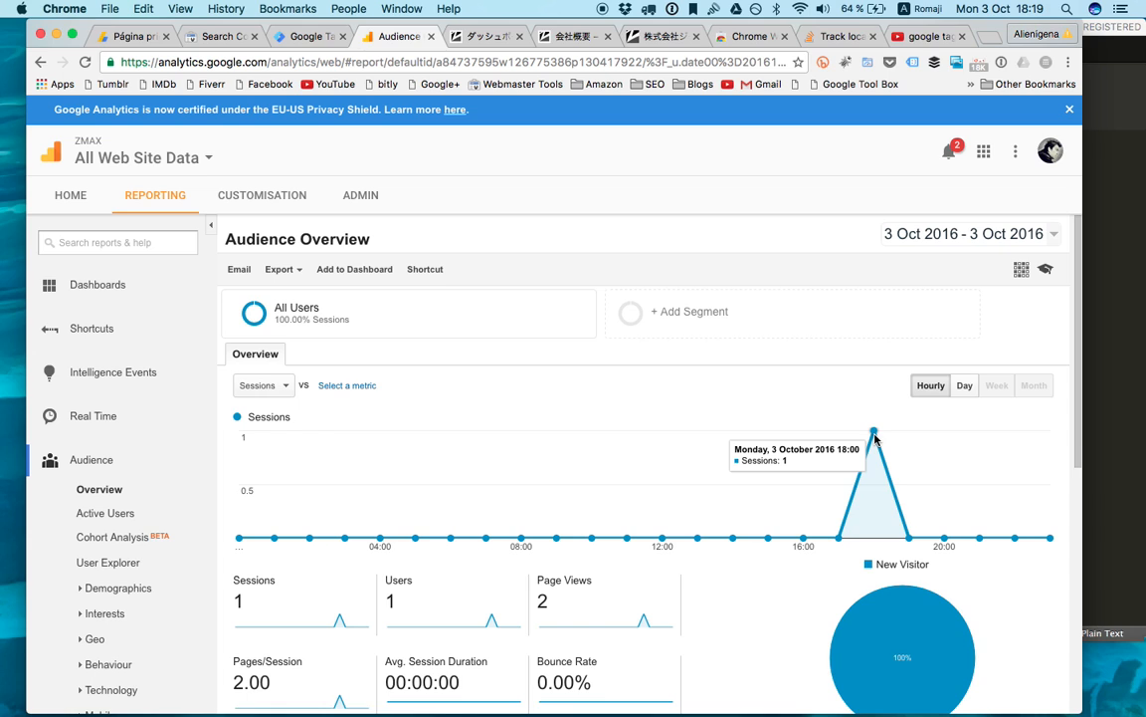
{"action": "mouse_move", "coordinate": [665, 36]}
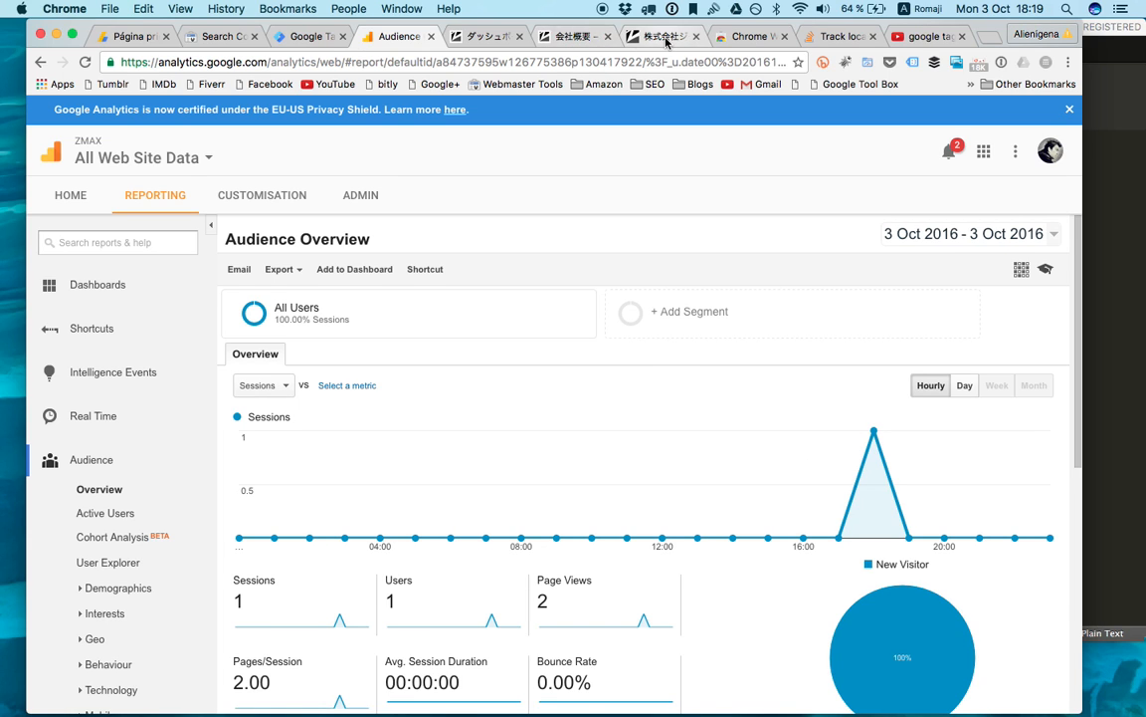
{"action": "left_click", "coordinate": [664, 37]}
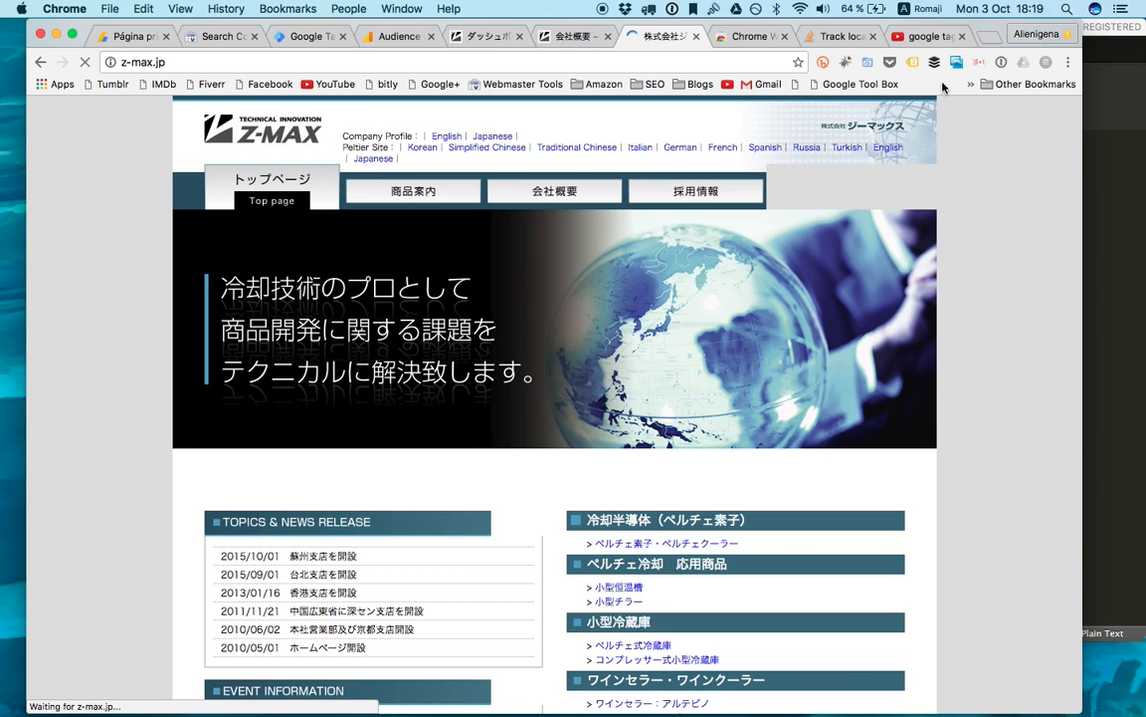
- Check the Analytics report, then browse and scroll the z-max.jp inquiry page
{"action": "left_click", "coordinate": [911, 62]}
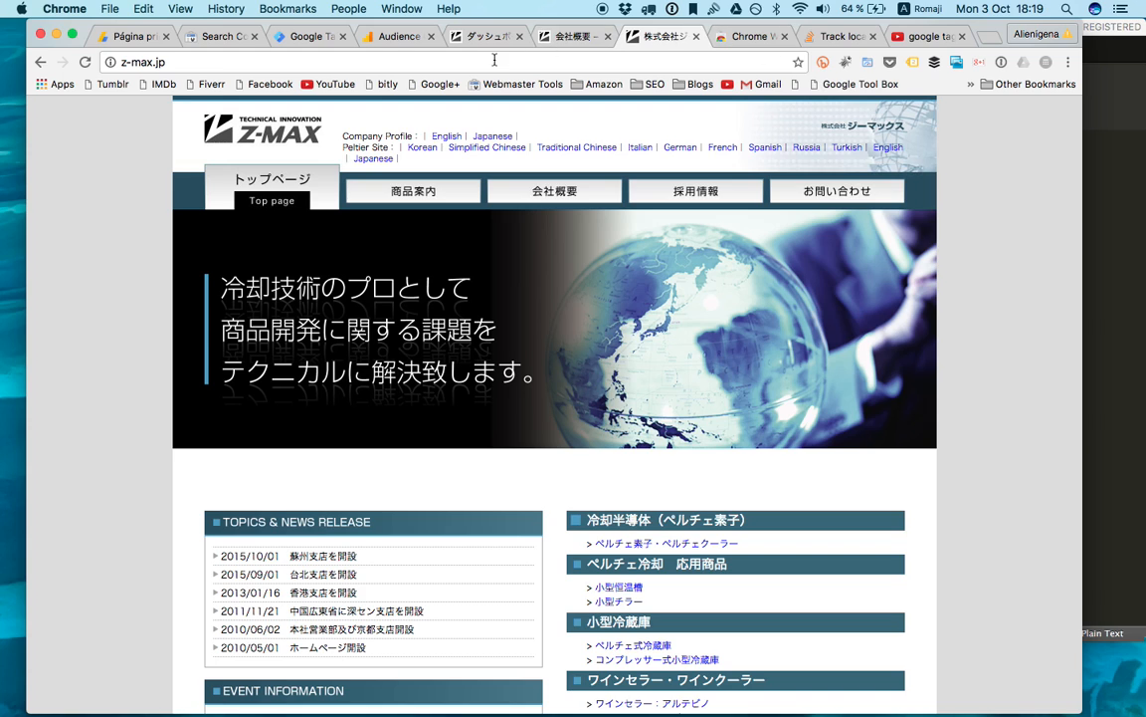
{"action": "left_click", "coordinate": [398, 36]}
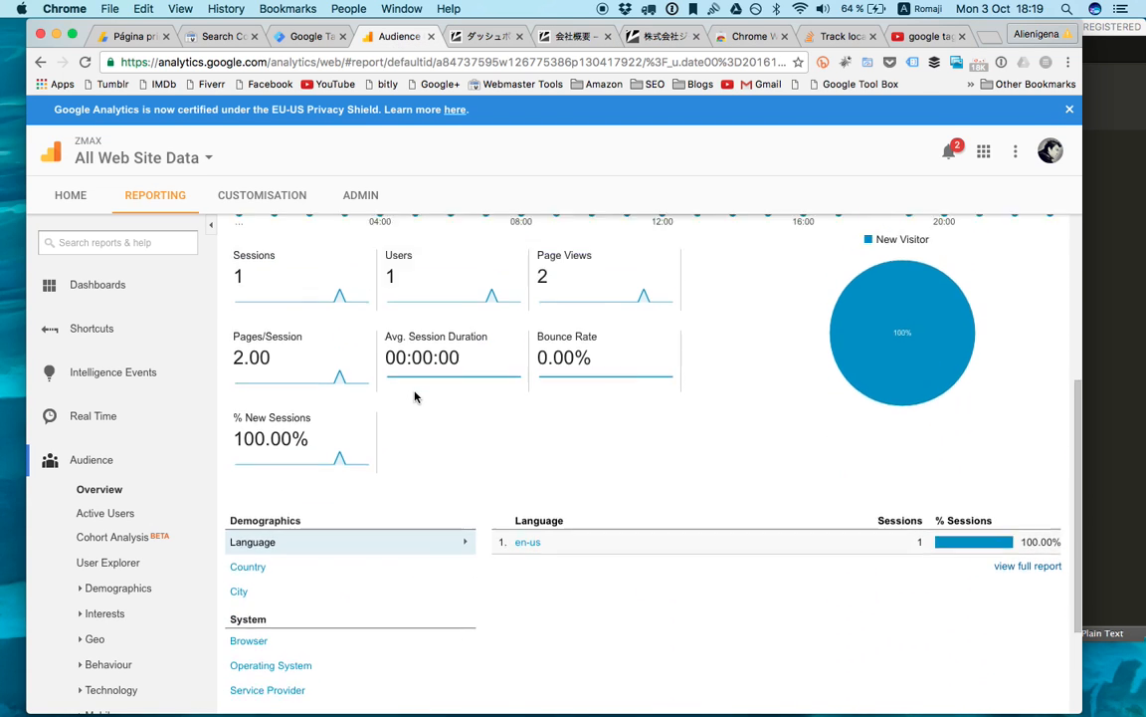
{"action": "left_click", "coordinate": [662, 37]}
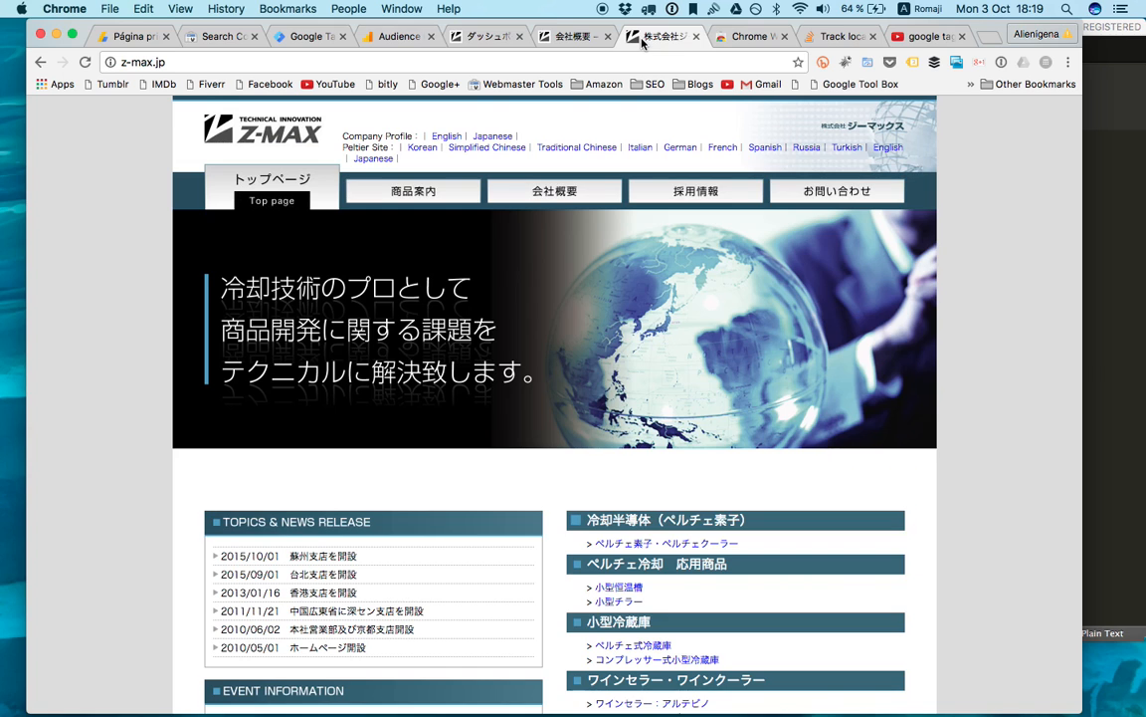
{"action": "mouse_move", "coordinate": [837, 190]}
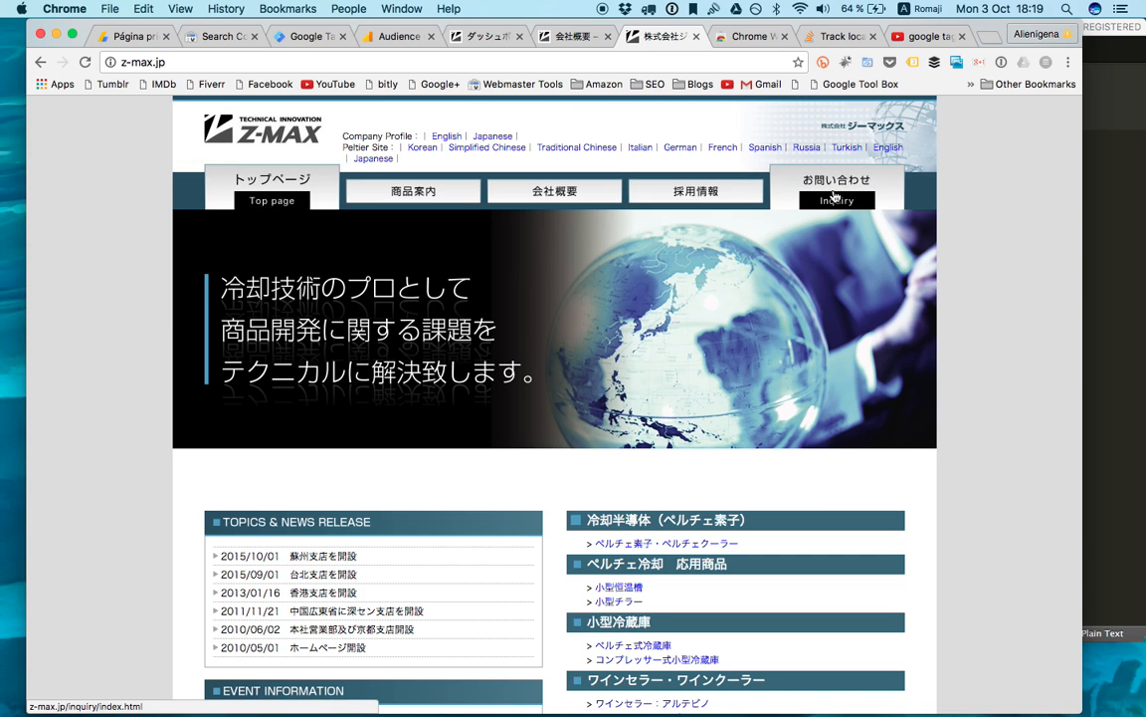
{"action": "left_click", "coordinate": [835, 190]}
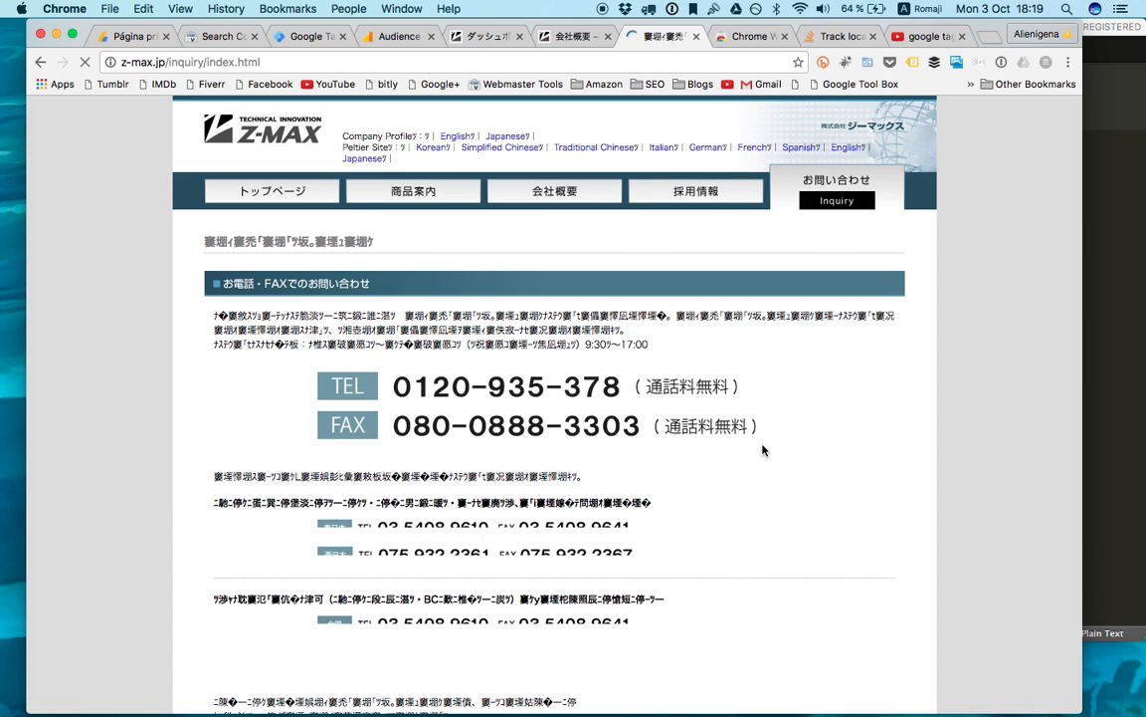
{"action": "scroll", "scroll_direction": "down", "scroll_amount": 3}
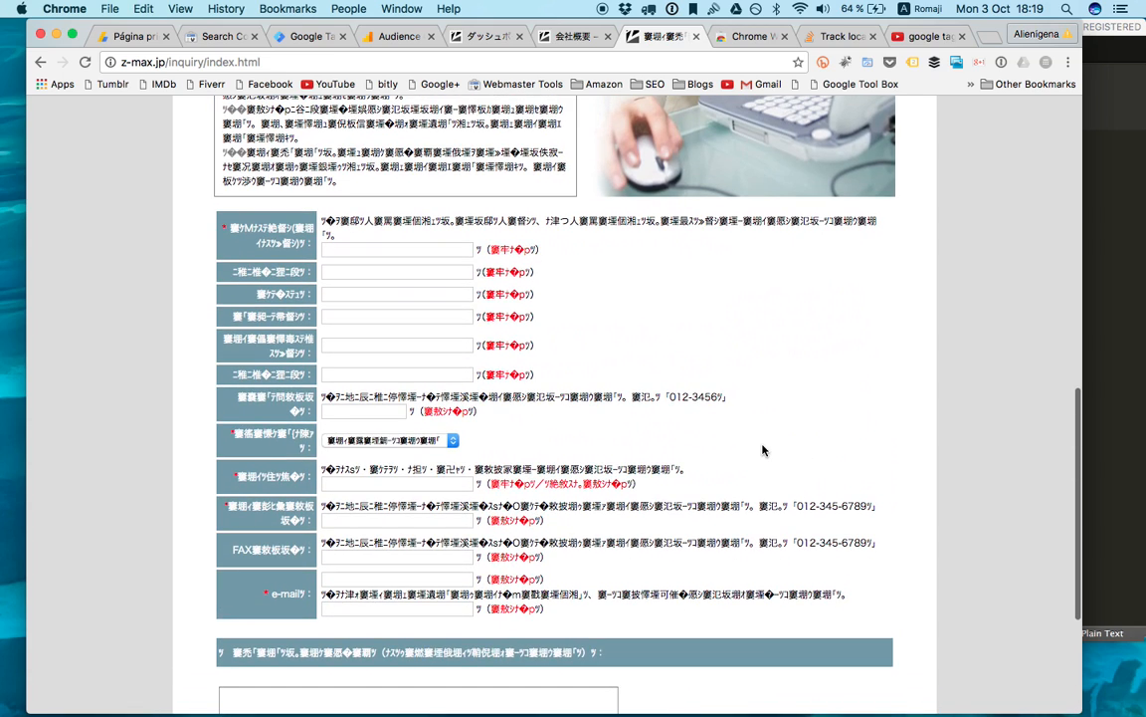
{"action": "left_click", "coordinate": [396, 249]}
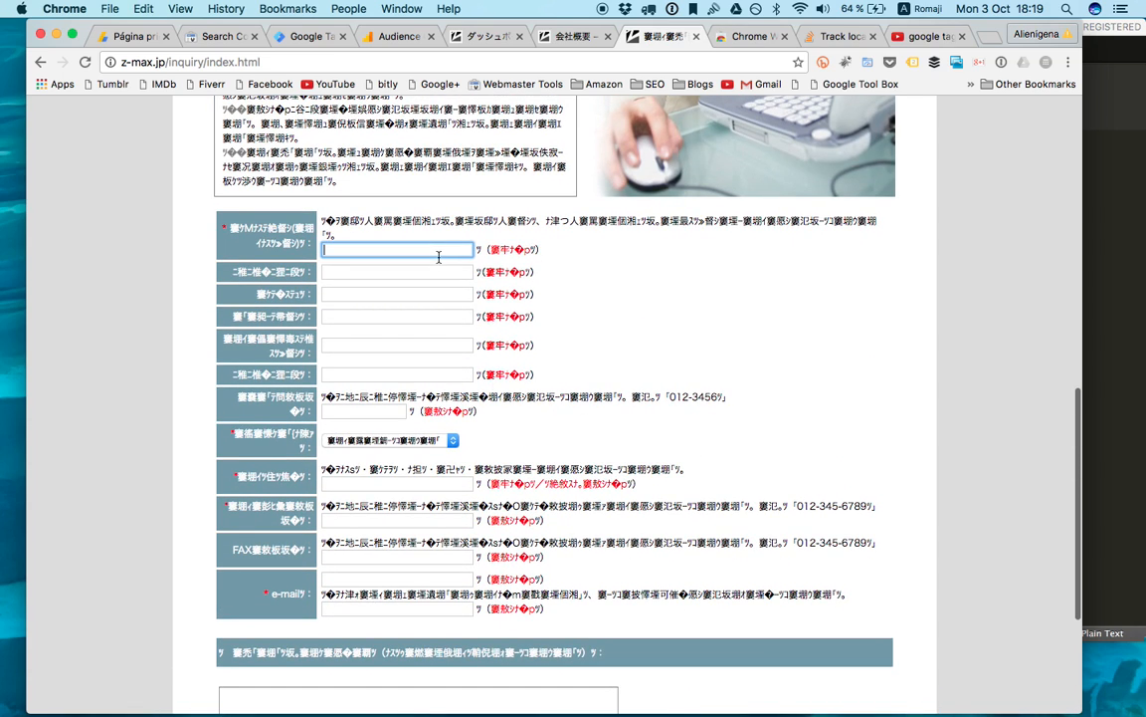
{"action": "scroll", "scroll_direction": "down", "scroll_amount": 3}
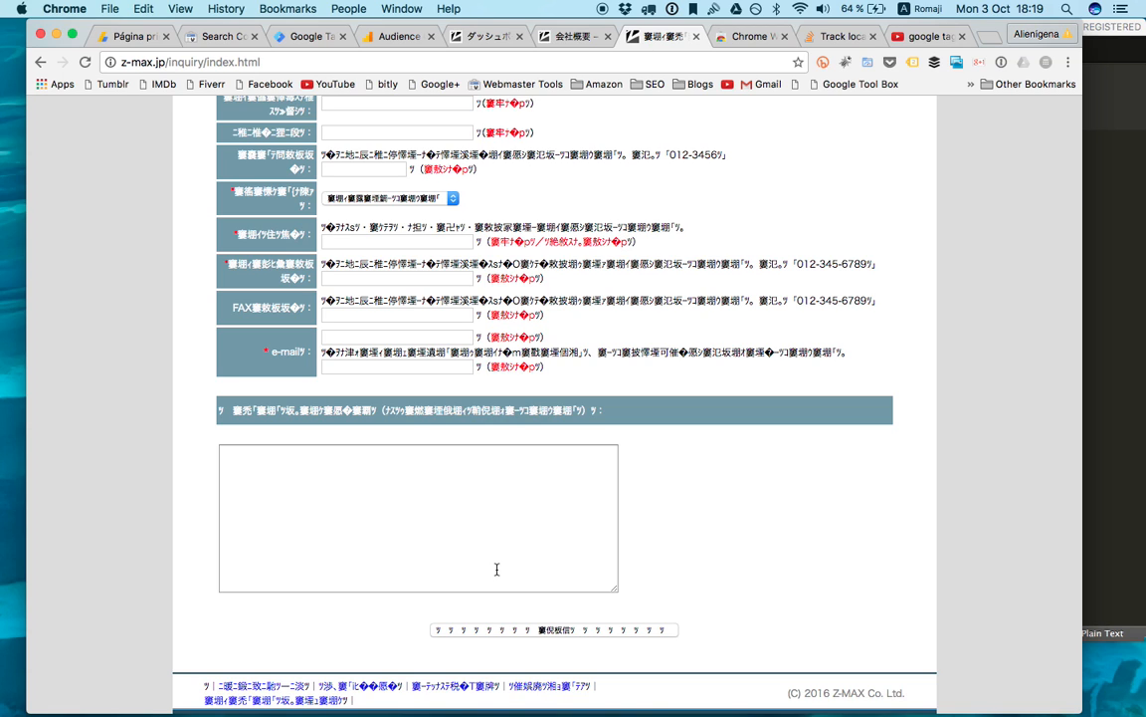
{"action": "mouse_move", "coordinate": [553, 224]}
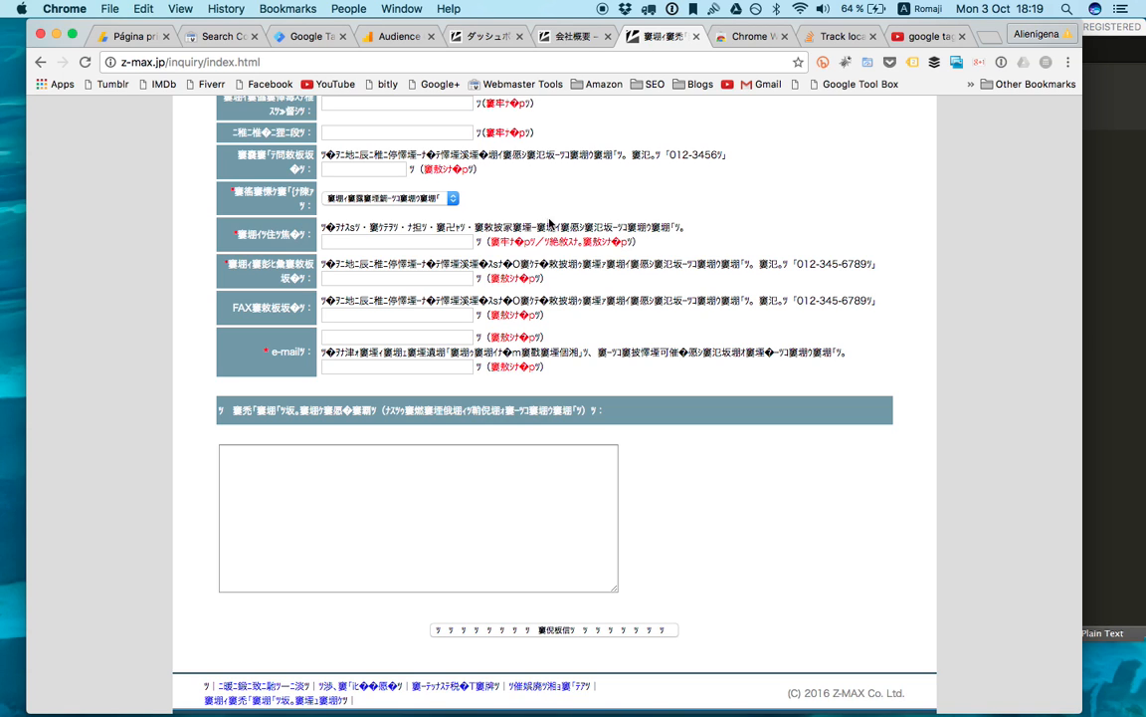
{"action": "scroll", "scroll_direction": "up", "scroll_amount": 3}
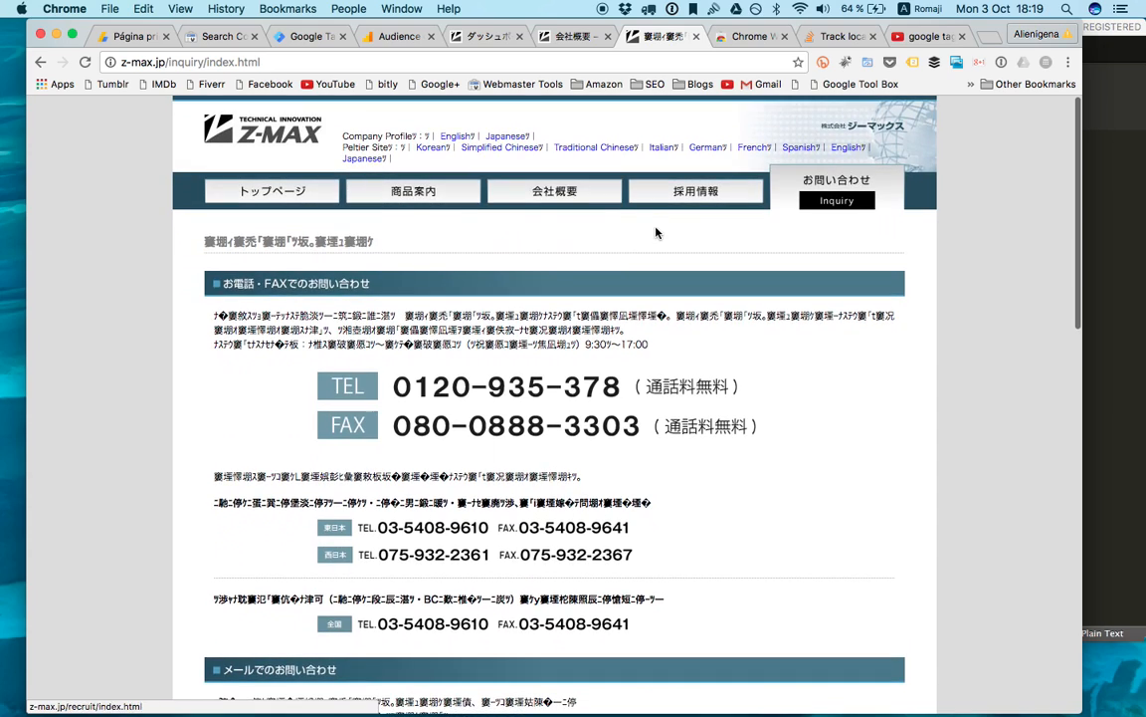
{"action": "scroll", "scroll_direction": "down", "scroll_amount": 3}
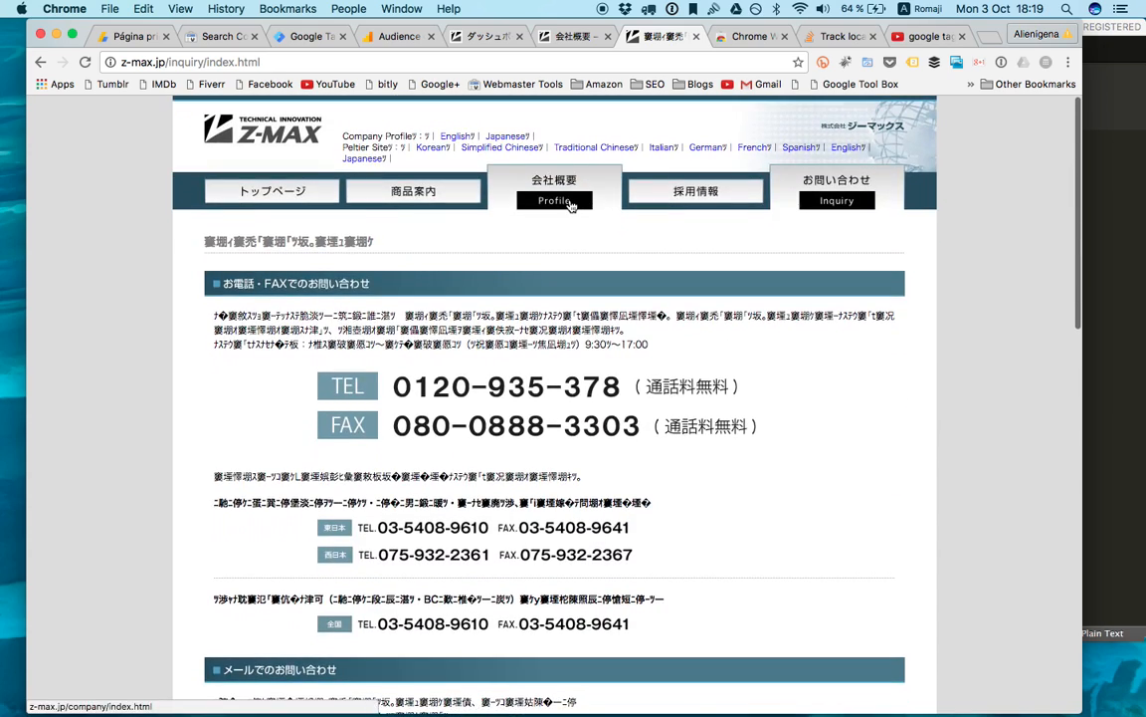
- Browse the company profile, products and top pages, then switch to Analytics Audience Overview
{"action": "left_click", "coordinate": [553, 190]}
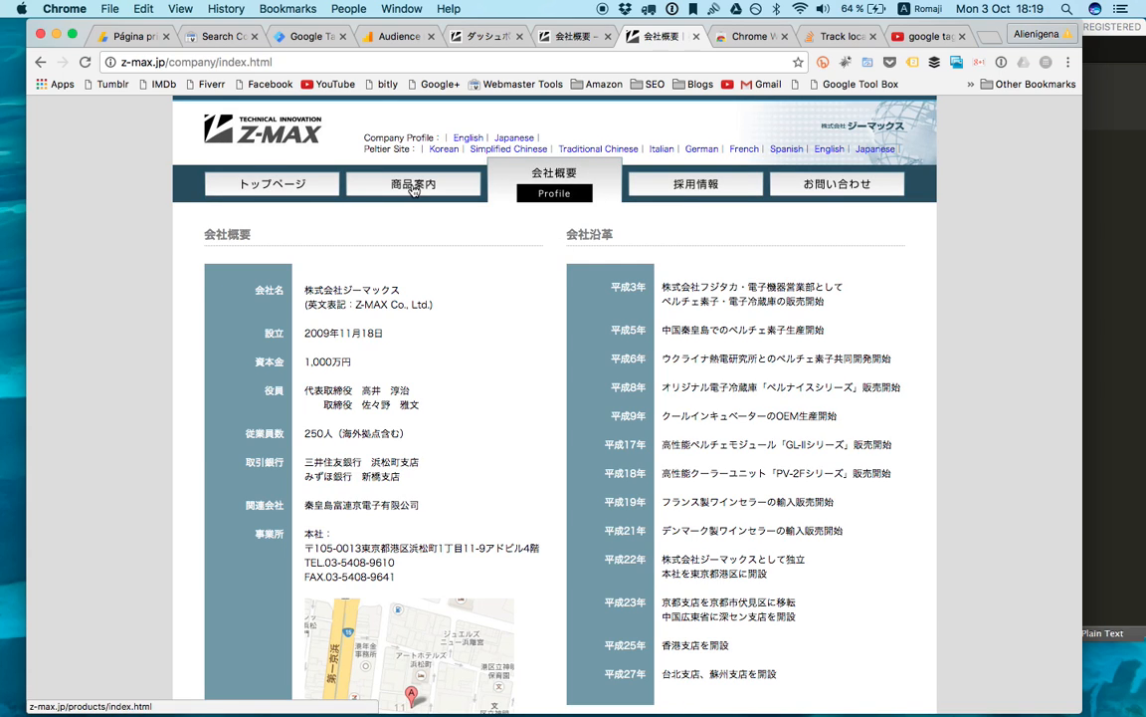
{"action": "left_click", "coordinate": [412, 184]}
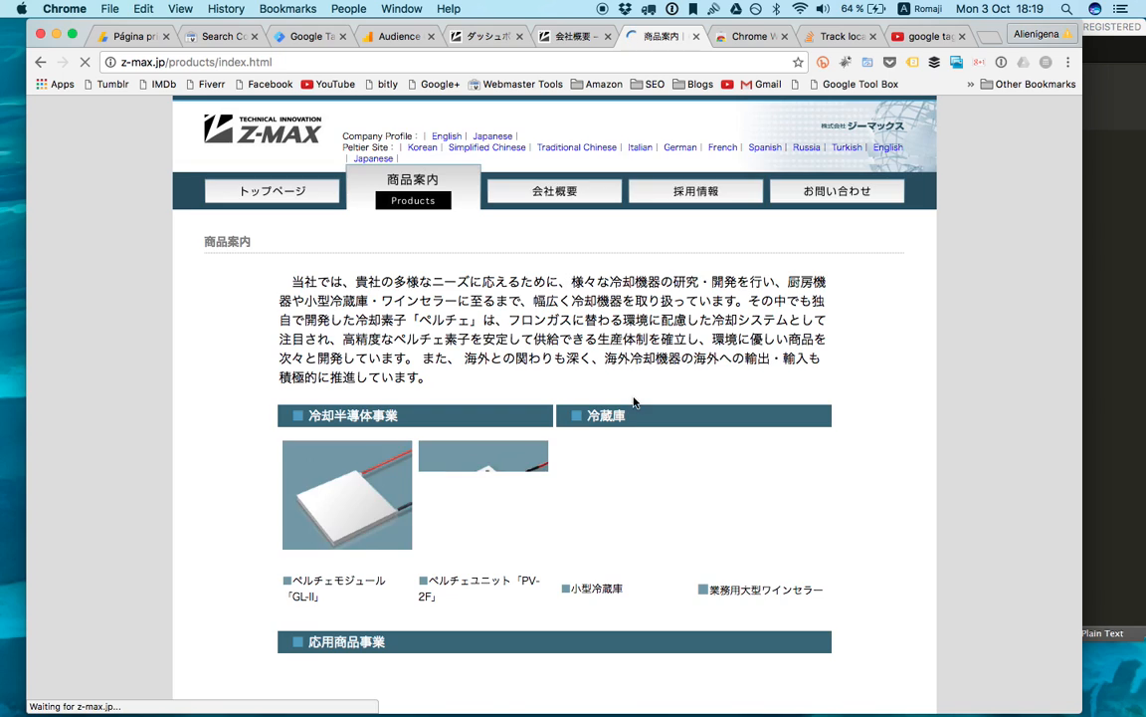
{"action": "scroll", "scroll_direction": "down", "scroll_amount": 3}
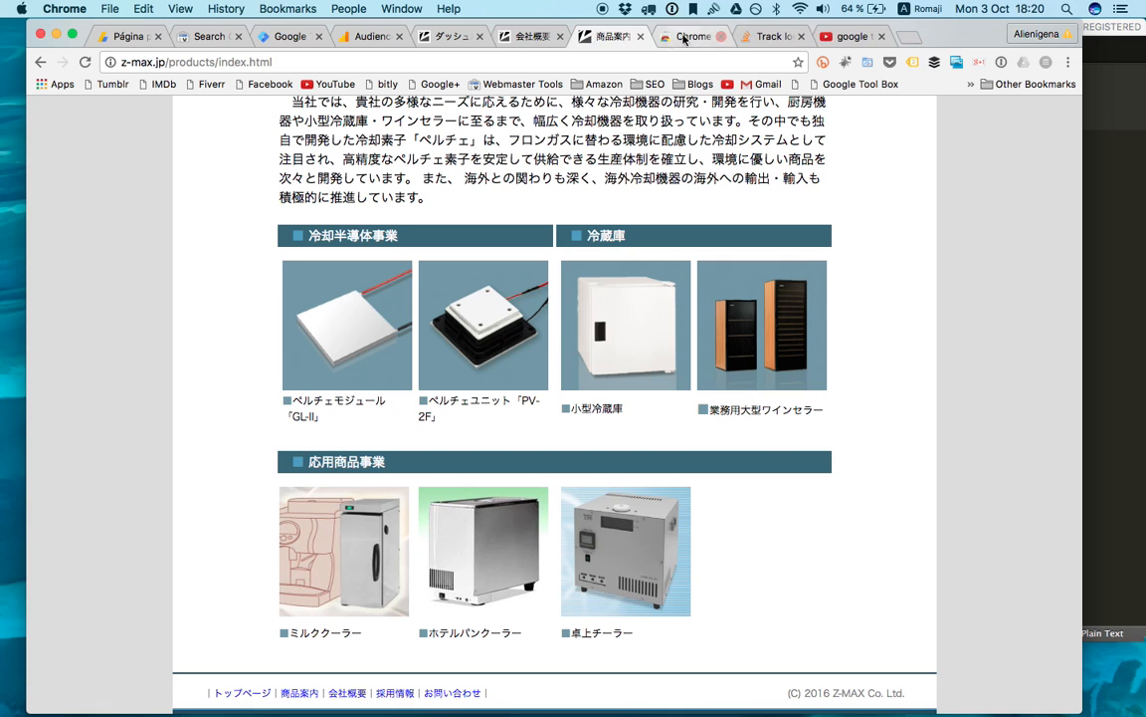
{"action": "scroll", "scroll_direction": "up", "scroll_amount": 3}
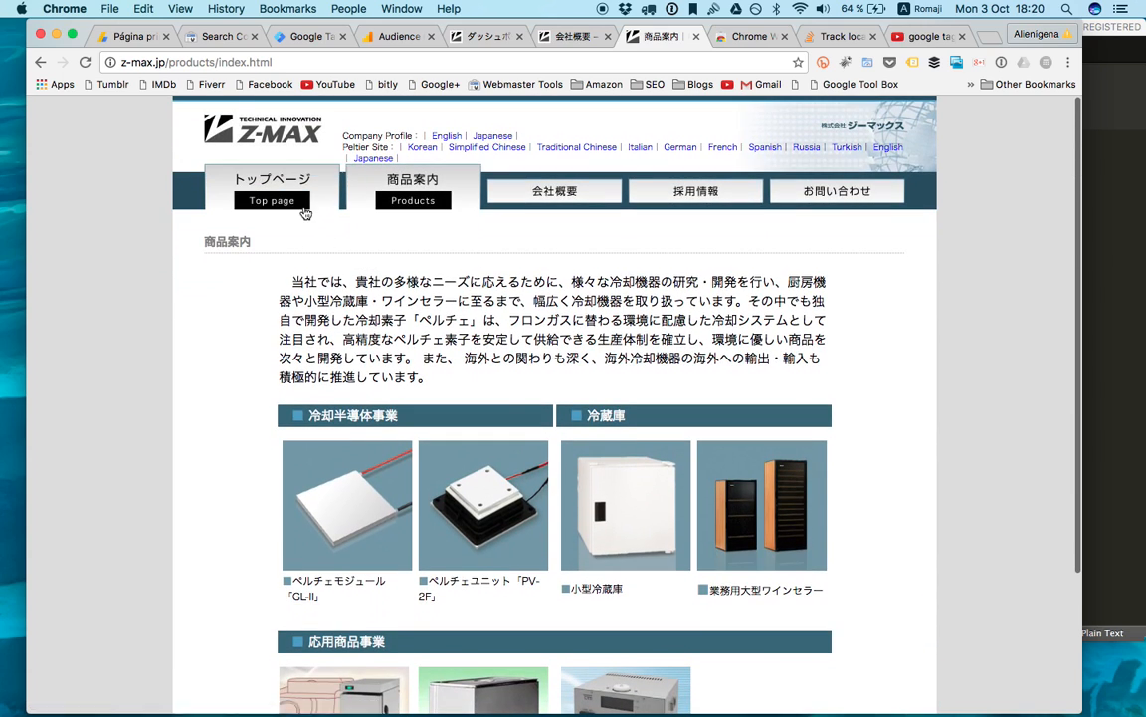
{"action": "left_click", "coordinate": [272, 189]}
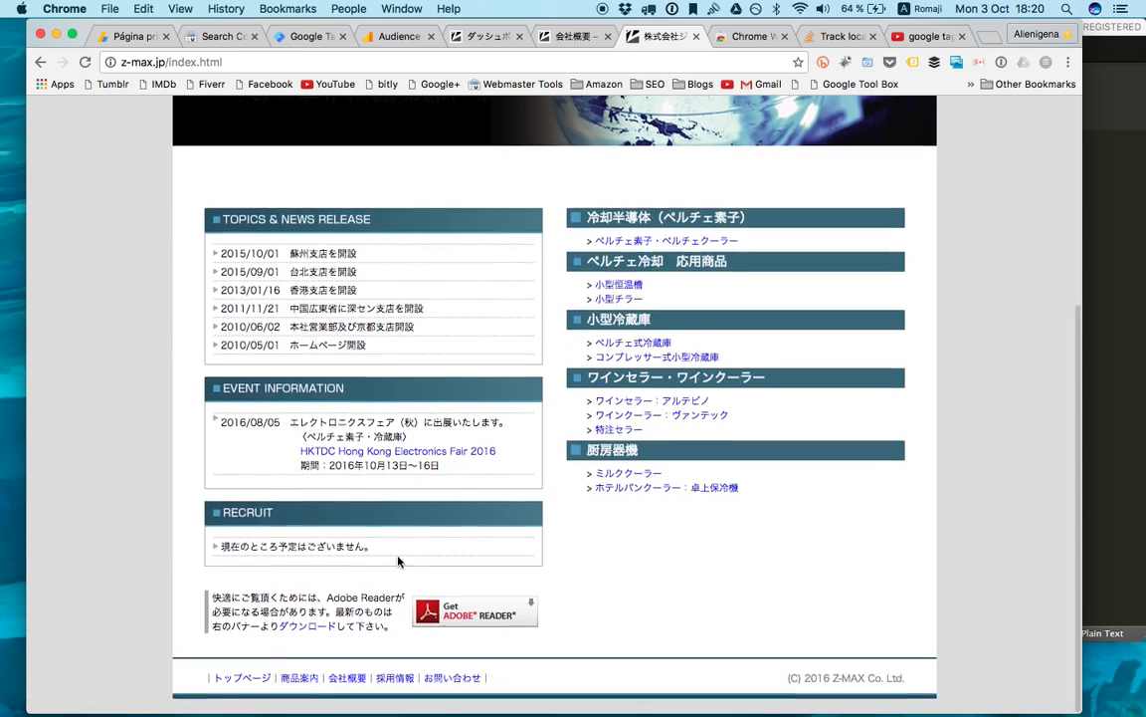
{"action": "scroll", "scroll_direction": "down", "scroll_amount": 3}
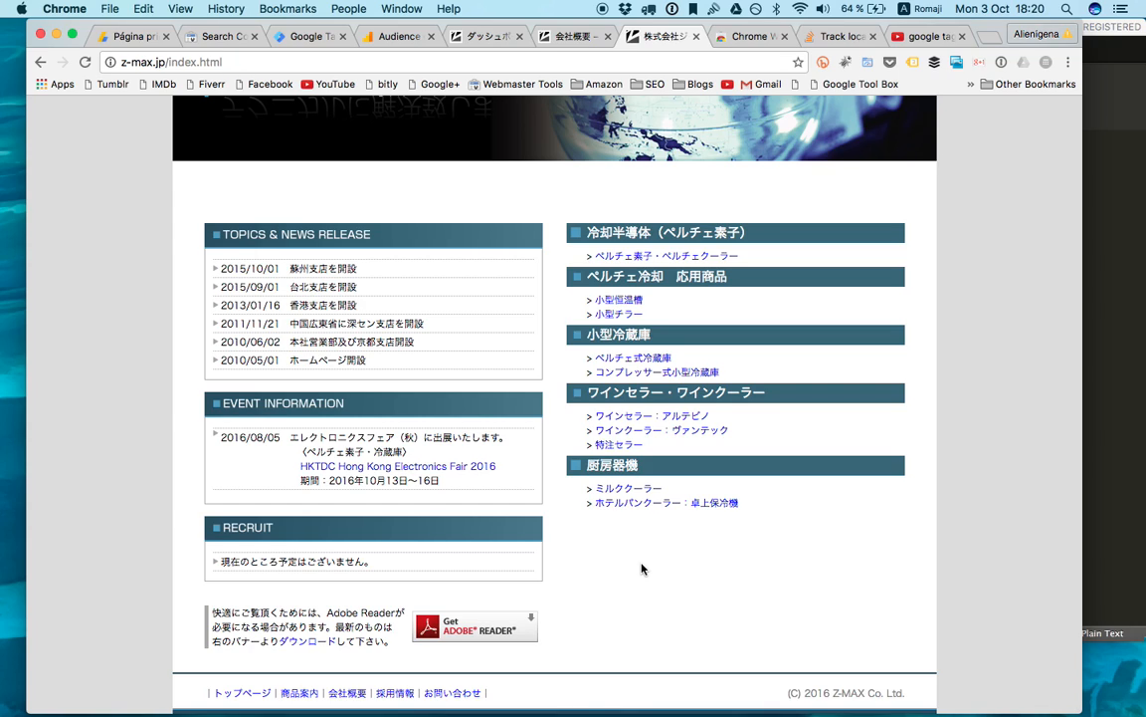
{"action": "mouse_move", "coordinate": [542, 81]}
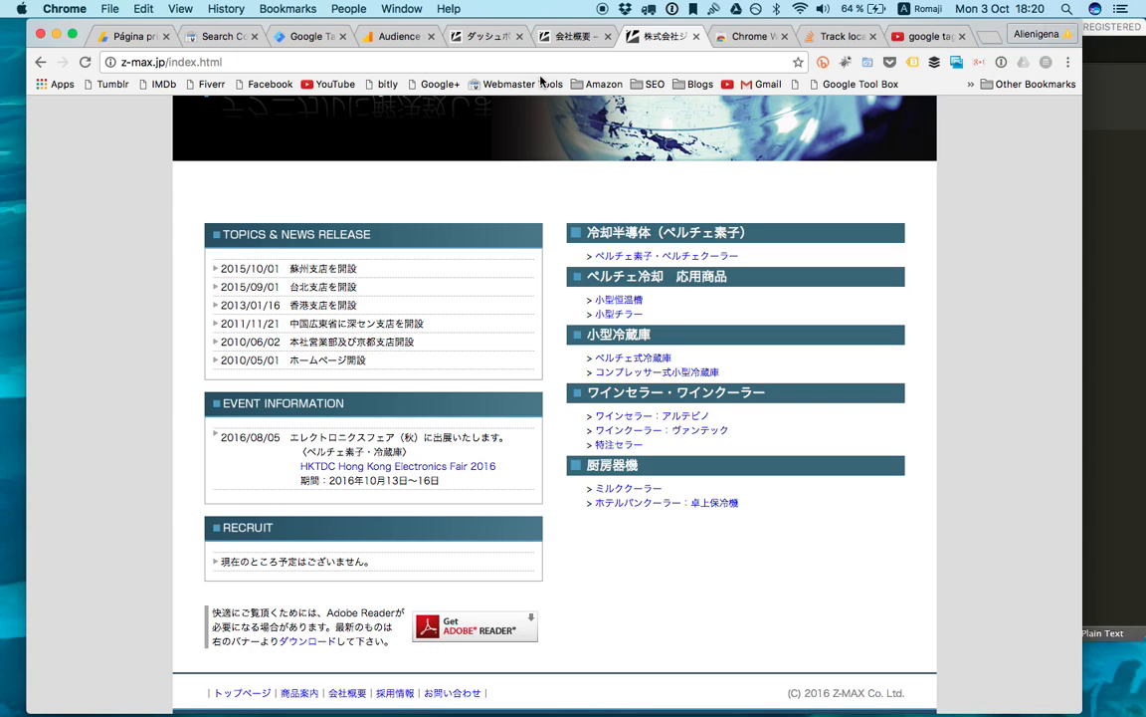
{"action": "left_click", "coordinate": [399, 36]}
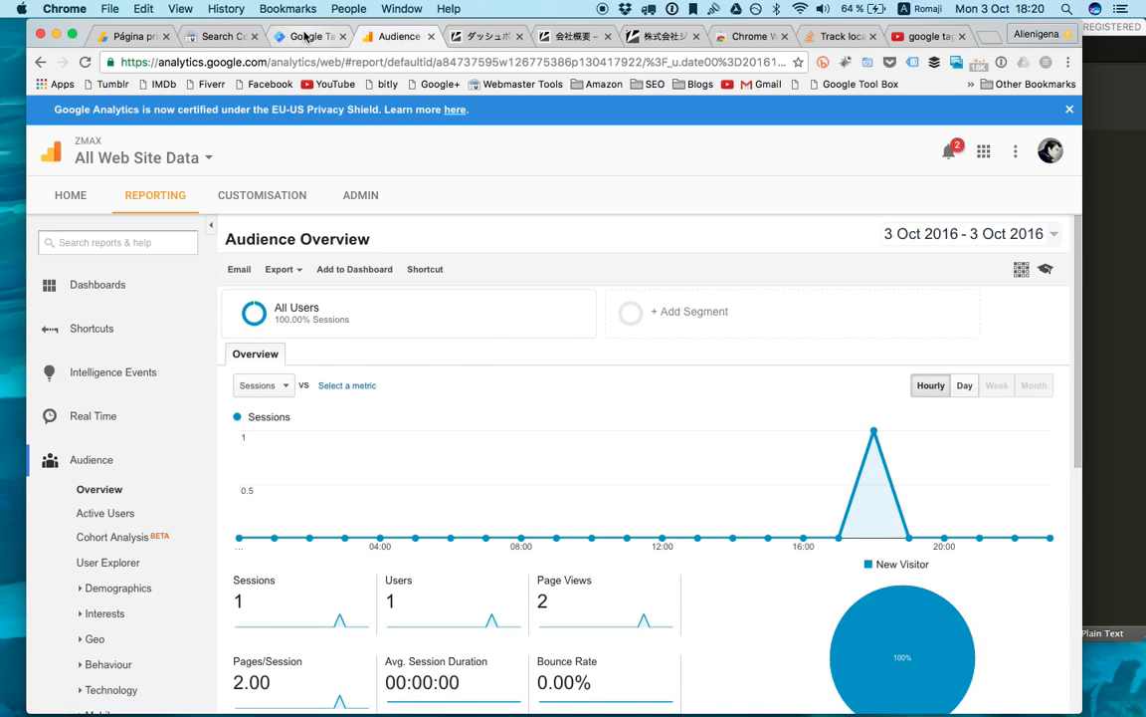
- Open the Zmax container from the Tag Manager accounts list
{"action": "left_click", "coordinate": [308, 36]}
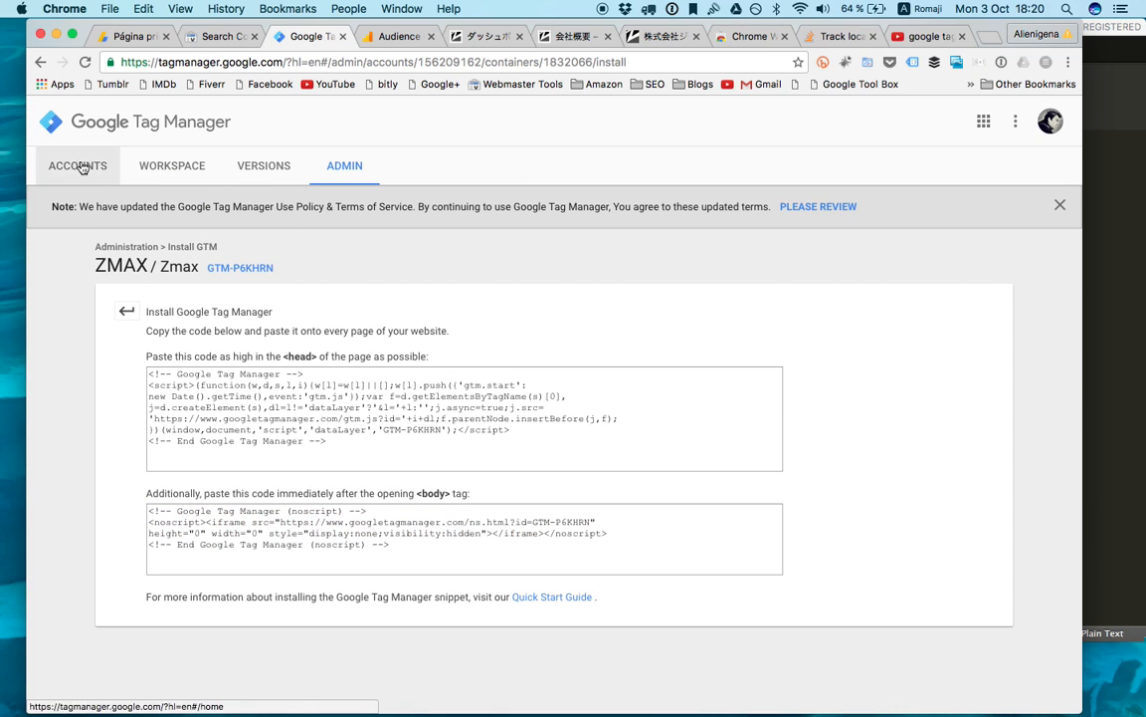
{"action": "left_click", "coordinate": [78, 166]}
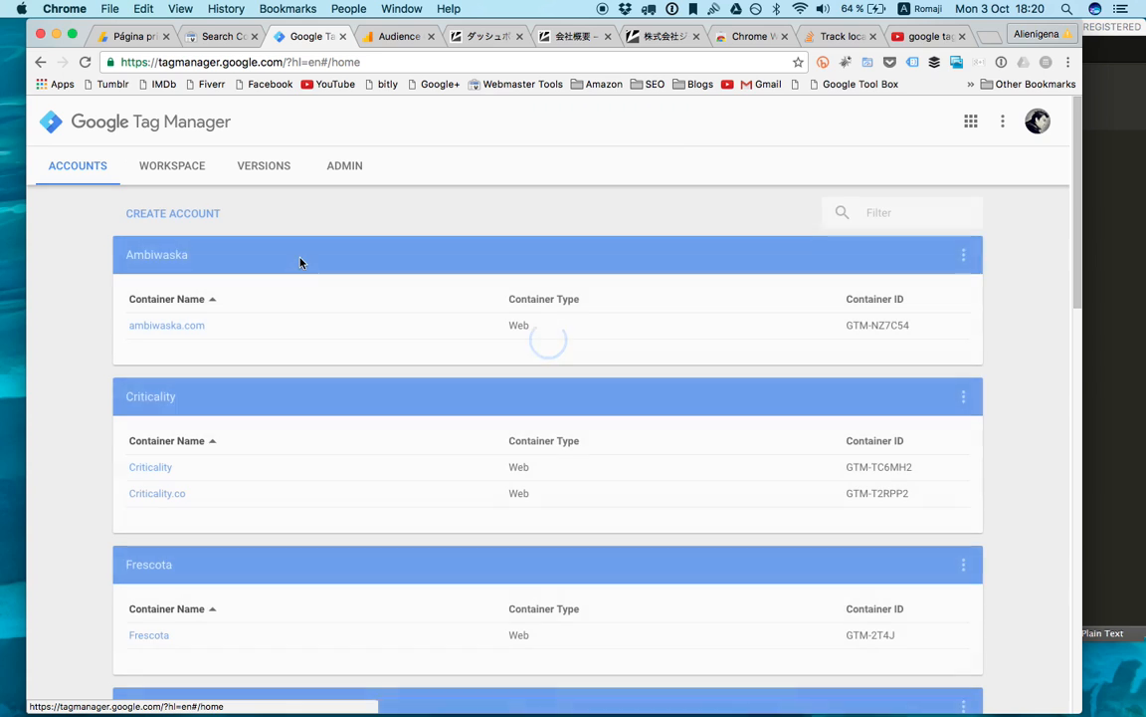
{"action": "scroll", "scroll_direction": "down", "scroll_amount": 3}
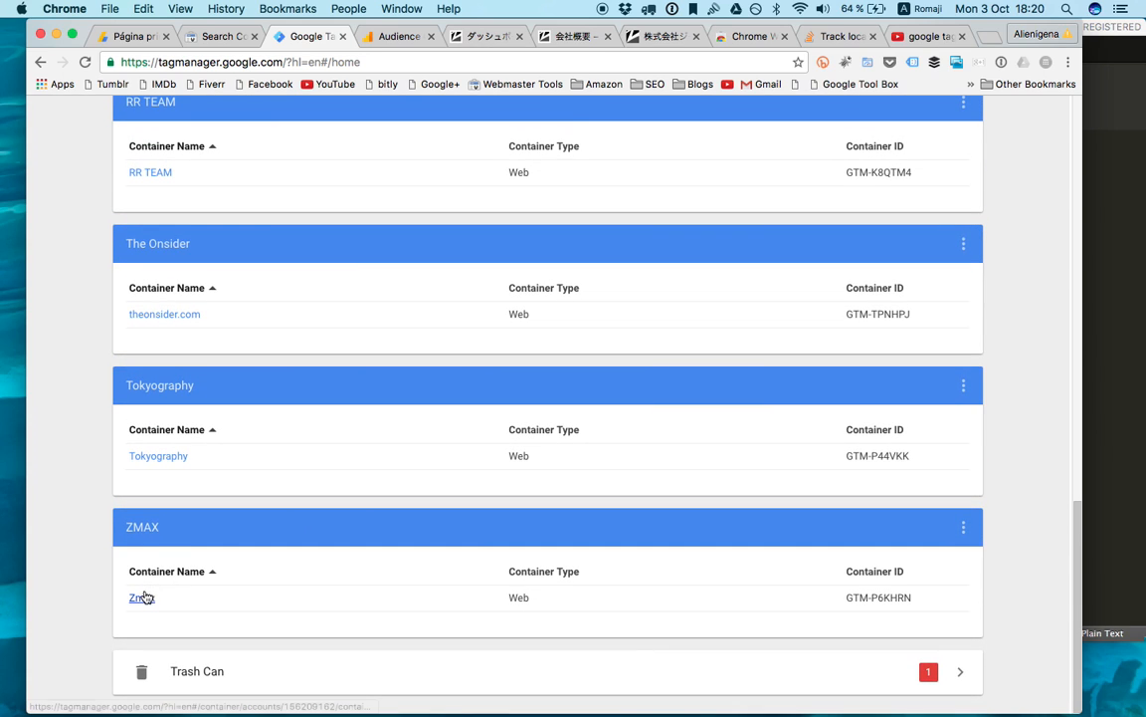
{"action": "left_click", "coordinate": [141, 597]}
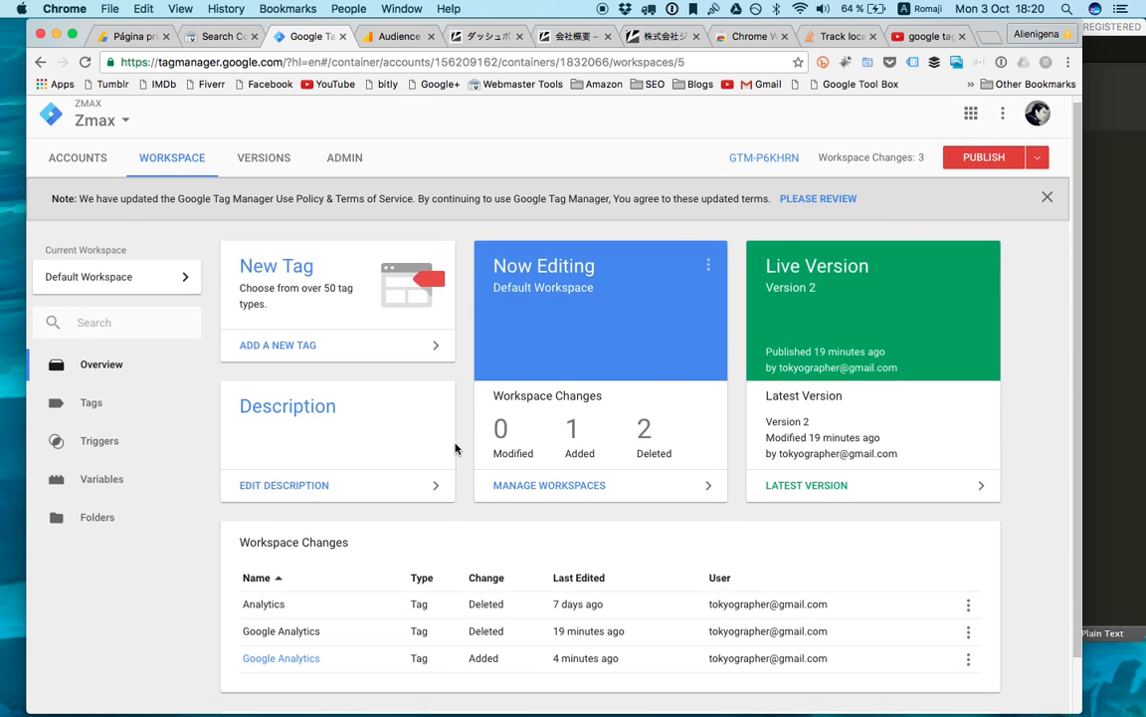
- Glance at z-max.jp, then close the empty Untitled Tag panel in the workspace
{"action": "left_click", "coordinate": [278, 344]}
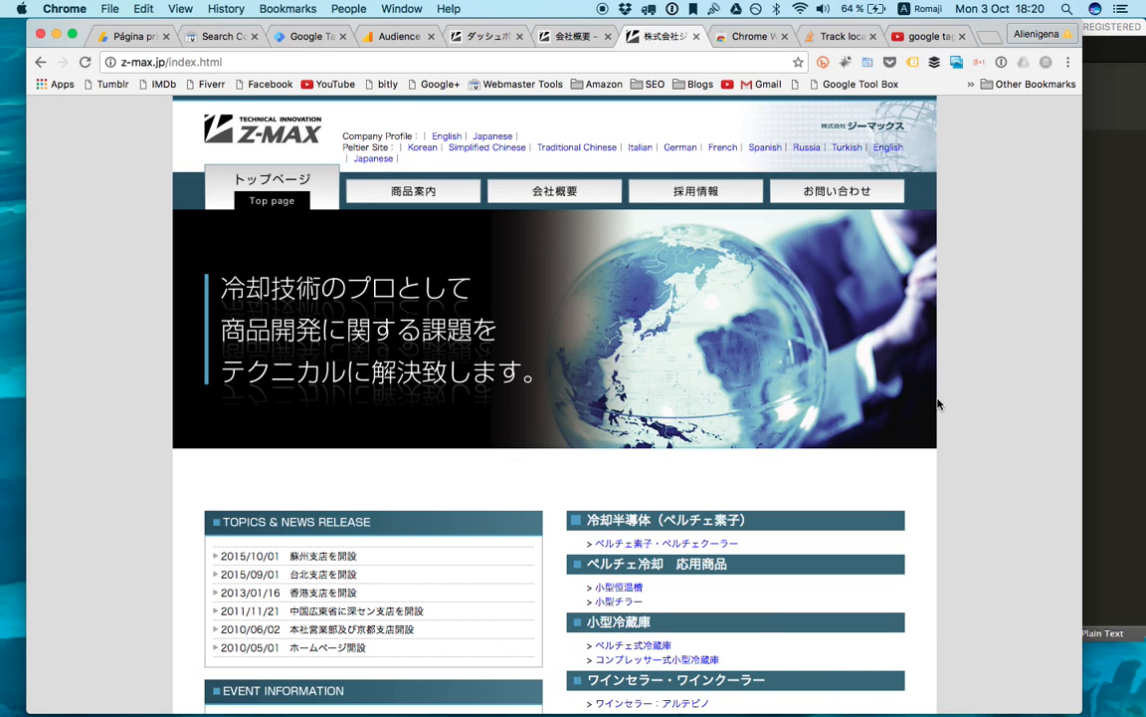
{"action": "mouse_move", "coordinate": [752, 330]}
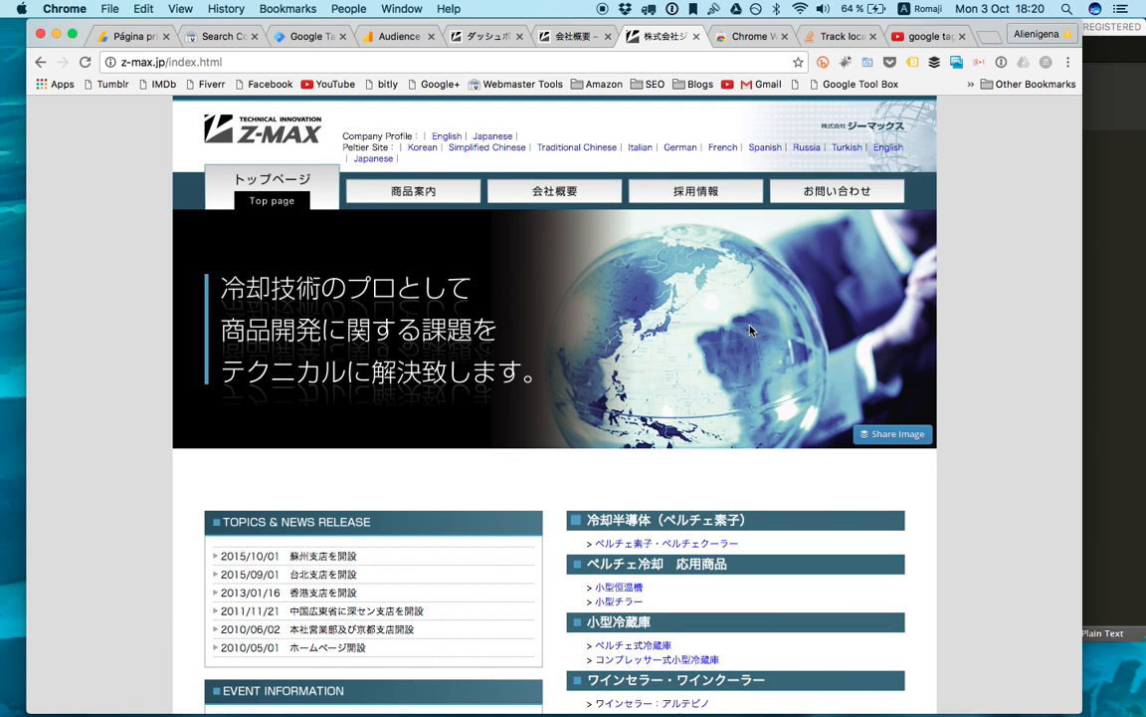
{"action": "scroll", "scroll_direction": "down", "scroll_amount": 3}
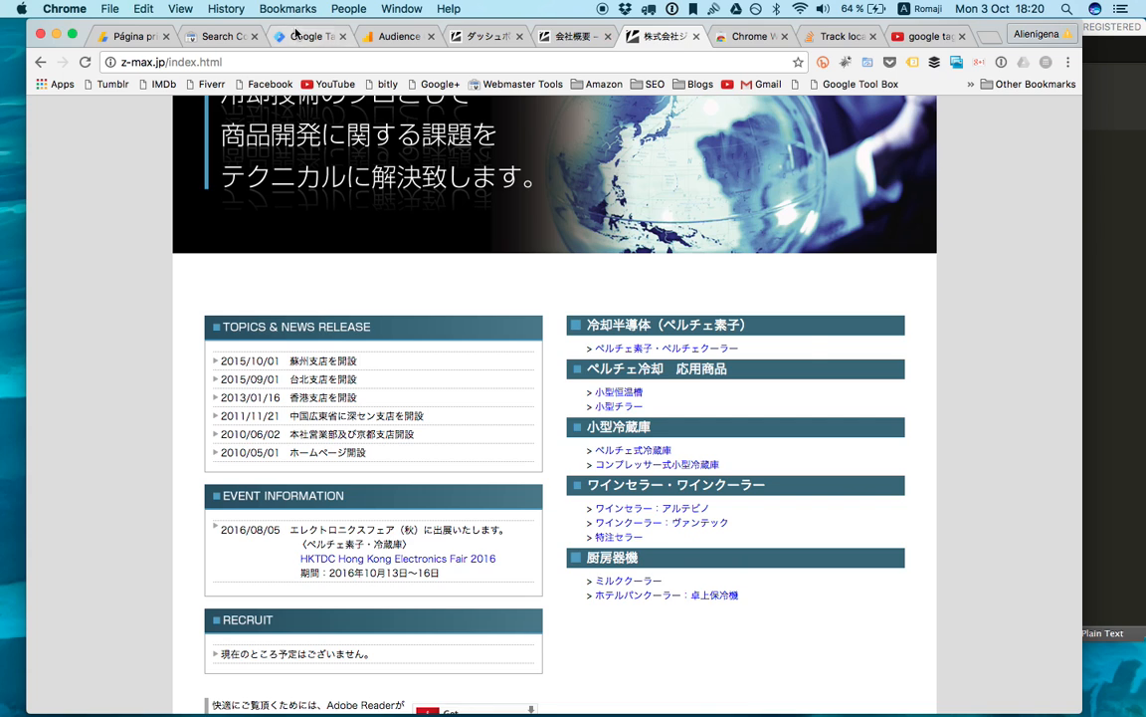
{"action": "left_click", "coordinate": [309, 36]}
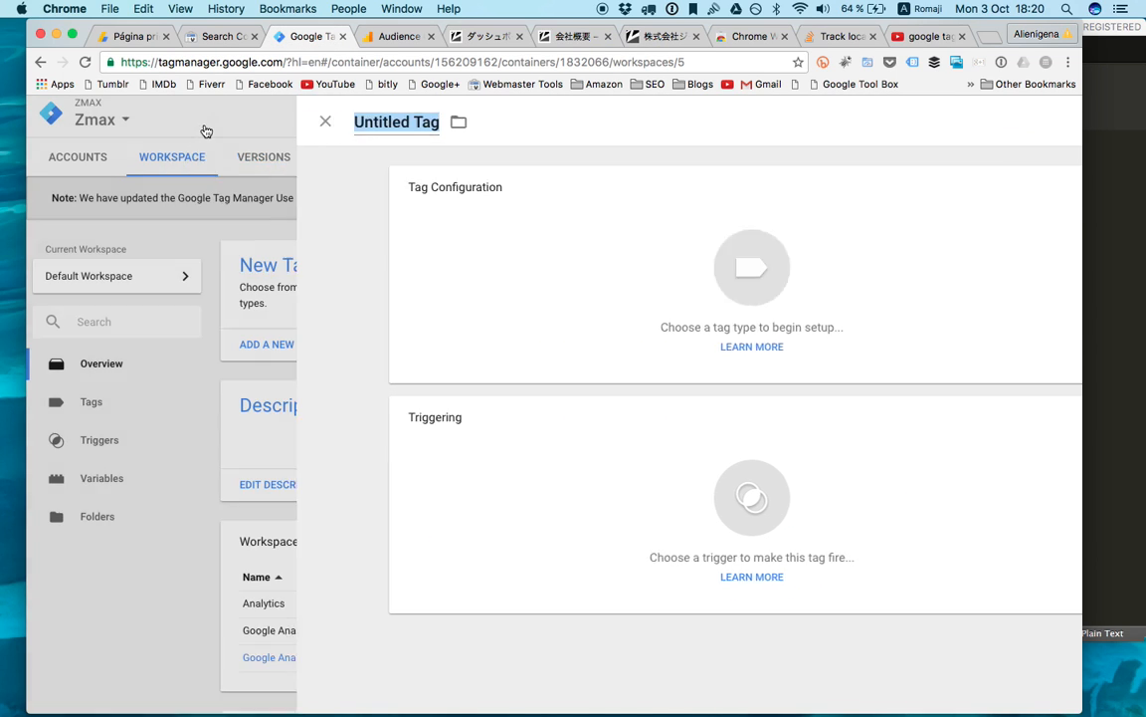
{"action": "left_click", "coordinate": [325, 122]}
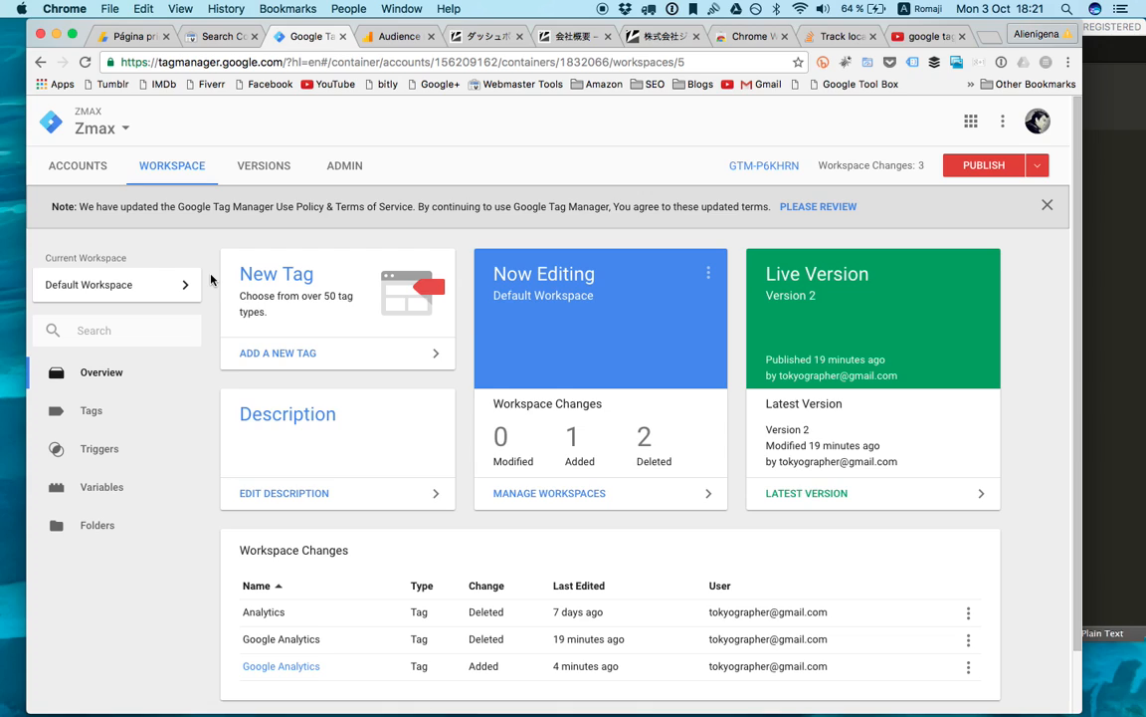
{"action": "mouse_move", "coordinate": [292, 147]}
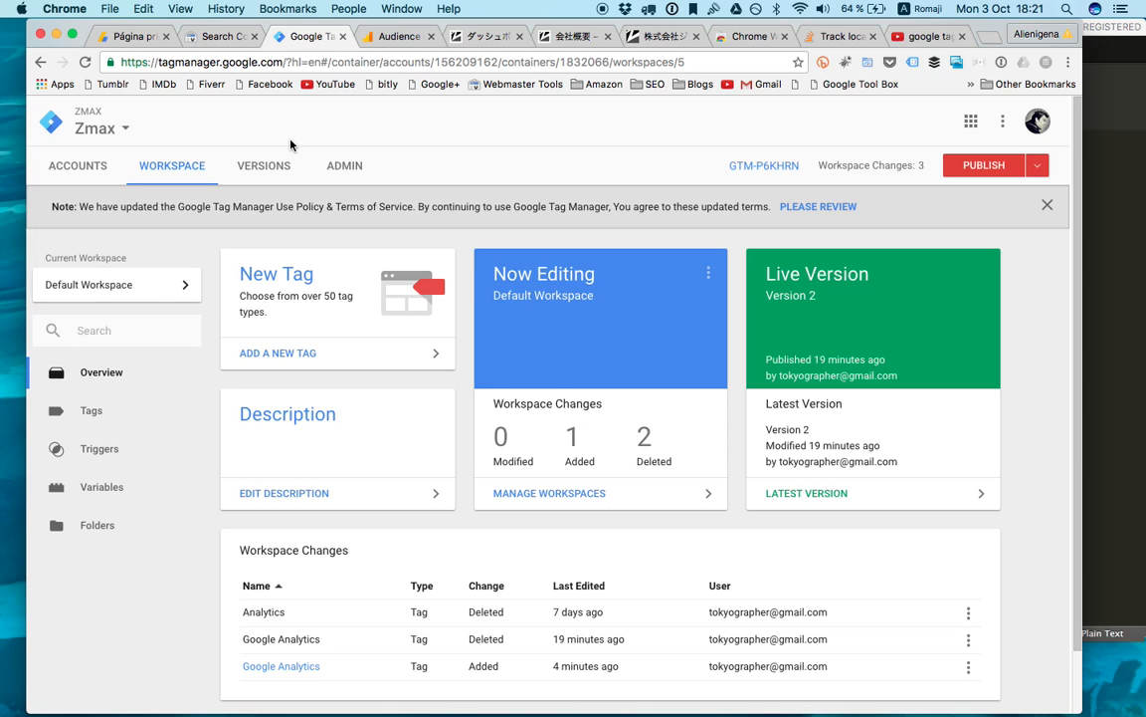